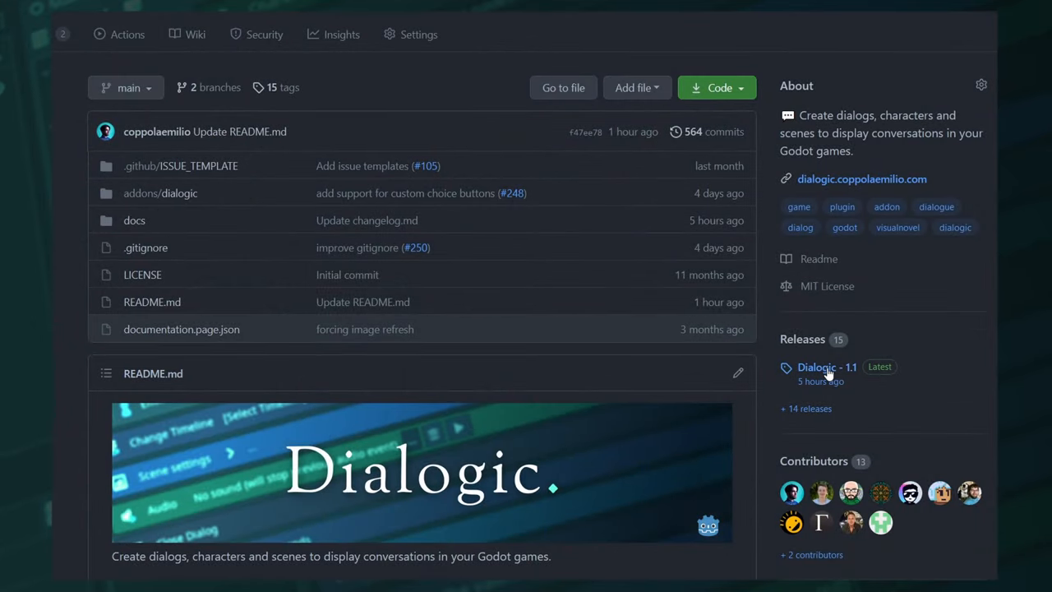
Read the Dialogic 1.1 release notes and copy its addons folder into the new Godot project.
left_click(827, 367)
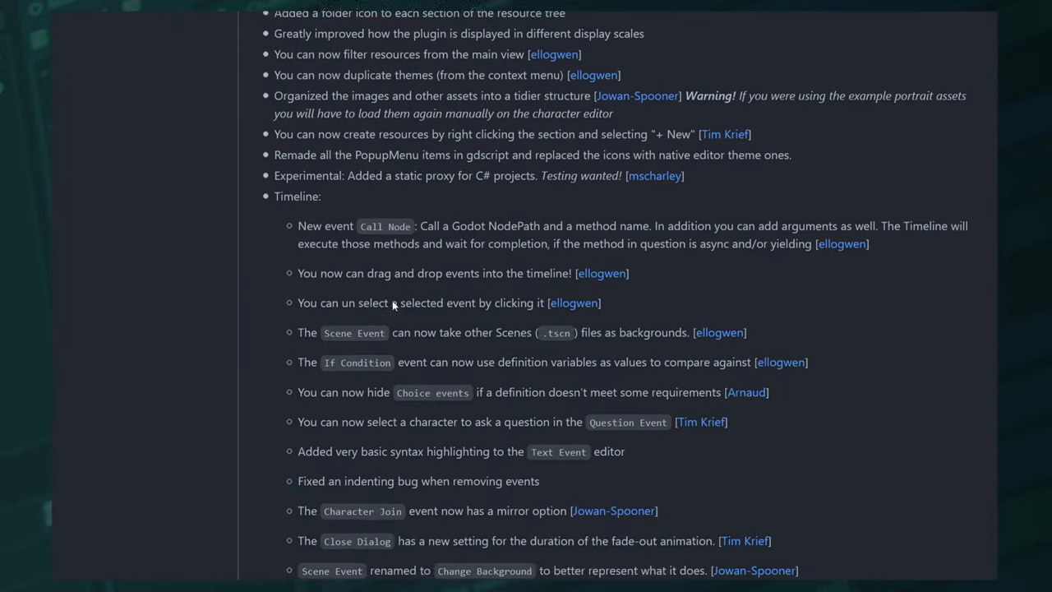
scroll("down", 3)
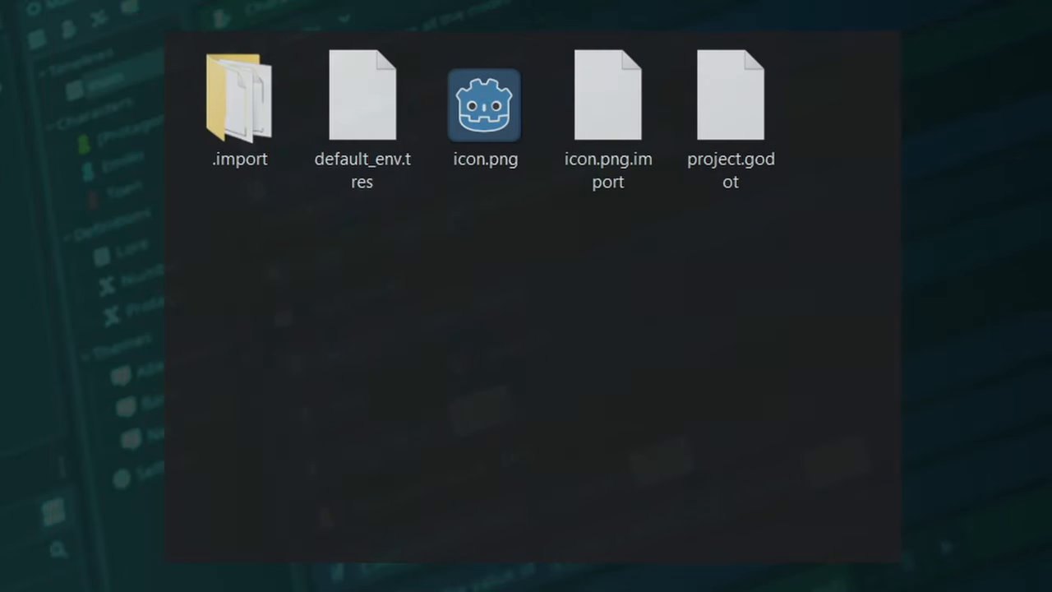
left_click_drag(238, 94, 442, 256)
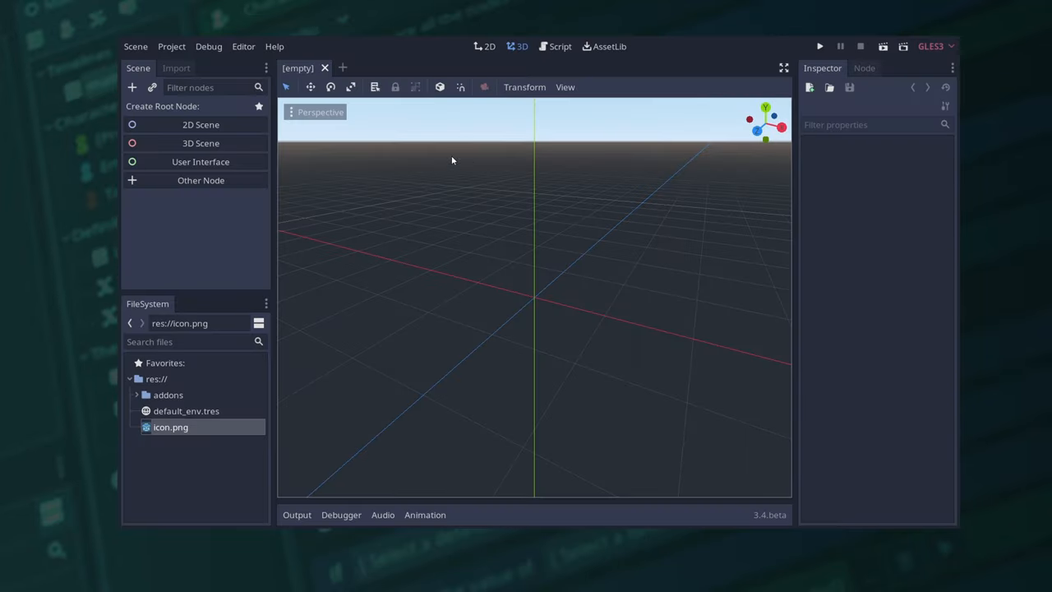
Enable the Dialogic plugin in Project Settings > Plugins and show its editor workspace.
left_click(171, 46)
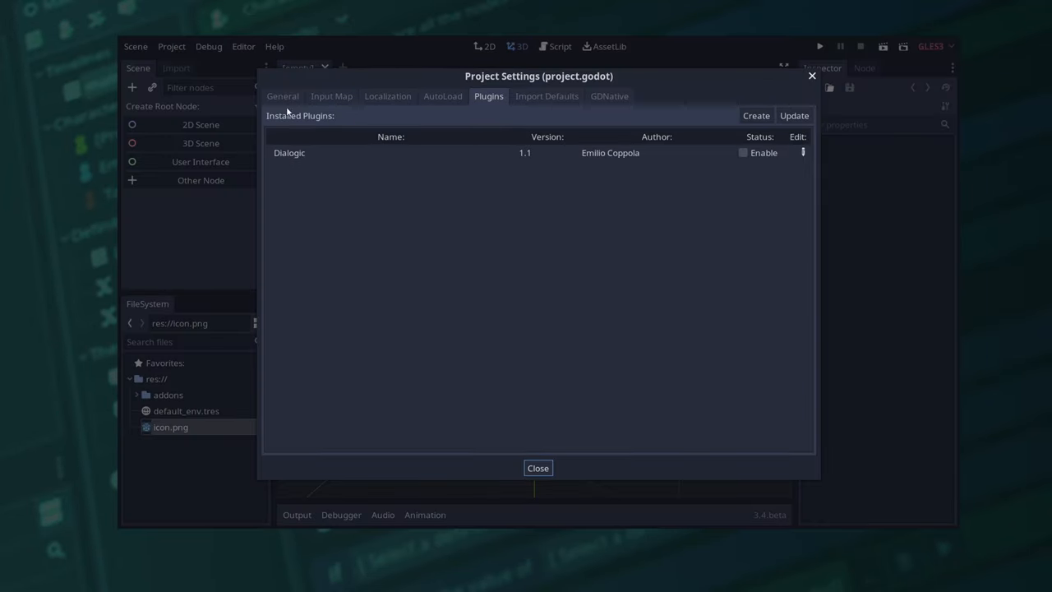
left_click(743, 153)
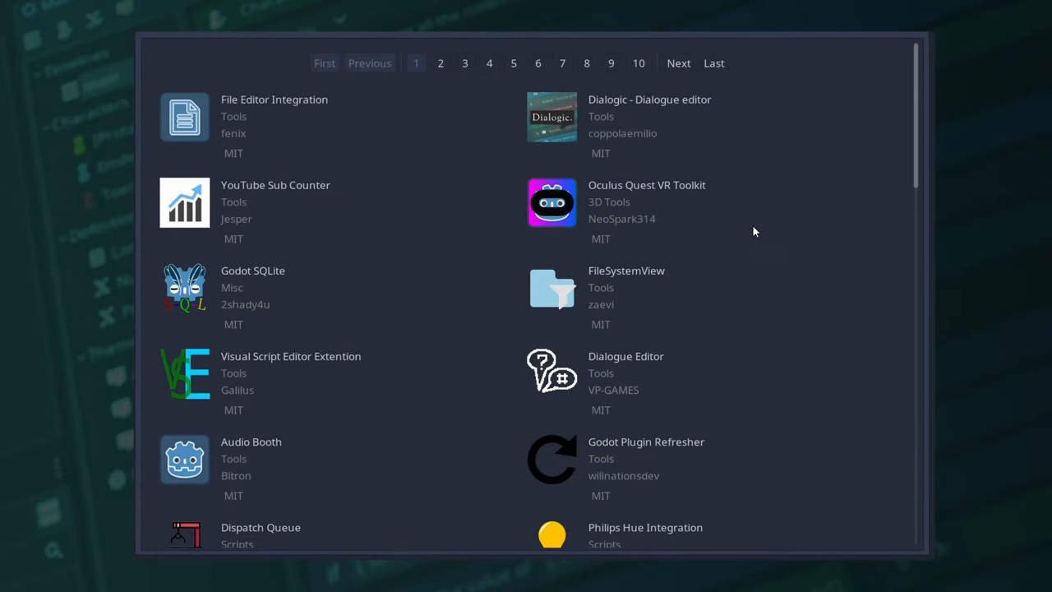
mouse_move(650, 100)
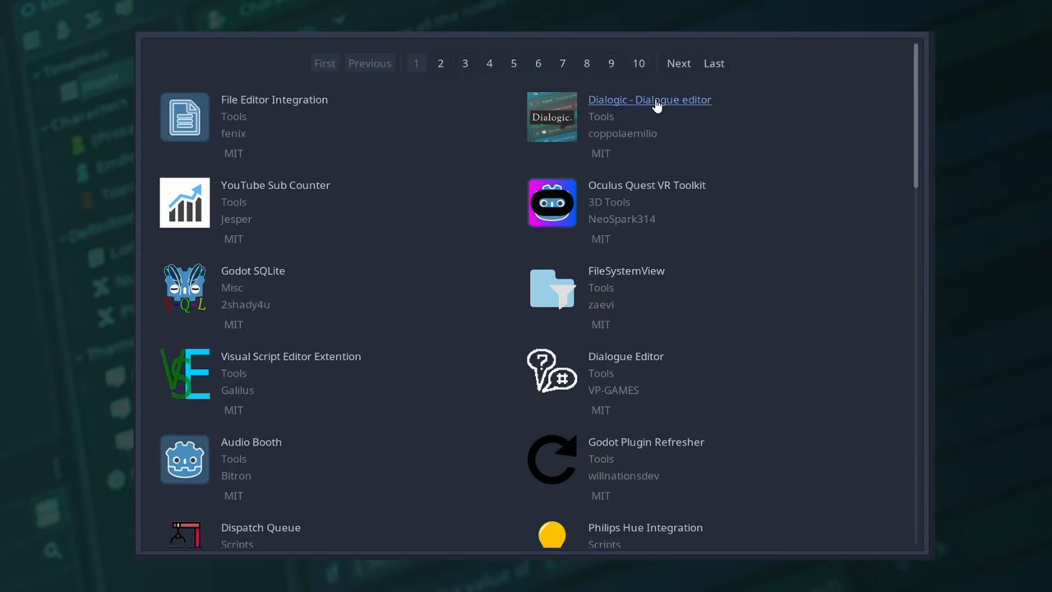
left_click(171, 47)
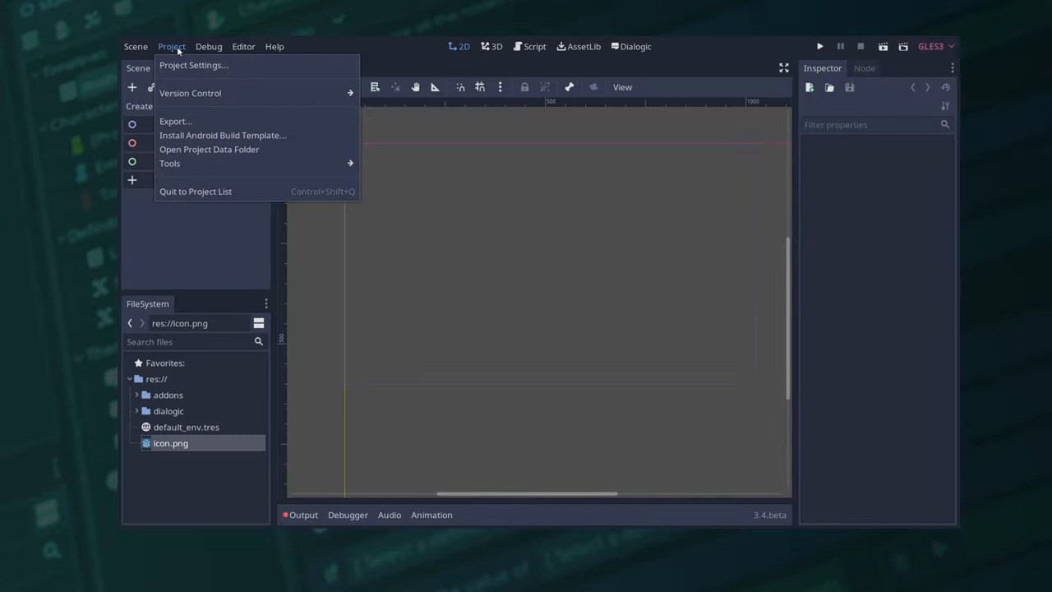
left_click(194, 66)
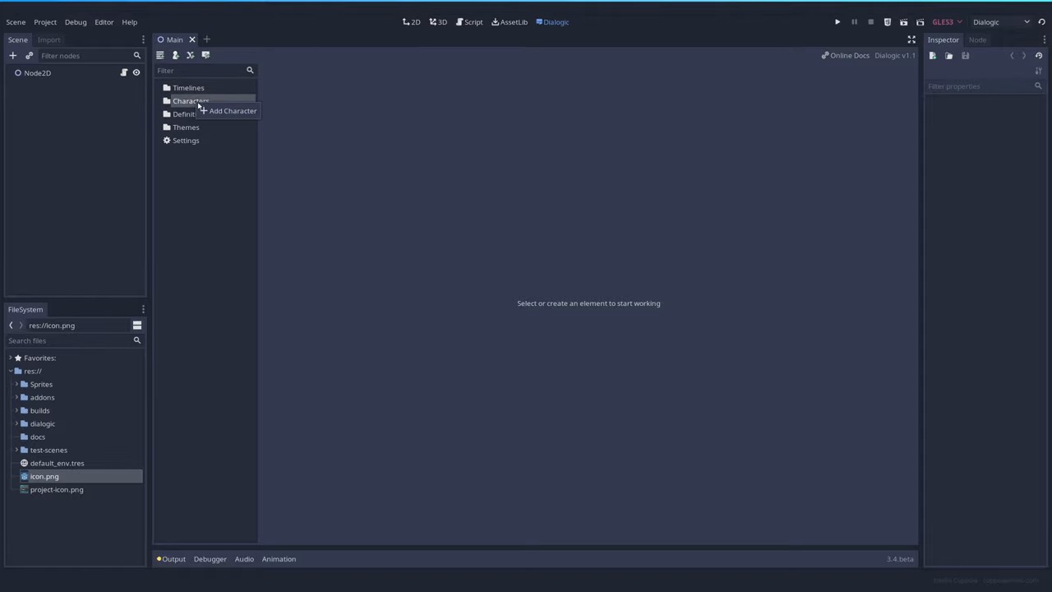
Create a Dialogic character named Shia with a red name colour.
left_click(233, 111)
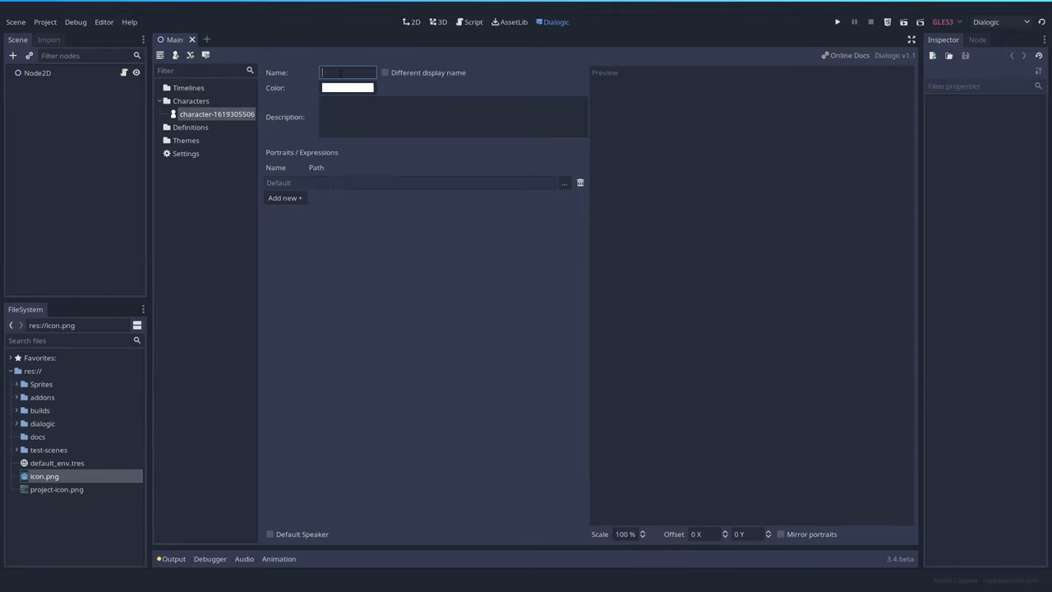
type("Shia")
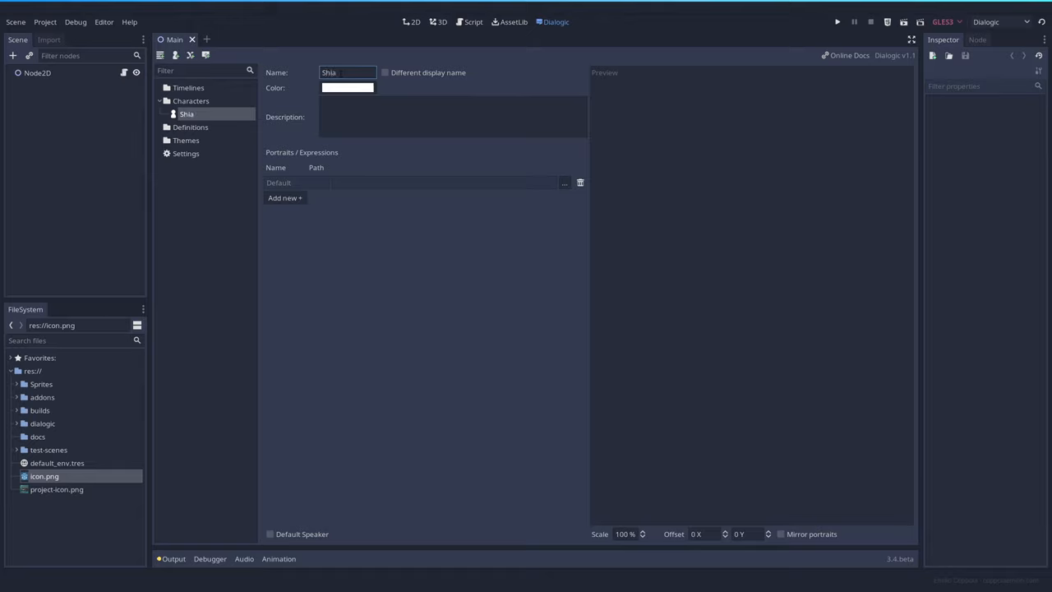
left_click(346, 87)
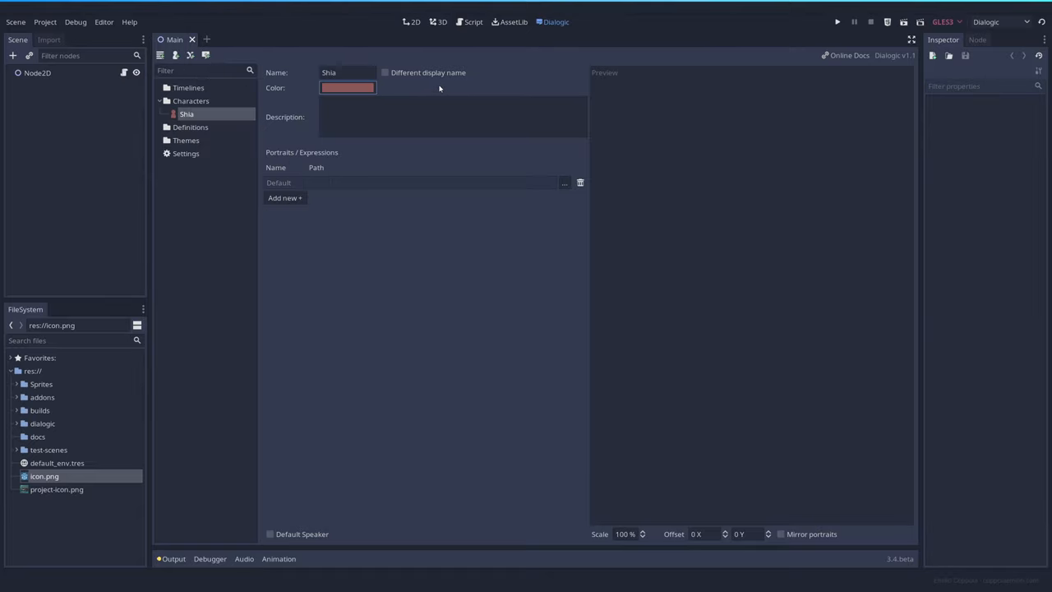
left_click(452, 115)
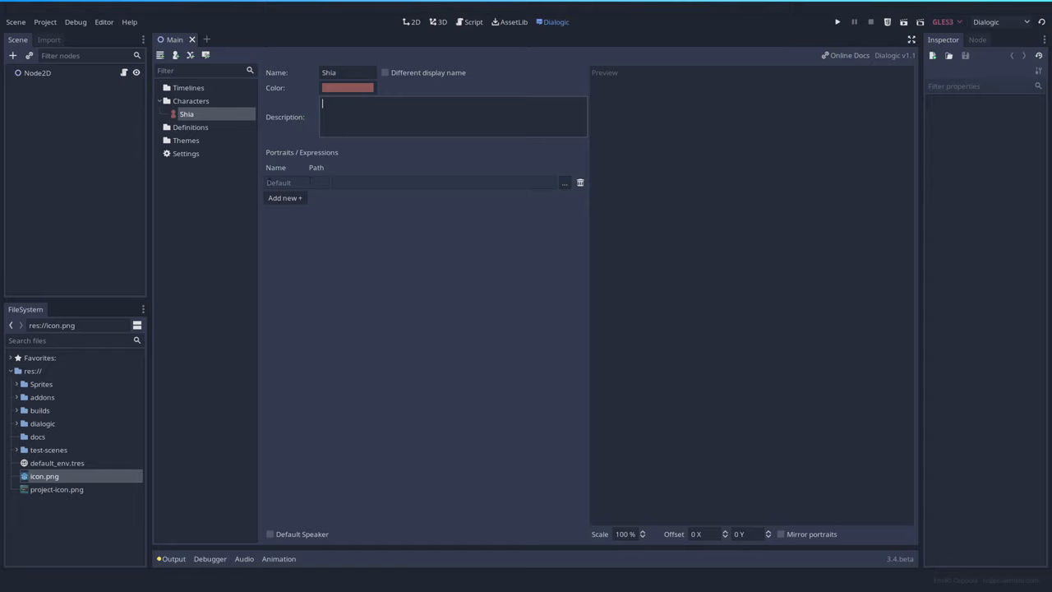
mouse_move(409, 86)
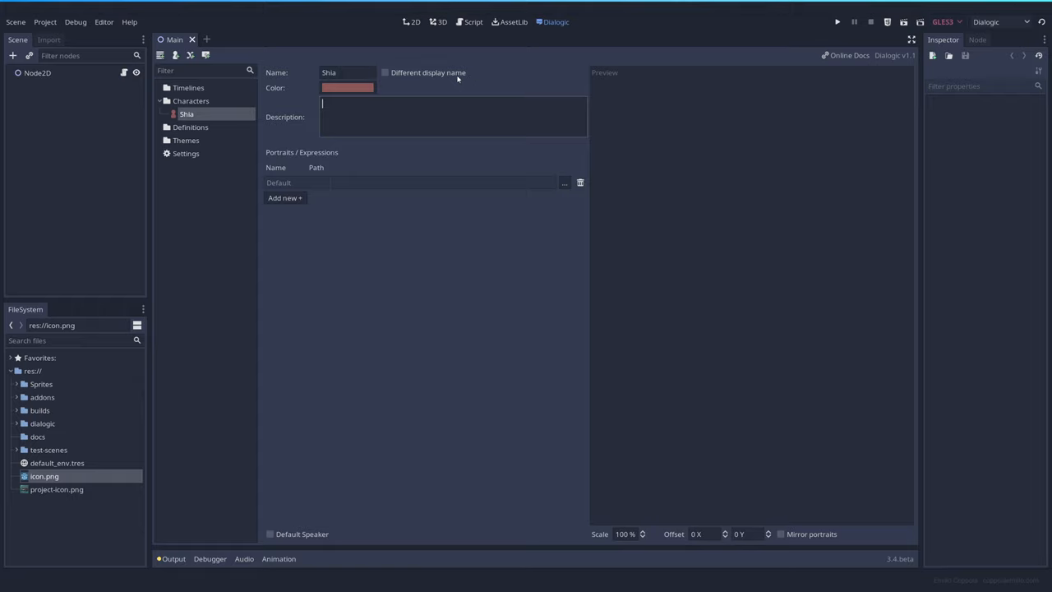
mouse_move(461, 79)
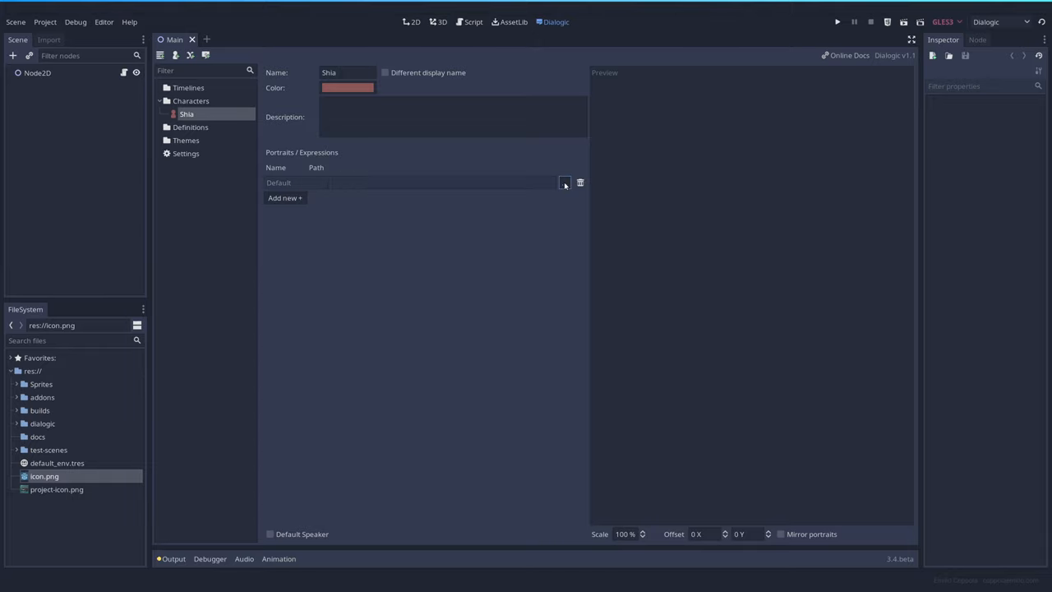
Give Shia default and shock portraits from the Sprites folder and preview both.
left_click(565, 183)
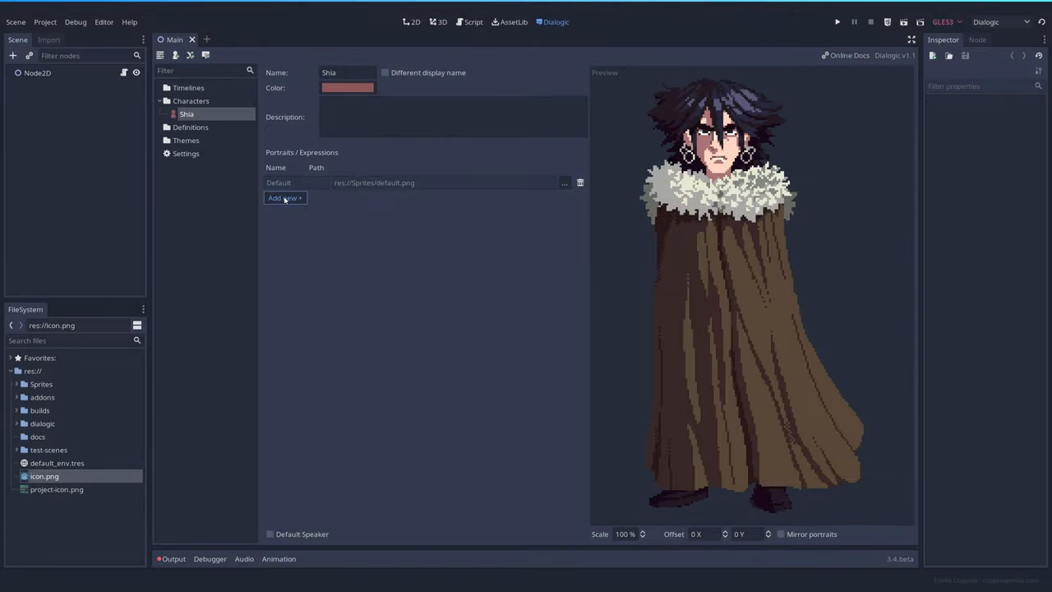
left_click(284, 198)
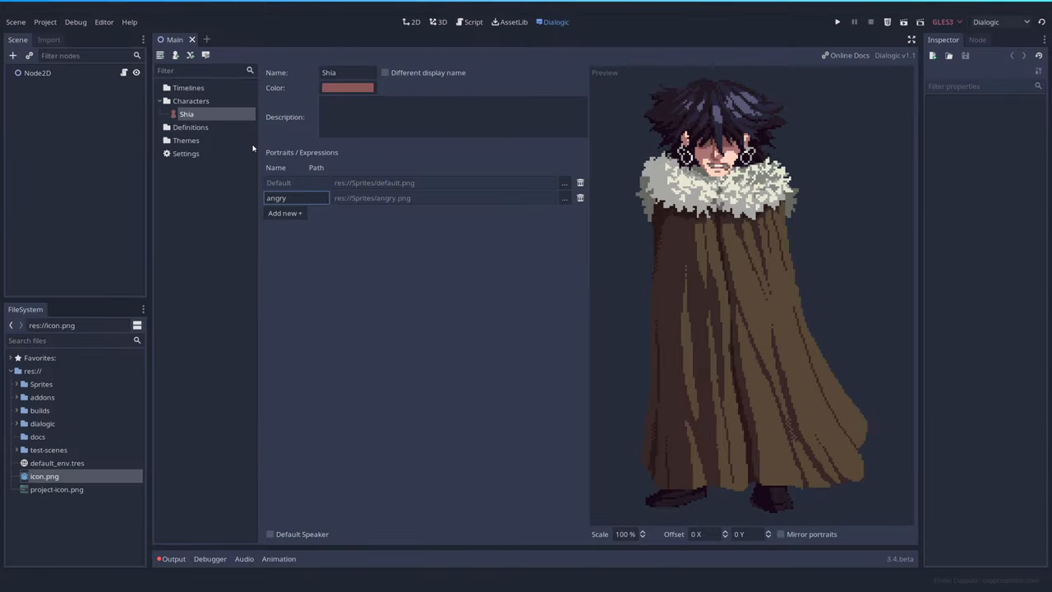
left_click(564, 197)
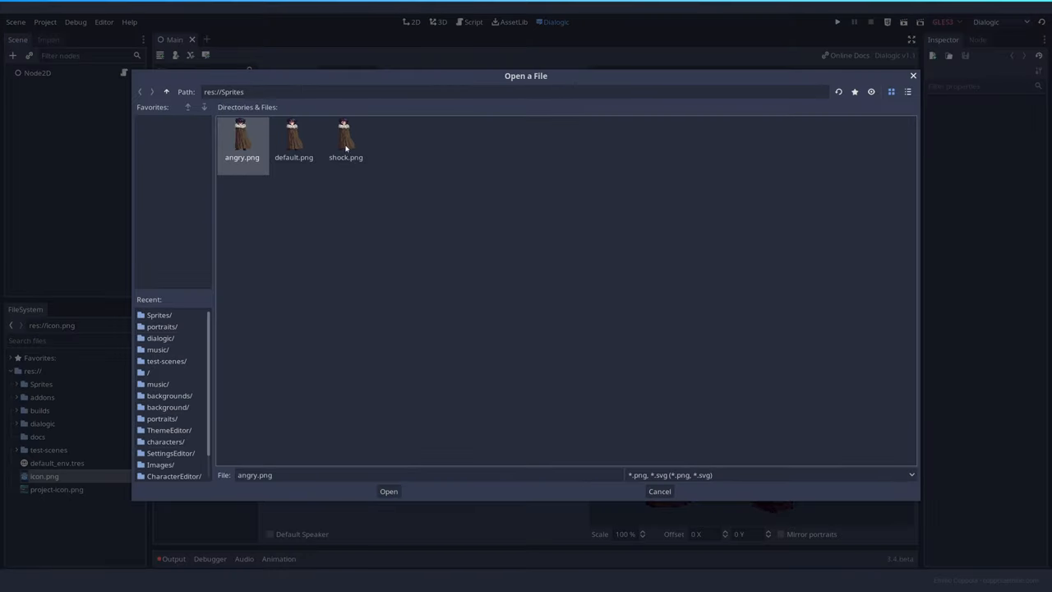
left_click(387, 490)
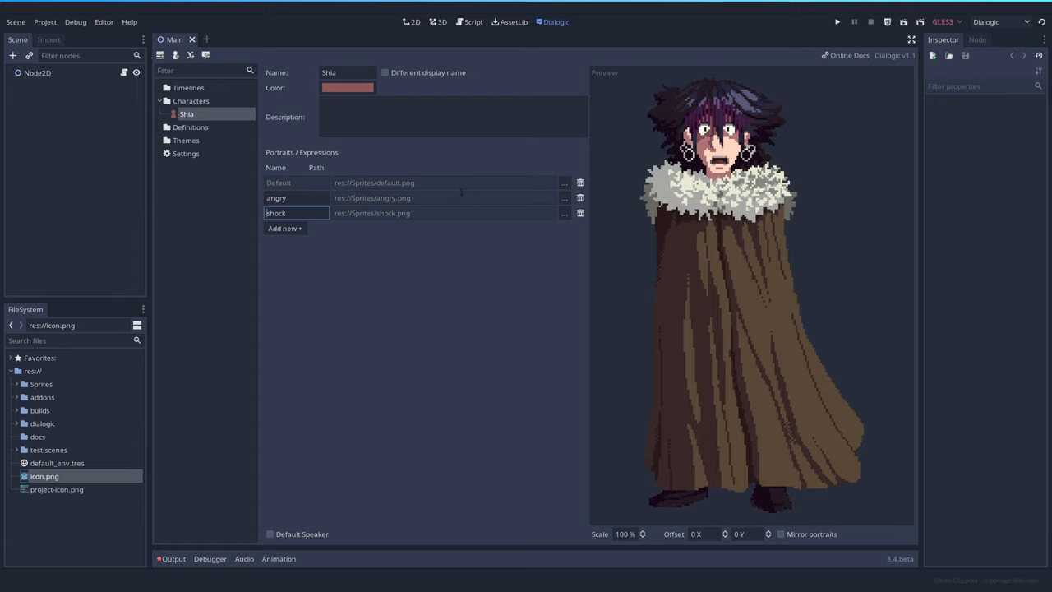
left_click(444, 183)
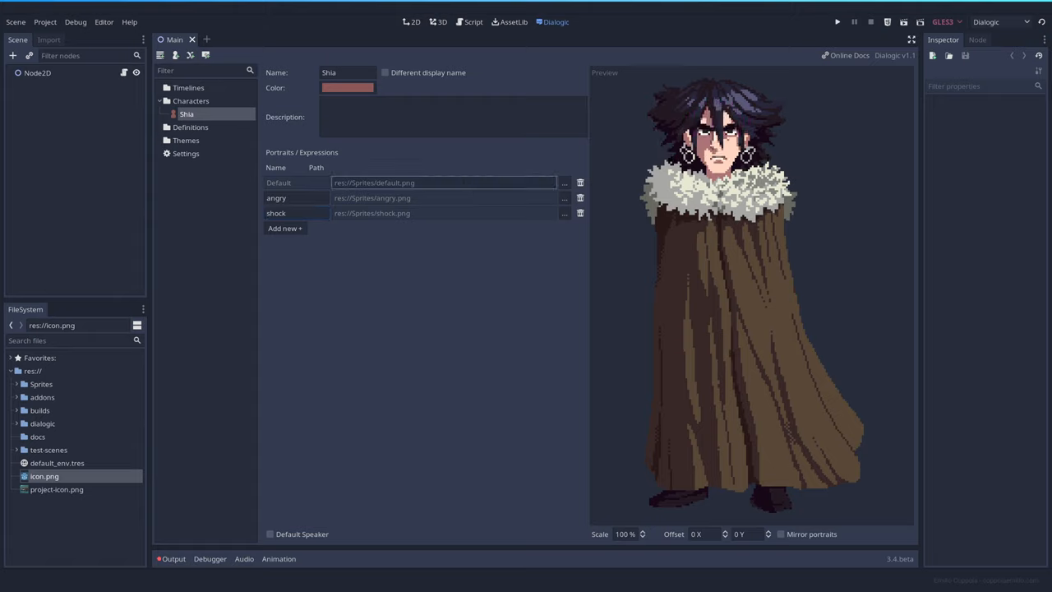
left_click(444, 213)
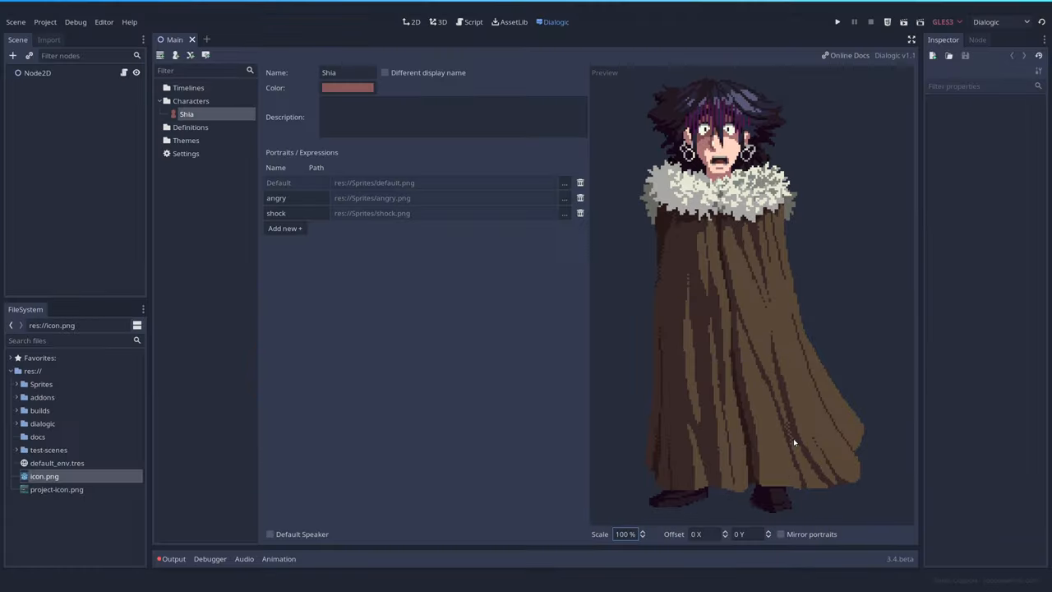
mouse_move(792, 487)
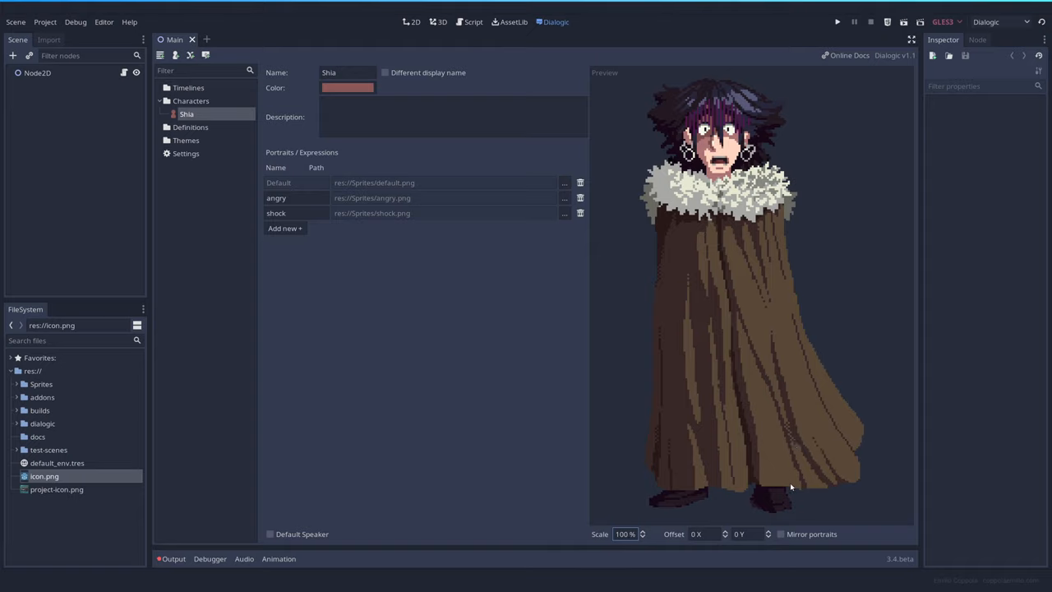
mouse_move(782, 539)
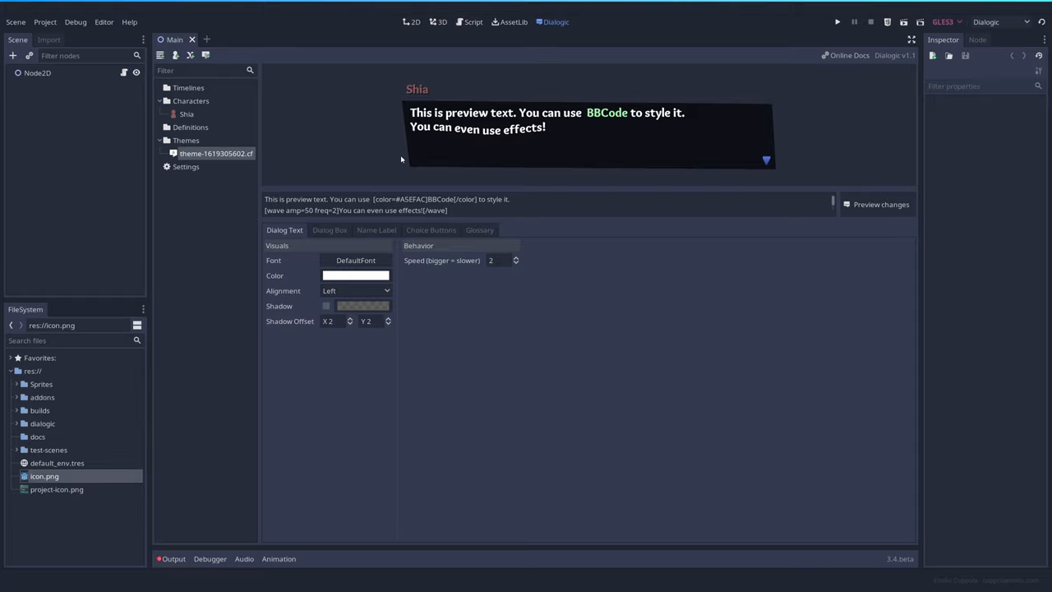
Look through the new theme's Dialog Box, Name Label and Choice Buttons settings, returning to Dialog Box.
left_click(329, 231)
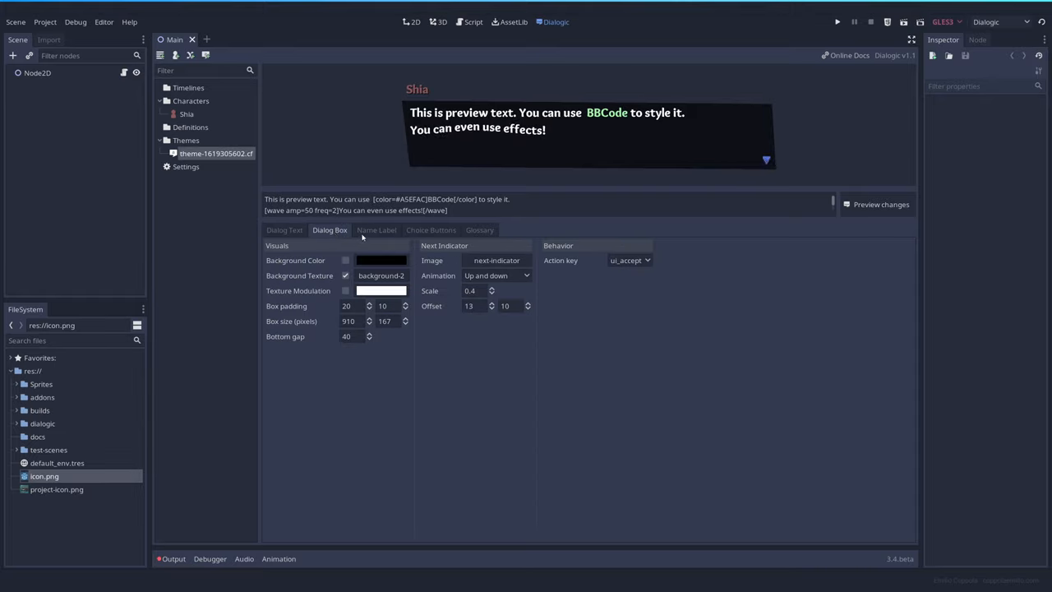
left_click(376, 230)
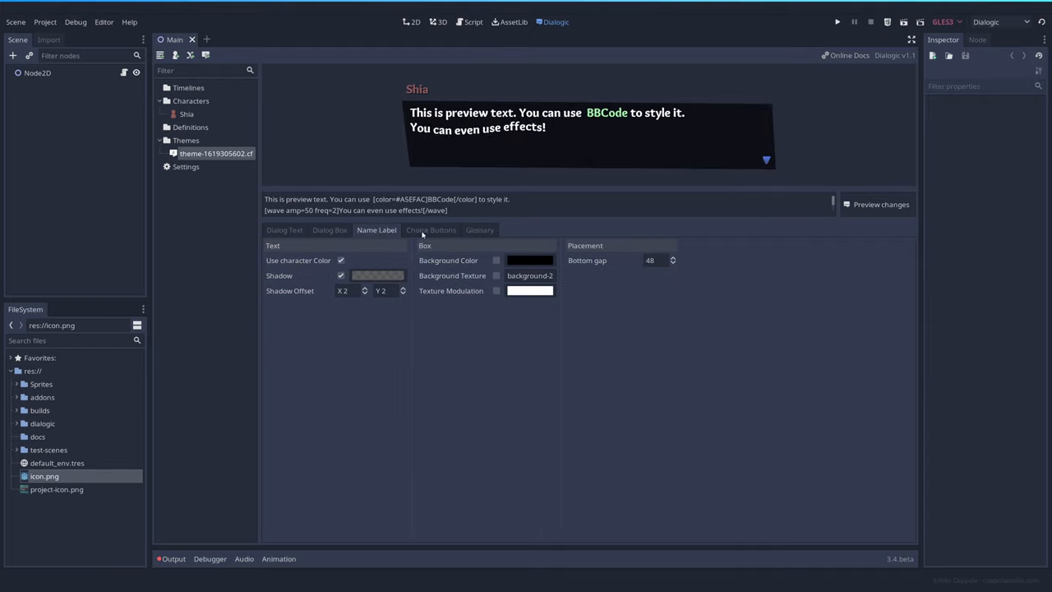
left_click(431, 230)
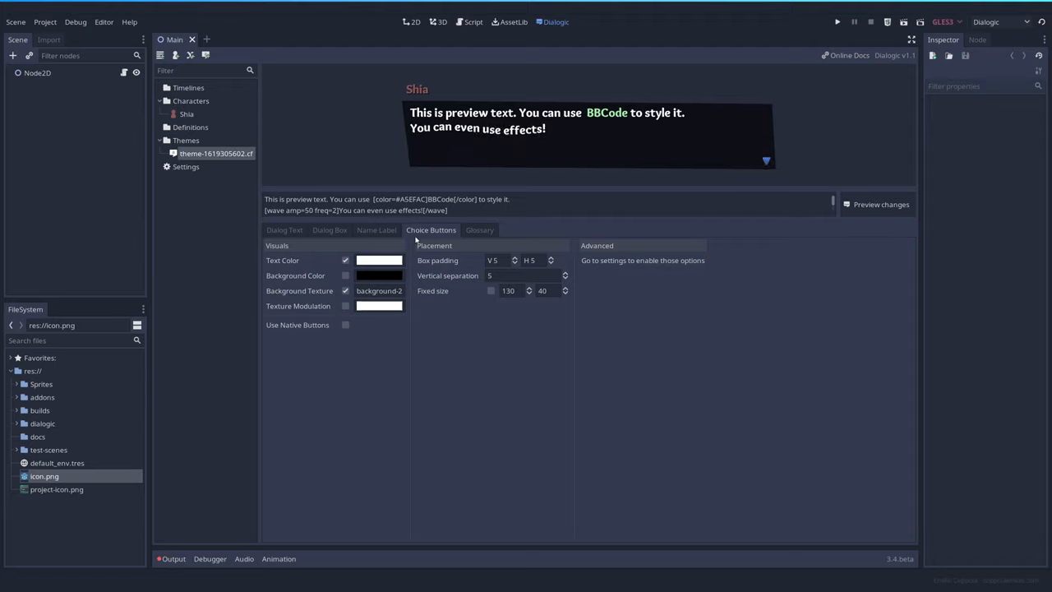
left_click(329, 230)
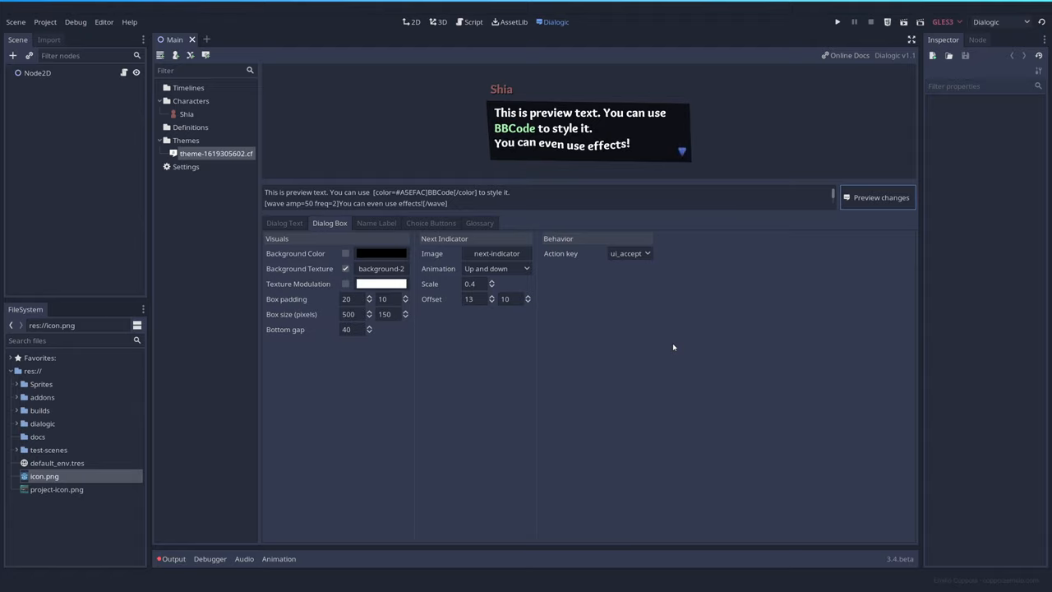
Set the Godot icon as the theme's next-indicator image and rename the theme to my-first-theme.
left_click(284, 224)
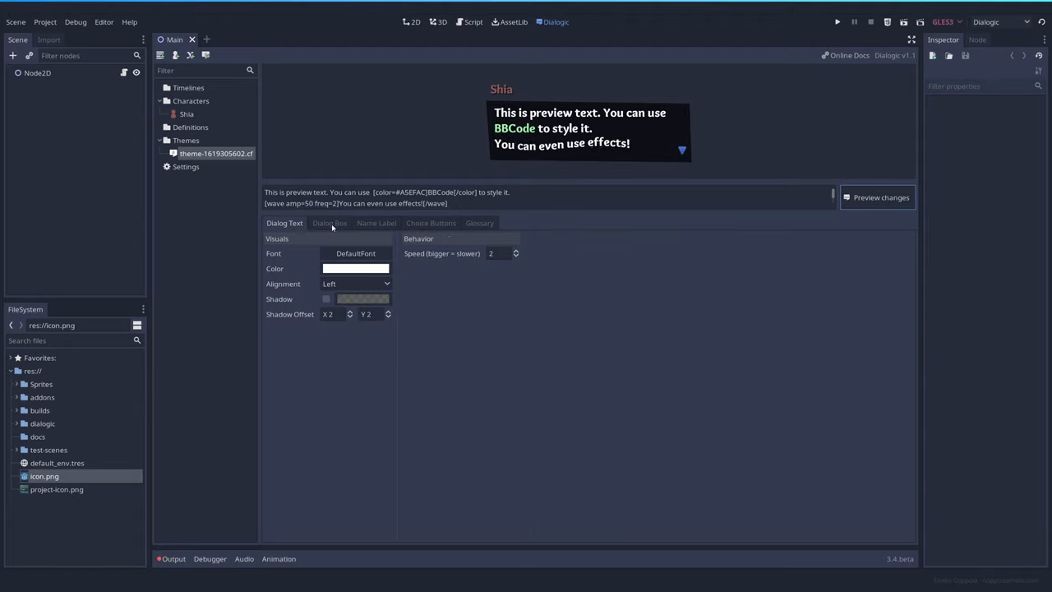
left_click(328, 224)
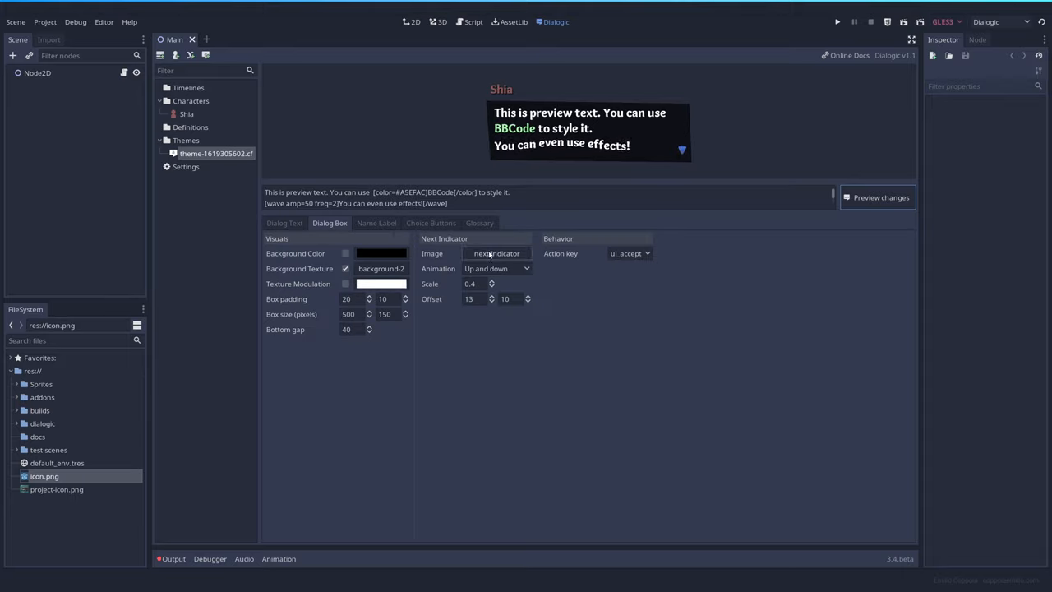
left_click(497, 253)
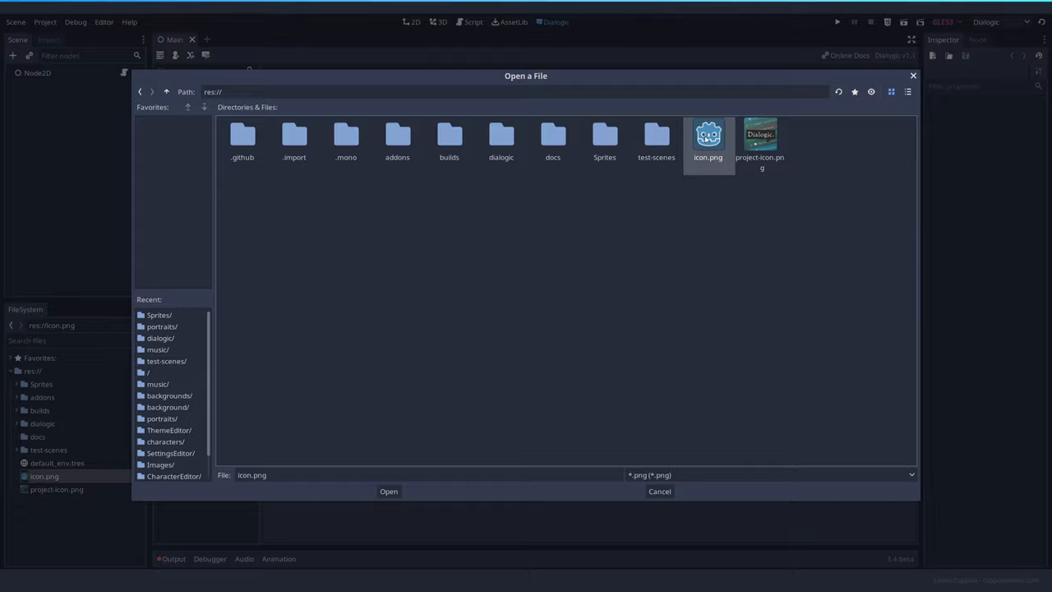
left_click(388, 490)
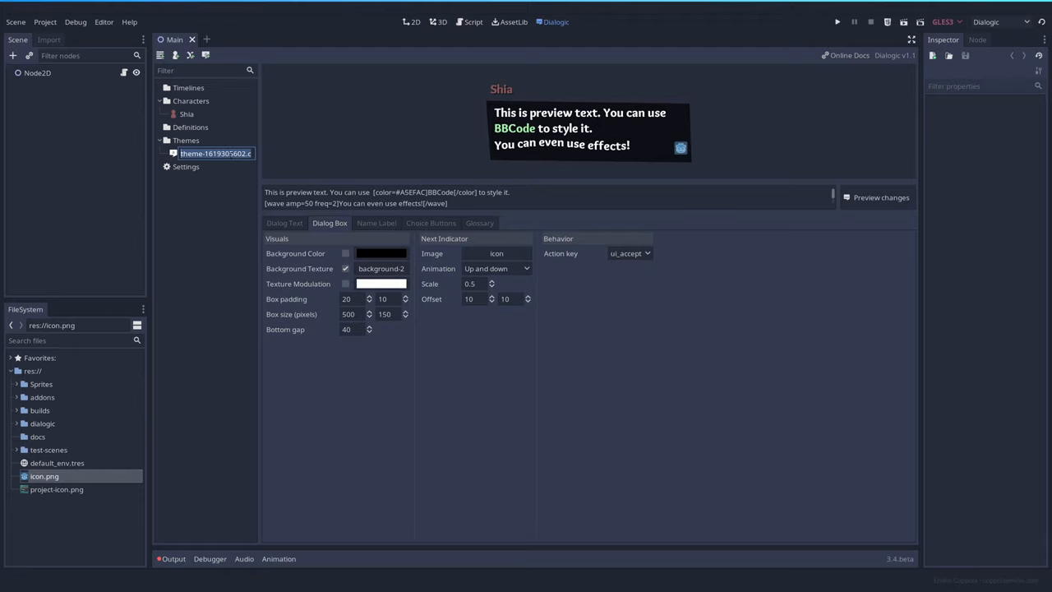
type("my-first-theme")
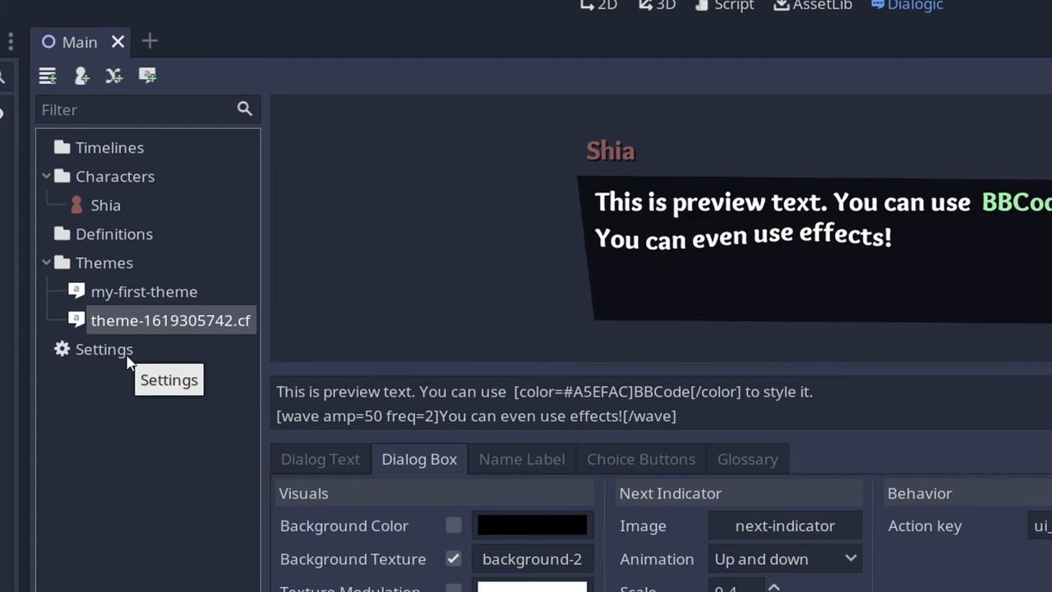
Create a new empty Dialogic timeline.
left_click(104, 349)
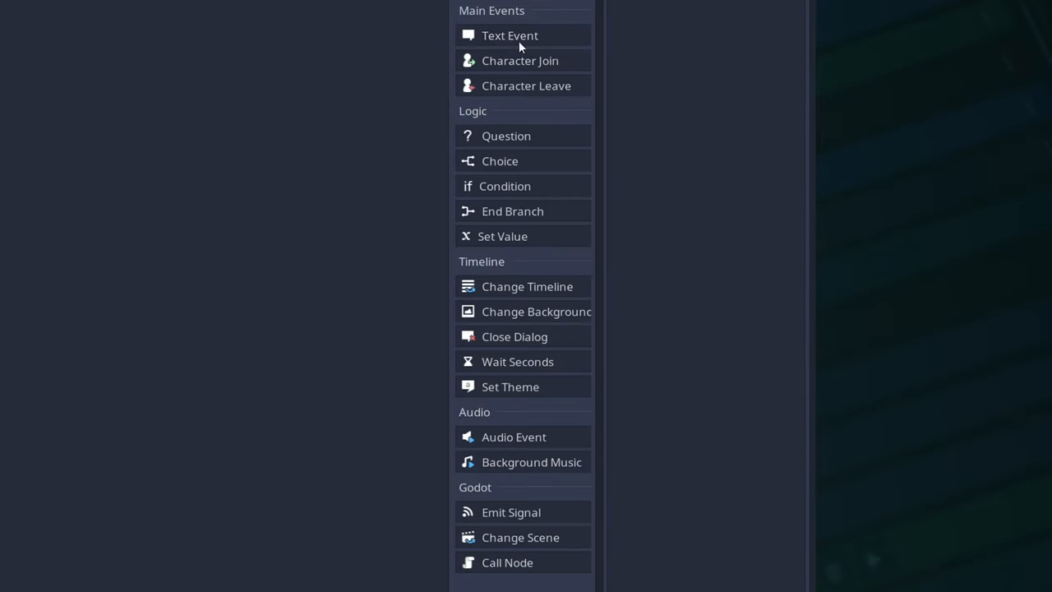
mouse_move(540, 260)
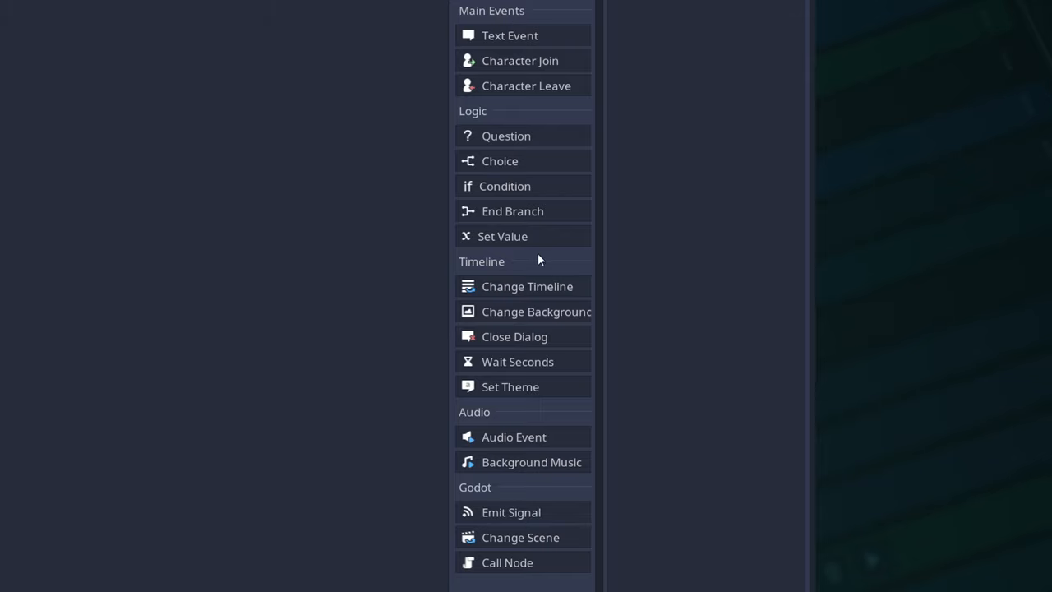
mouse_move(487, 497)
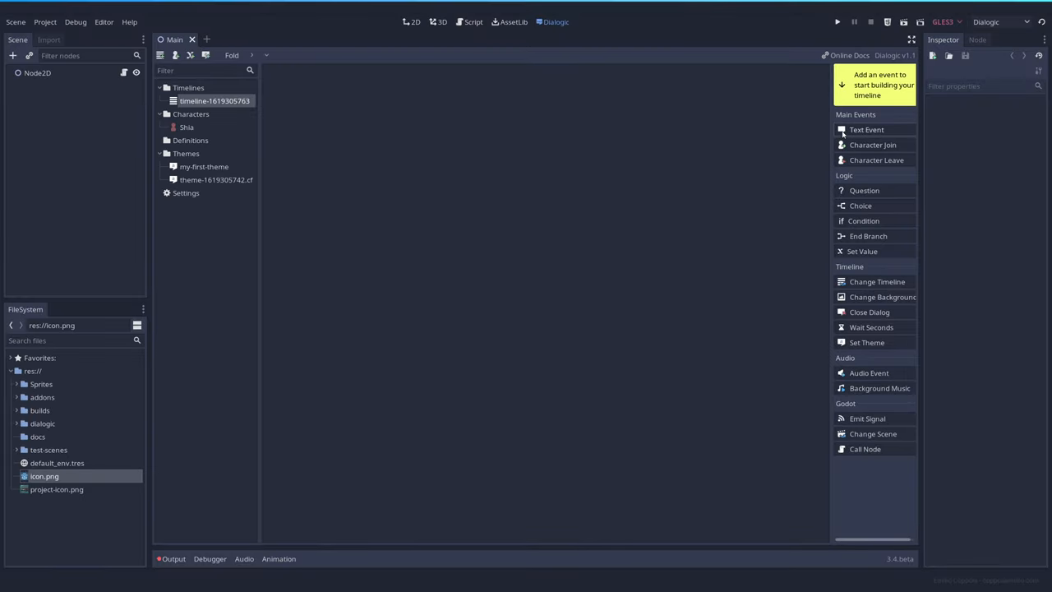
Add a text event reading Hello YouTube! and rename the timeline to first.
left_click(867, 129)
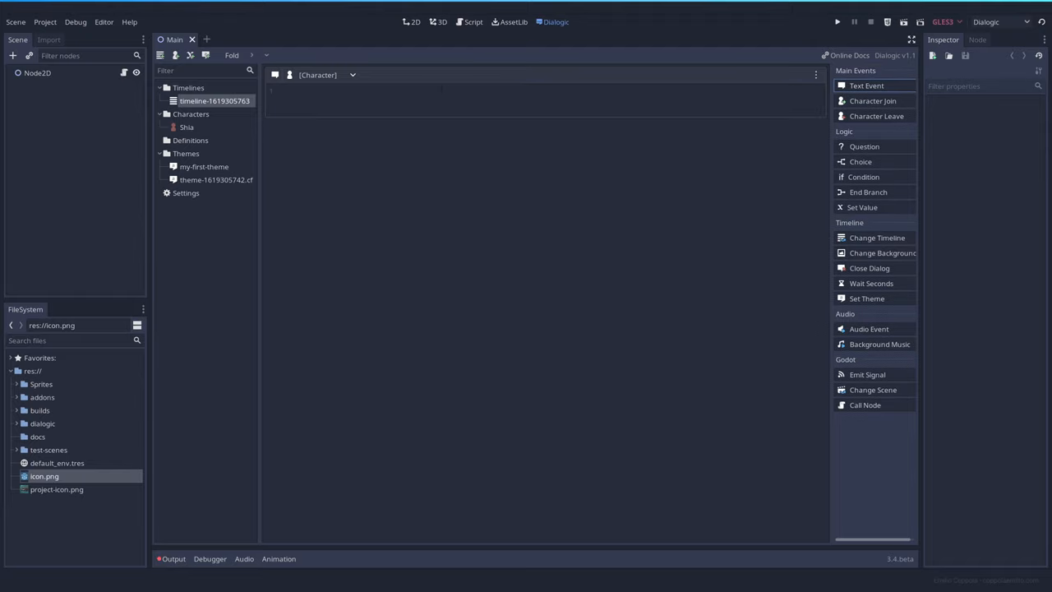
type("Hello Youtu")
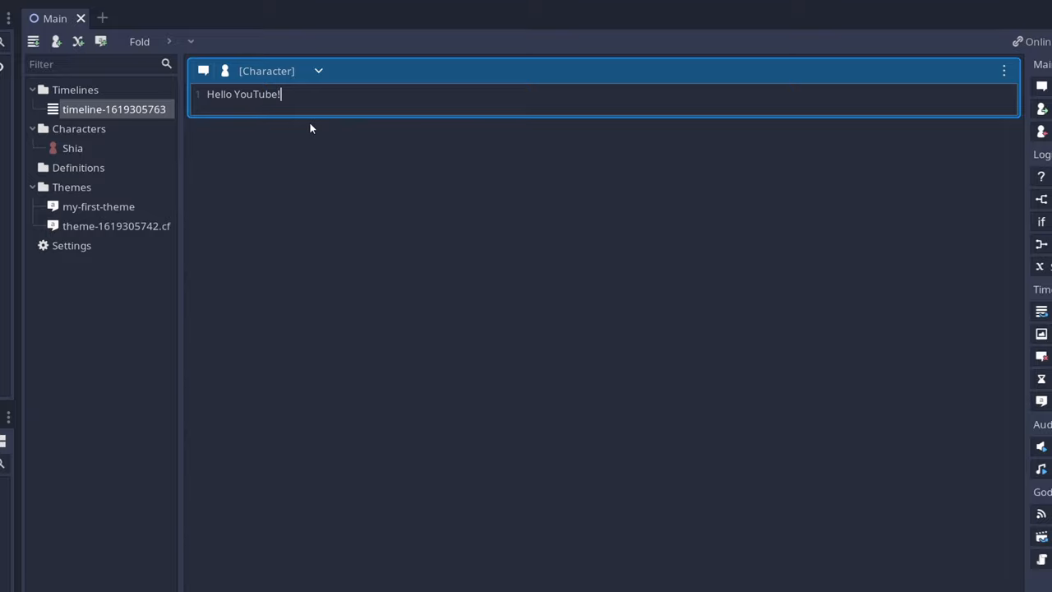
double_click(115, 108)
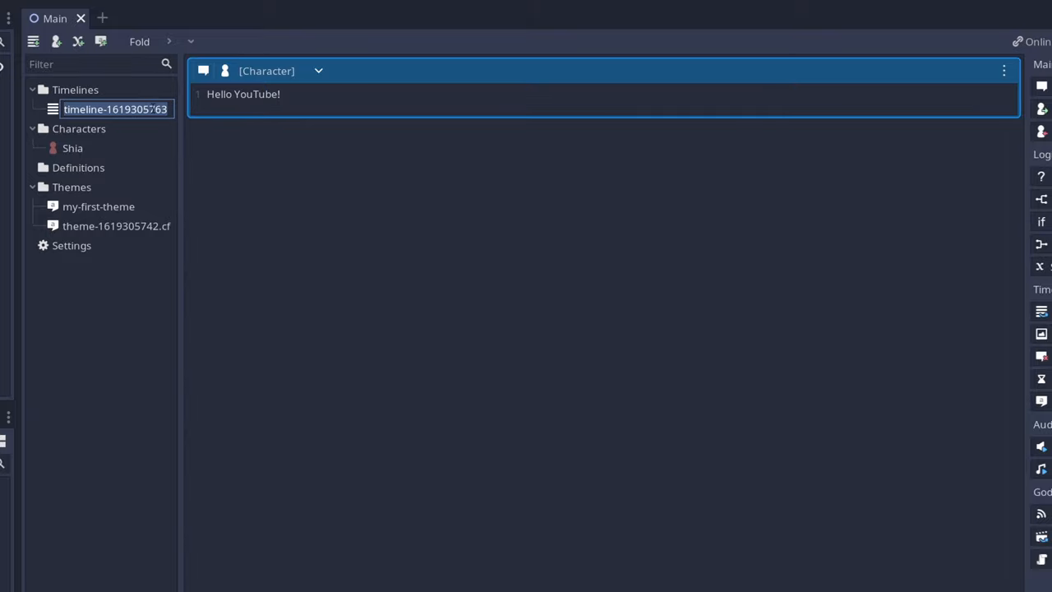
type("first")
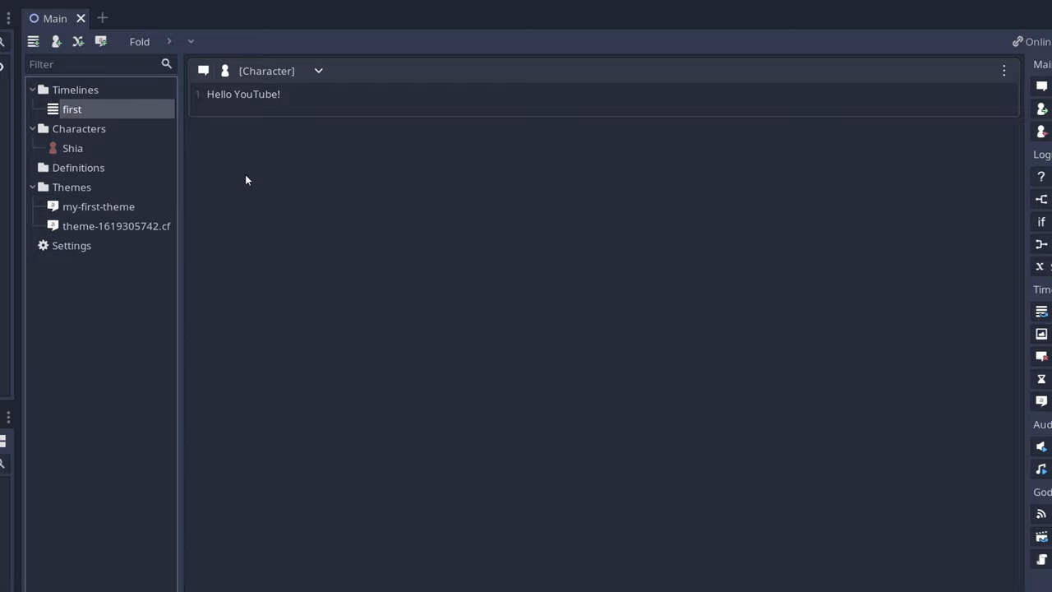
mouse_move(376, 136)
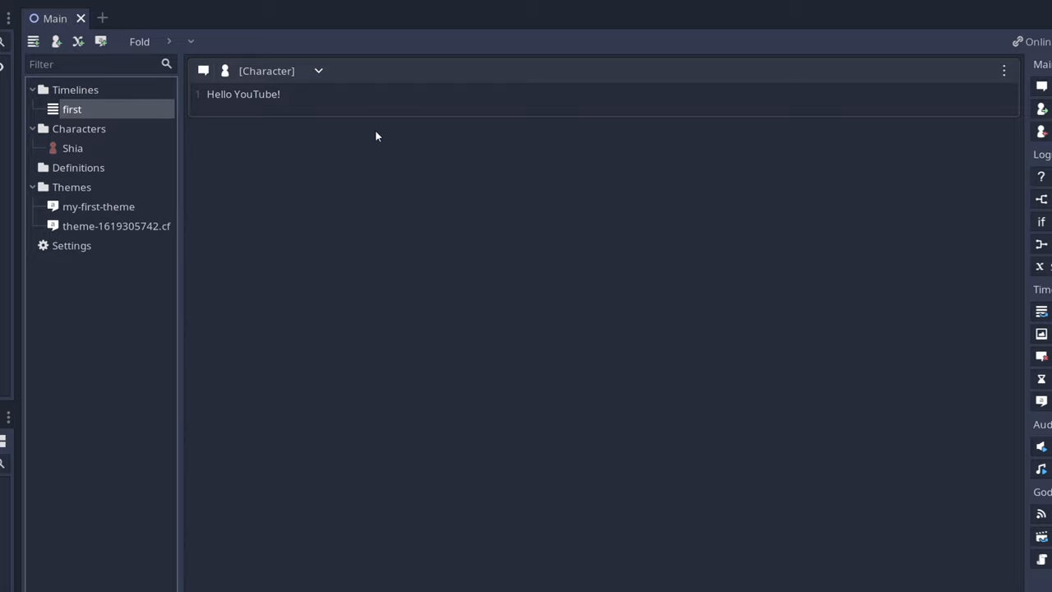
mouse_move(388, 154)
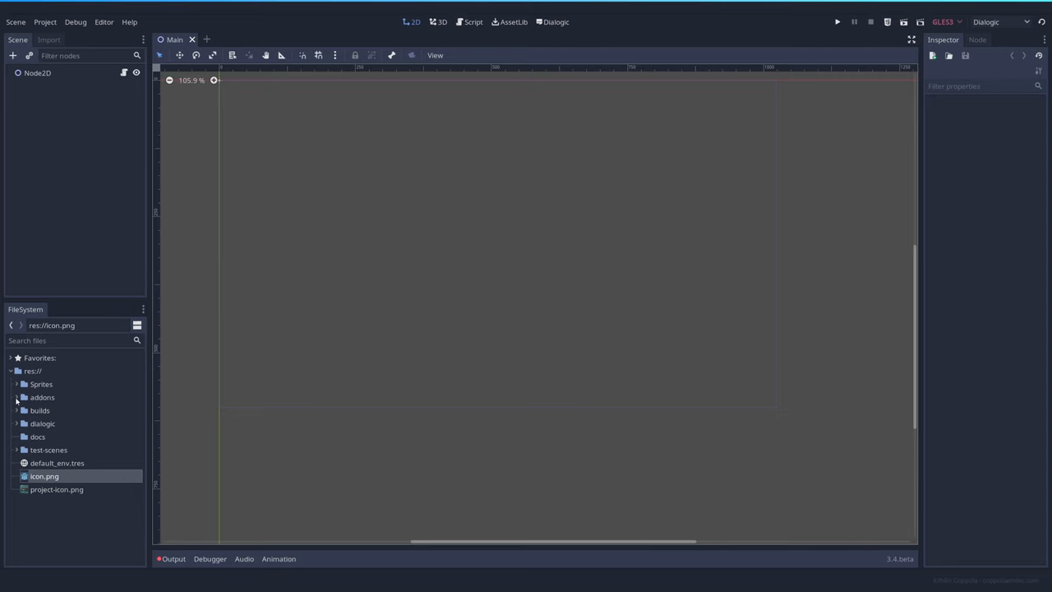
Add addons/dialogic/Dialog.tscn to the main scene and run the game to show Hello YouTube!
left_click(16, 396)
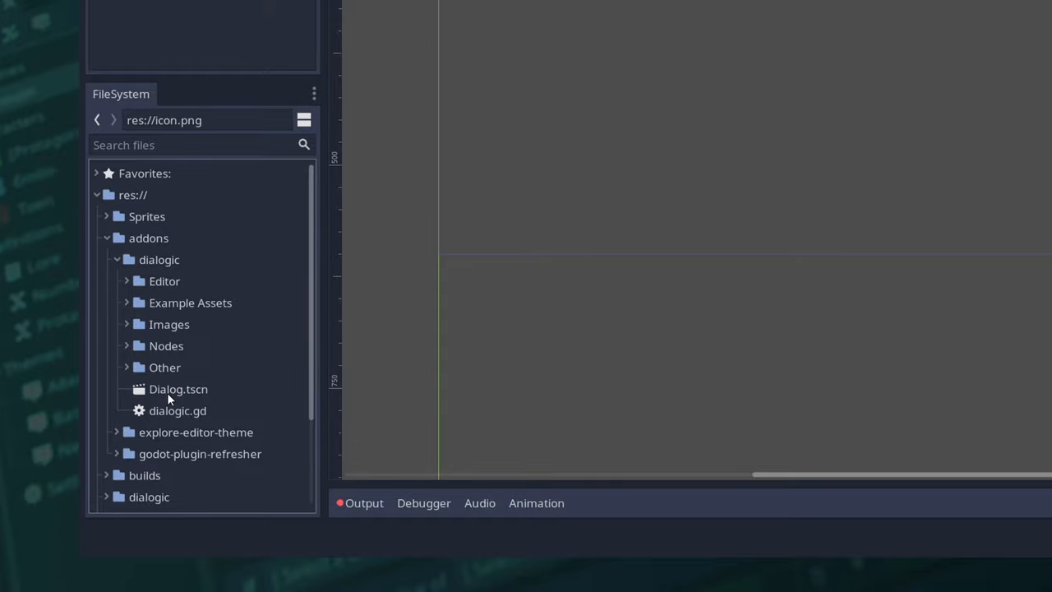
double_click(178, 388)
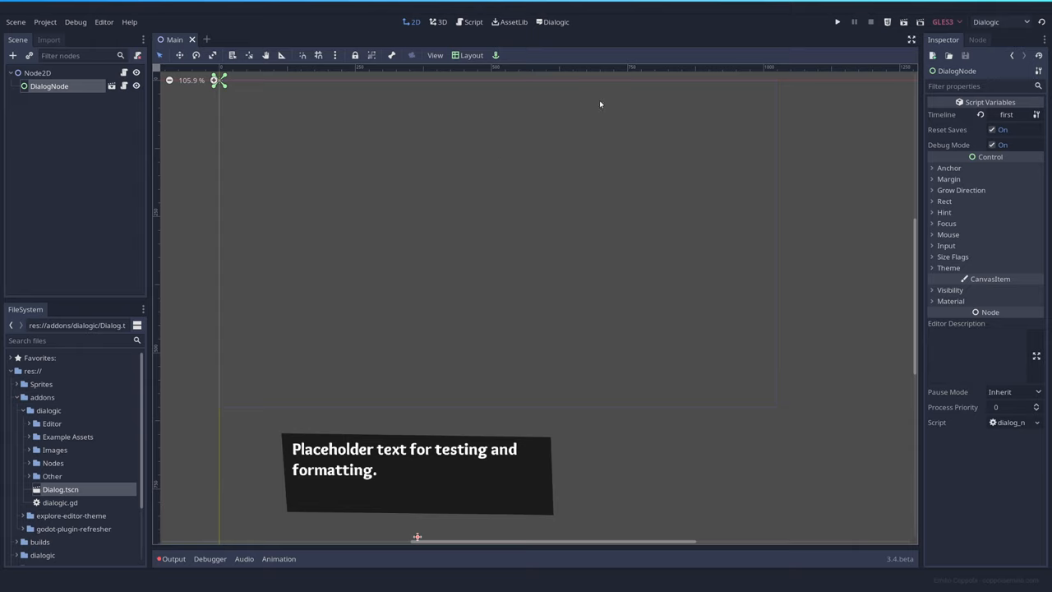
left_click(837, 23)
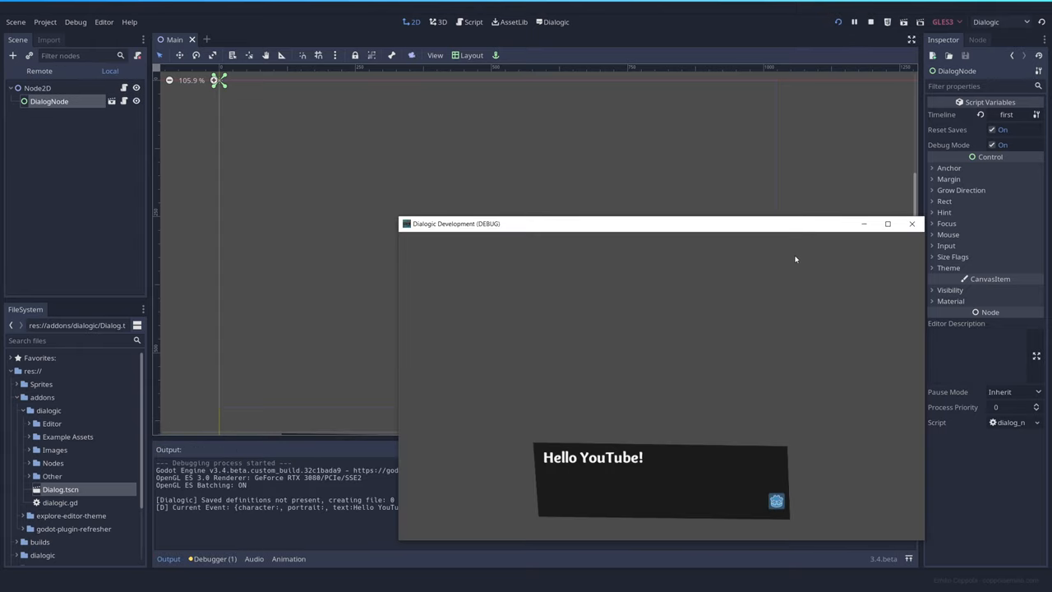
mouse_move(881, 273)
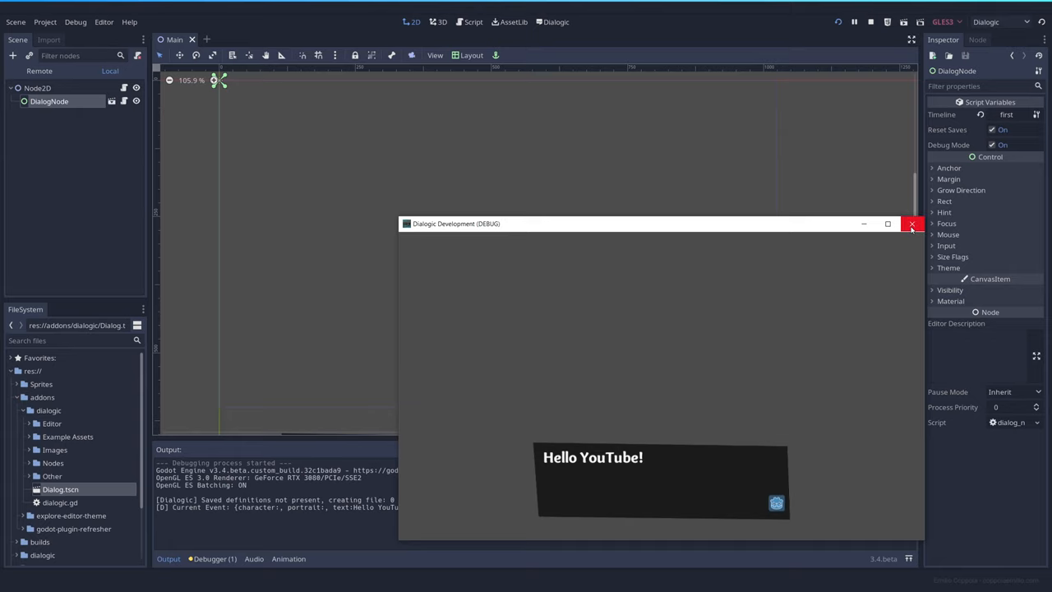
Close the test game and make Shia the speaker of the Hello YouTube! line.
left_click(911, 223)
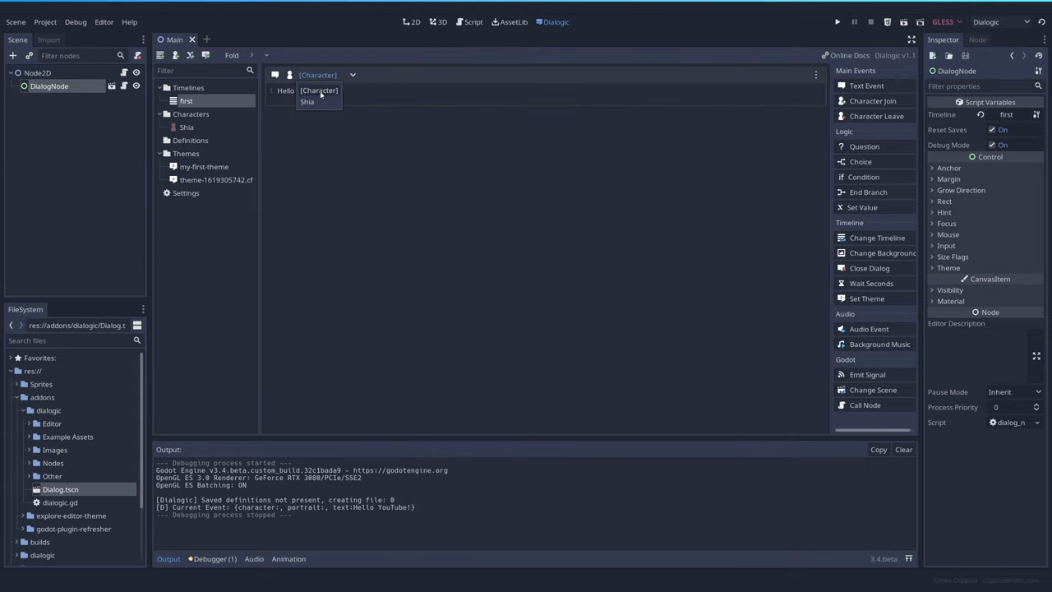
left_click(306, 102)
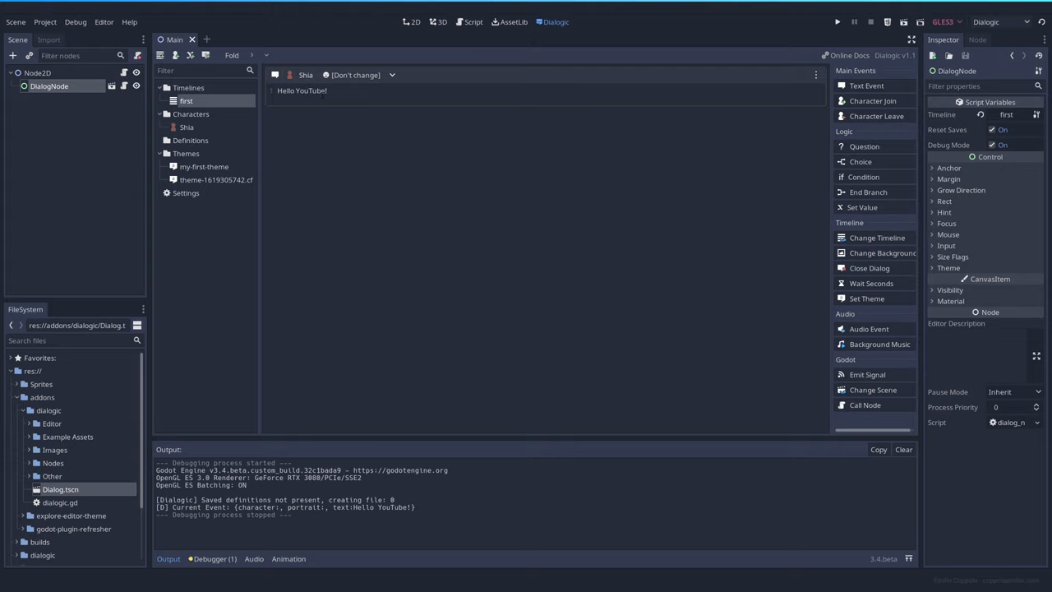
left_click(355, 76)
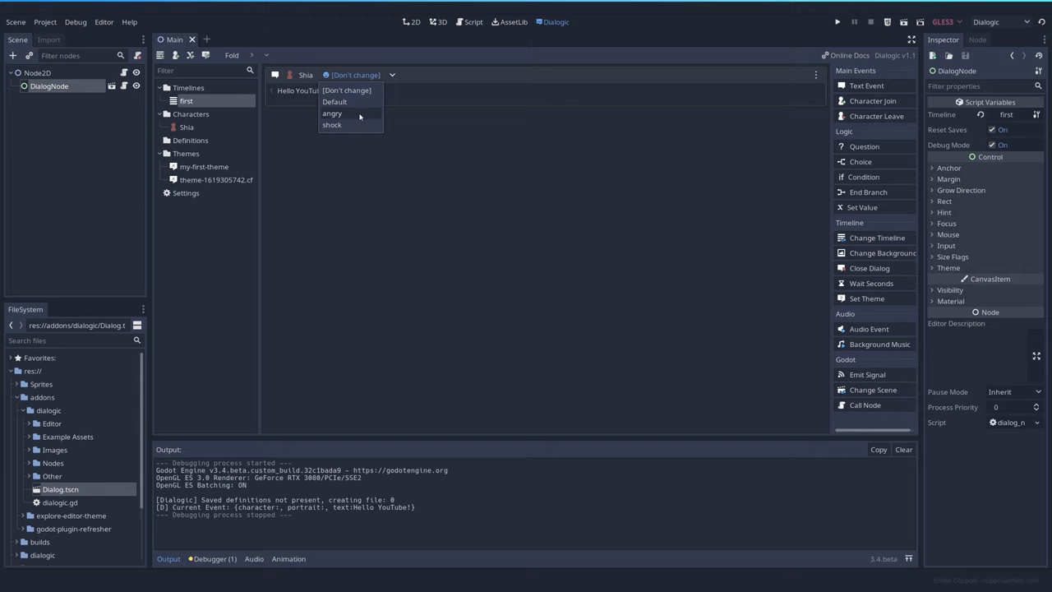
Use Shia's angry portrait for the line and test-run the game to see her name above it.
left_click(332, 113)
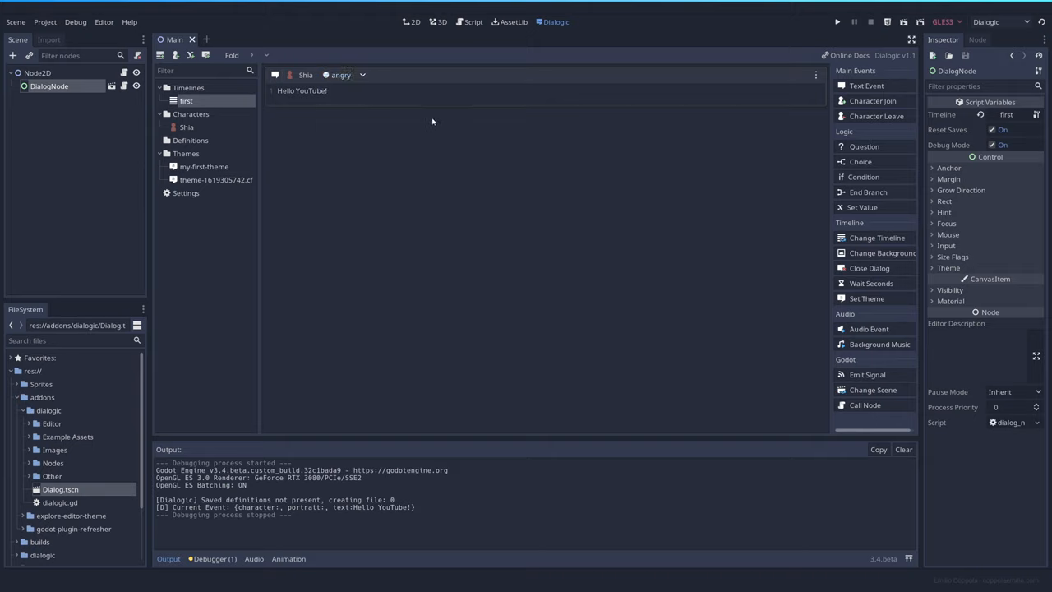
mouse_move(454, 125)
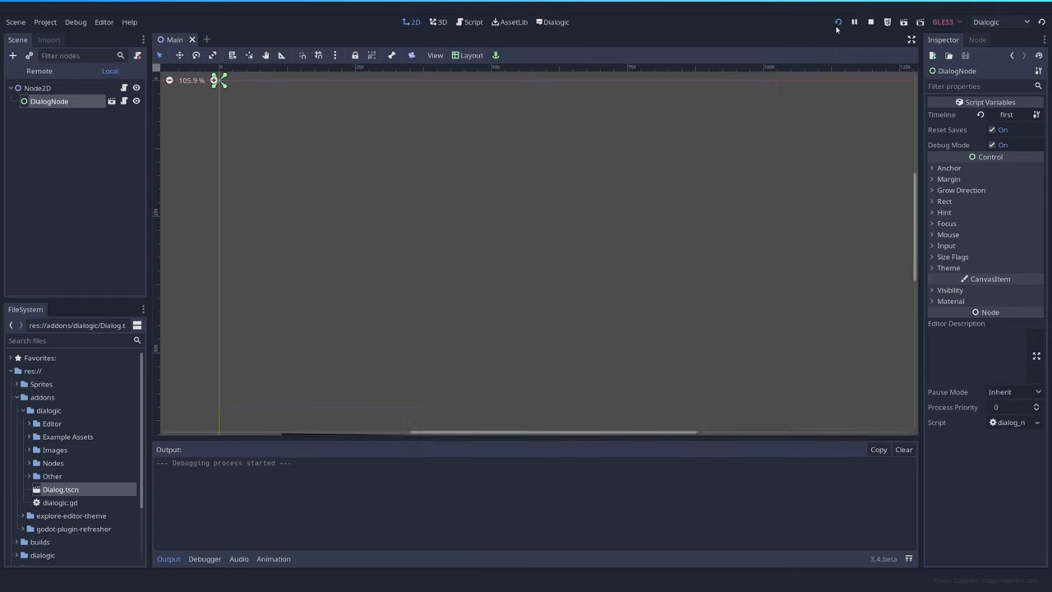
left_click(838, 23)
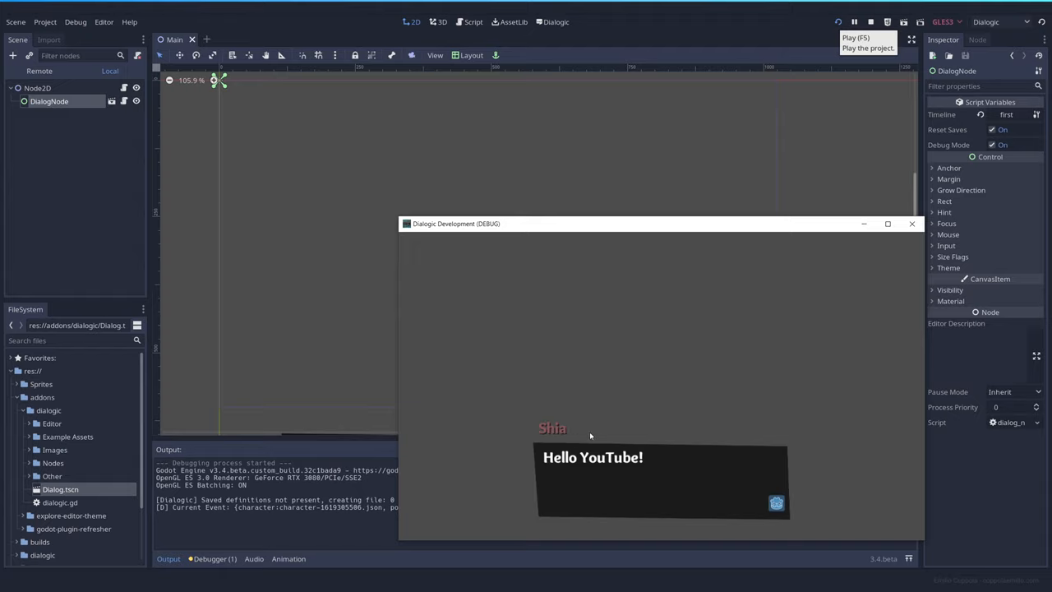
mouse_move(562, 441)
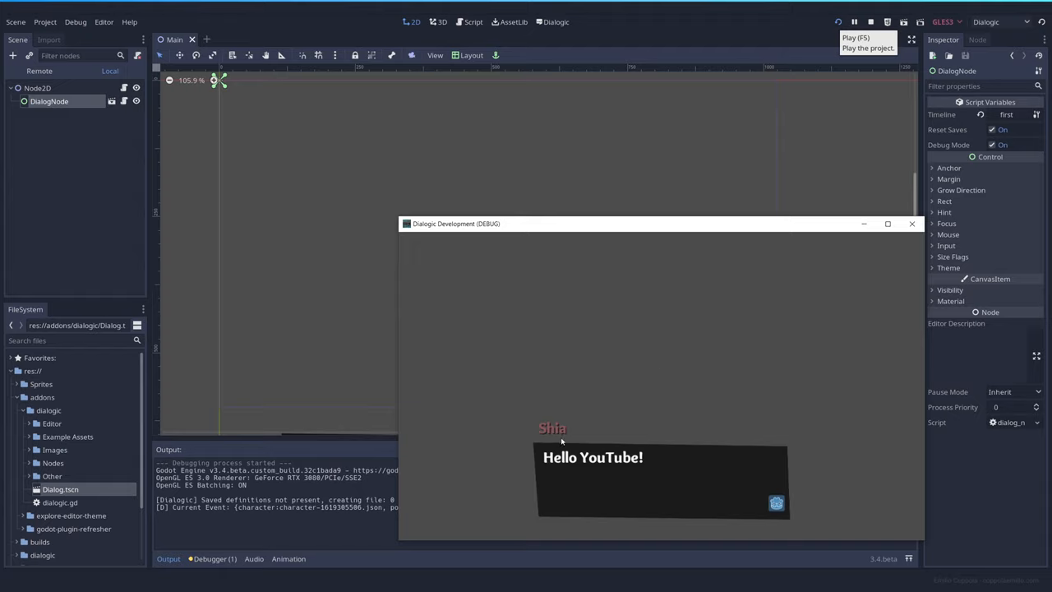
left_click(871, 21)
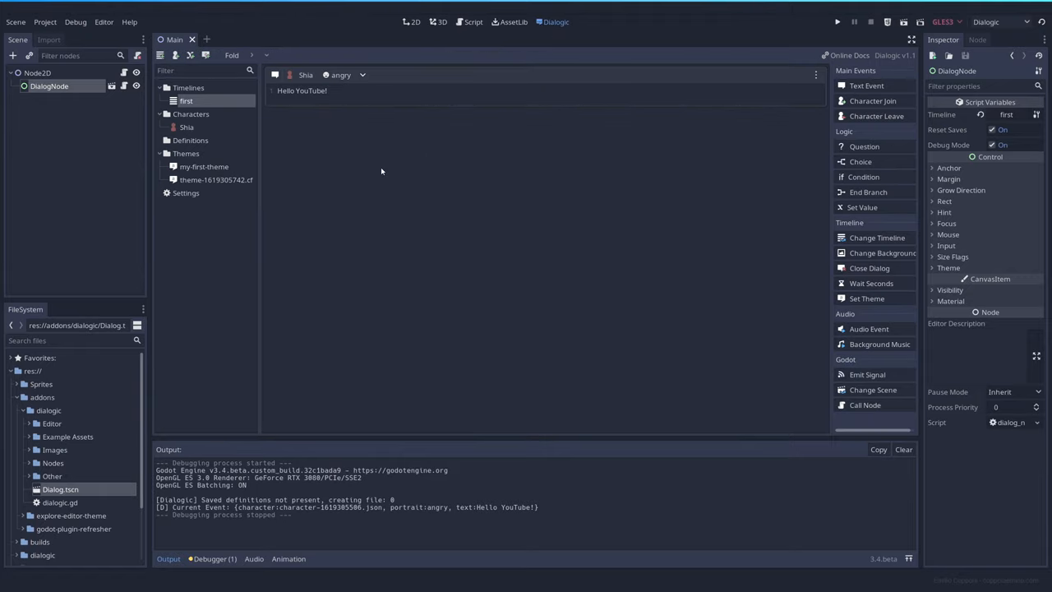
mouse_move(364, 155)
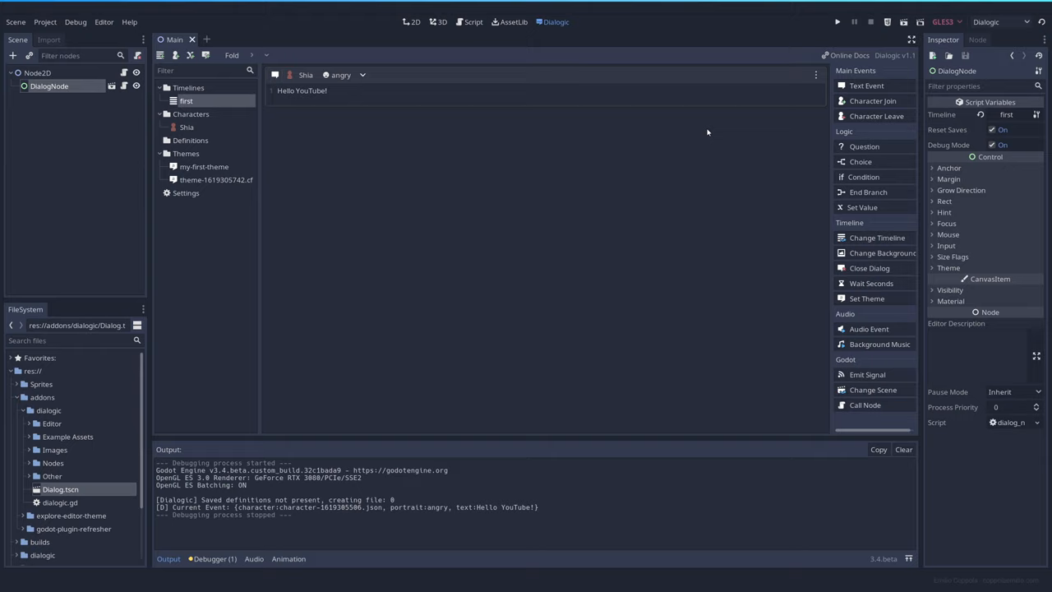
mouse_move(812, 130)
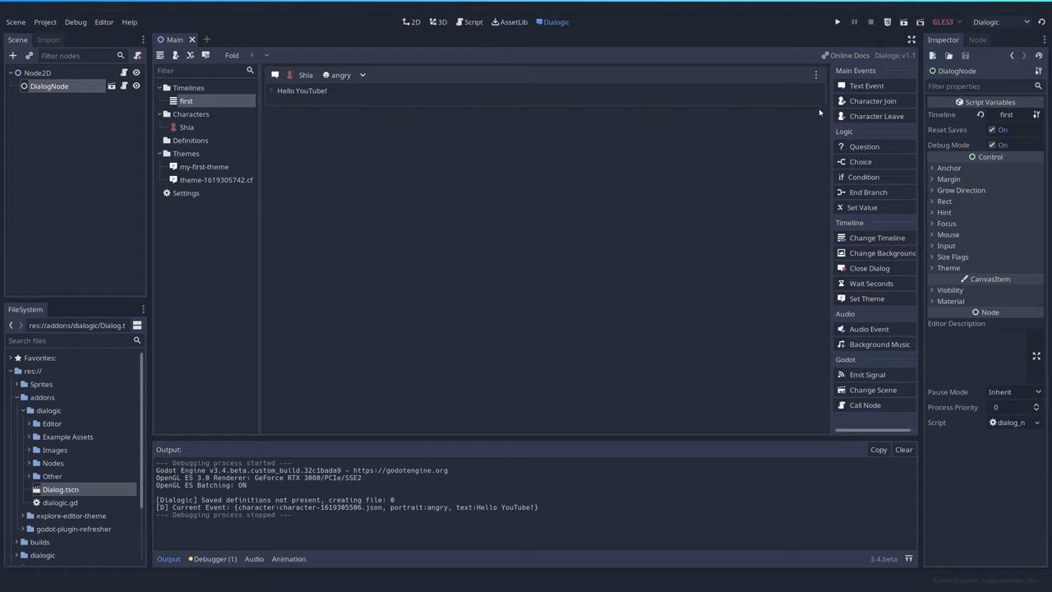
mouse_move(873, 101)
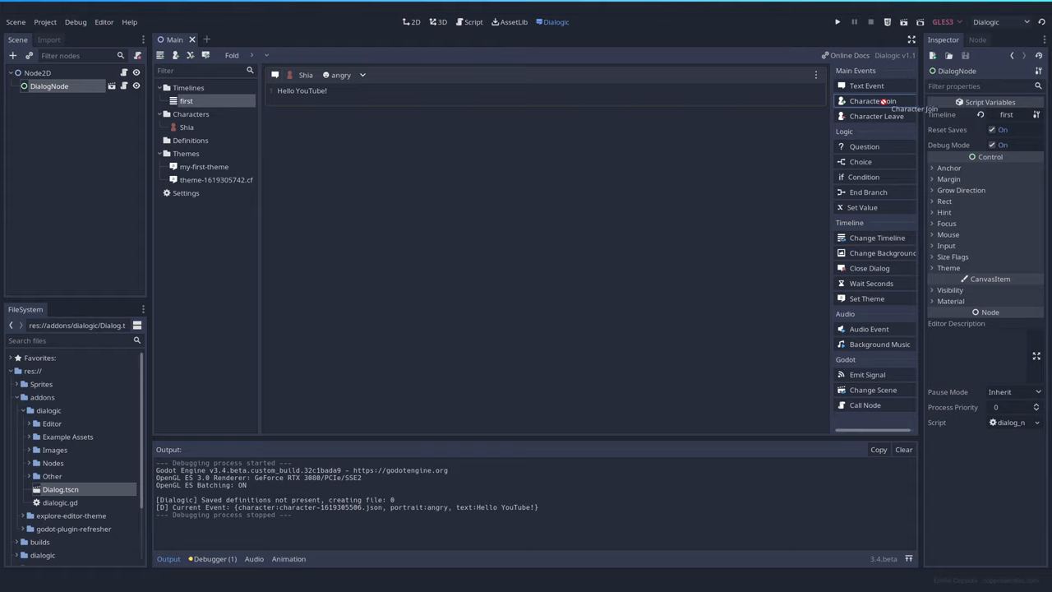
Add a Character Join event for Shia with the angry portrait; her text line keeps [Don't change].
left_click(873, 100)
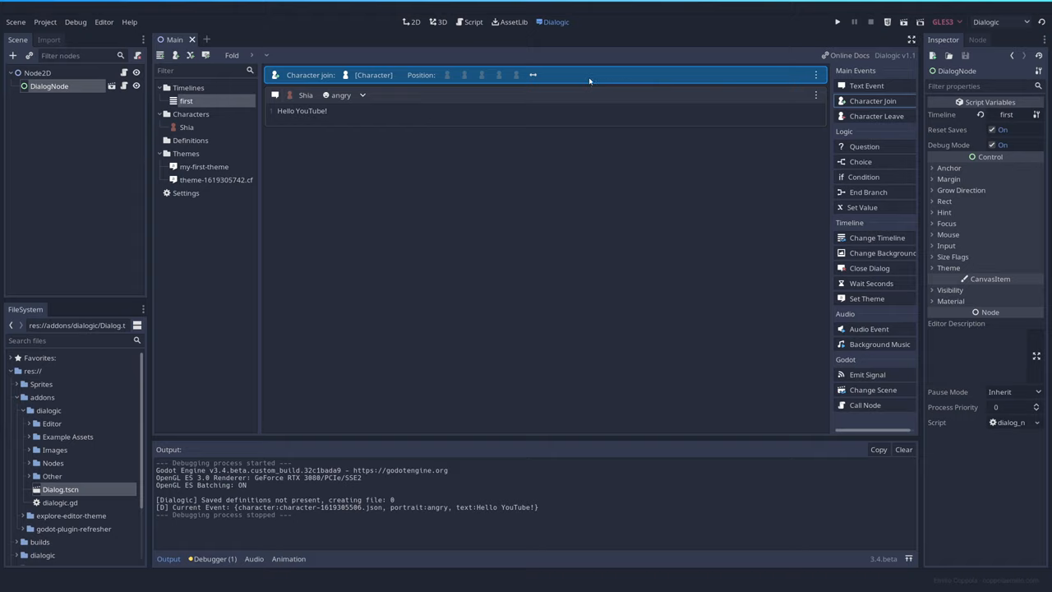
left_click(375, 76)
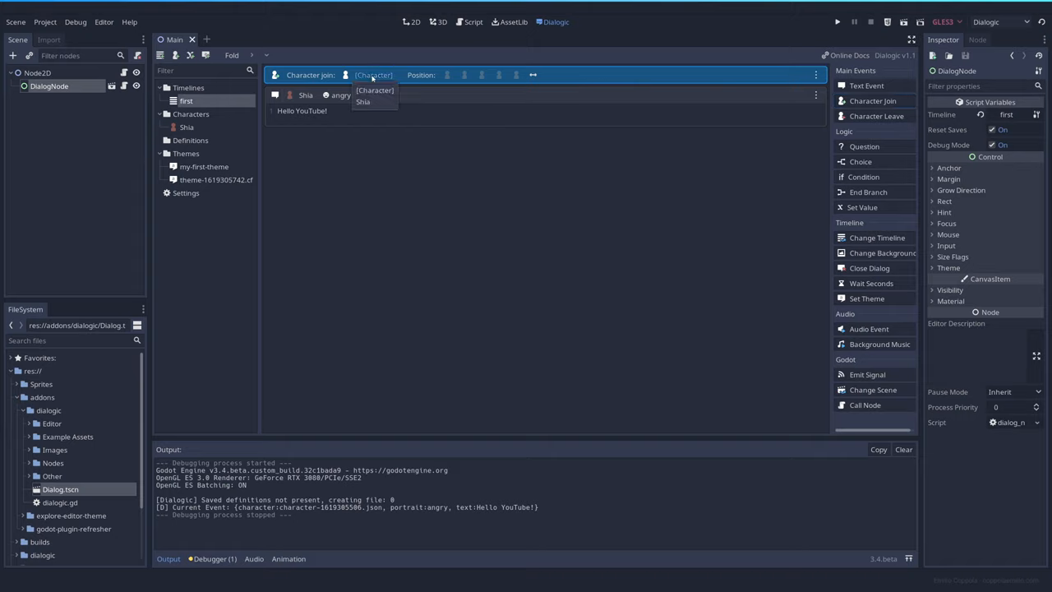
left_click(361, 101)
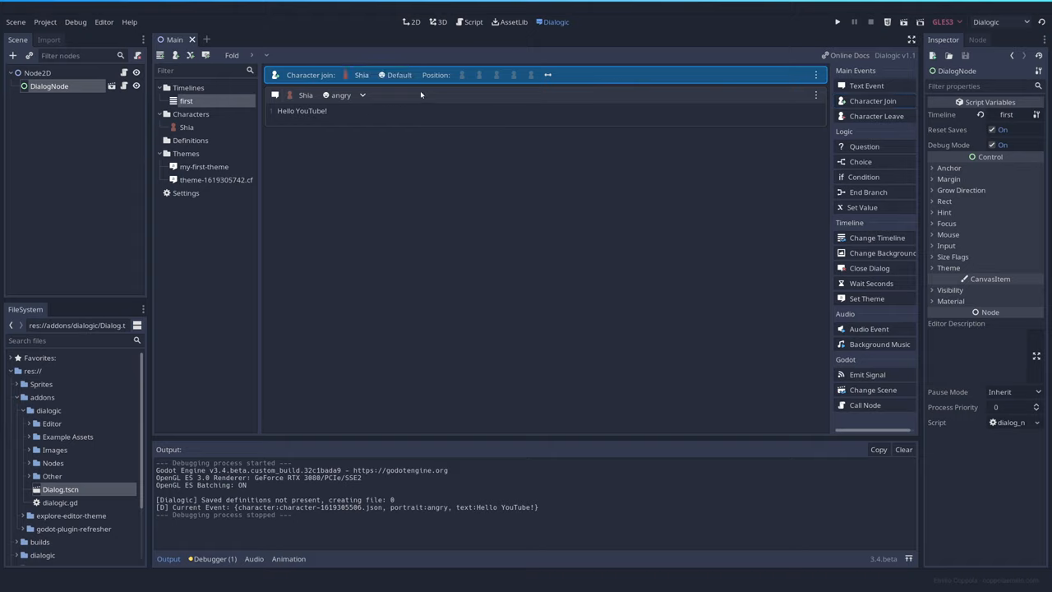
left_click(398, 76)
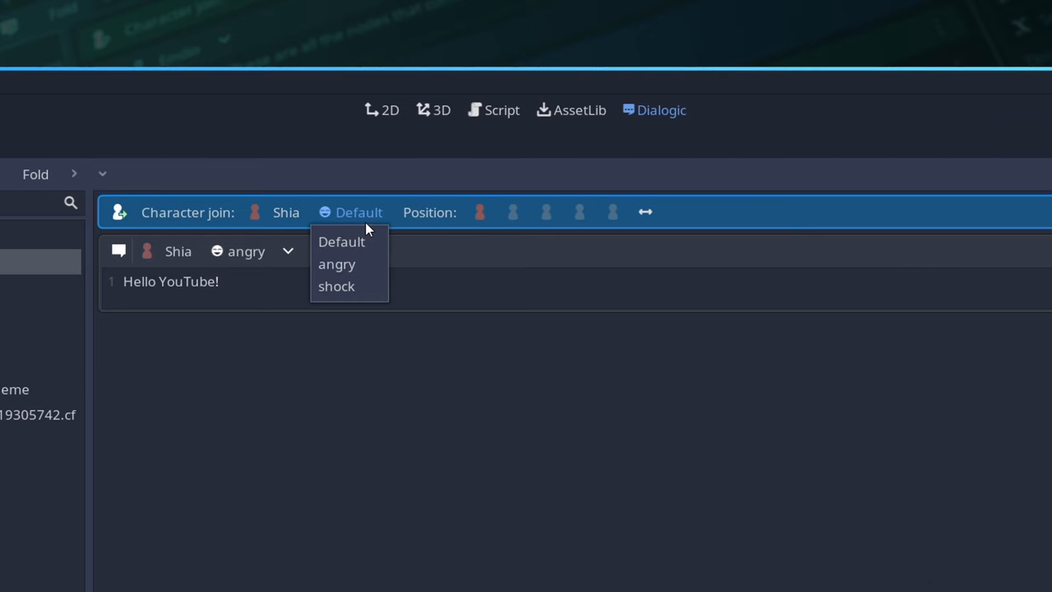
mouse_move(359, 255)
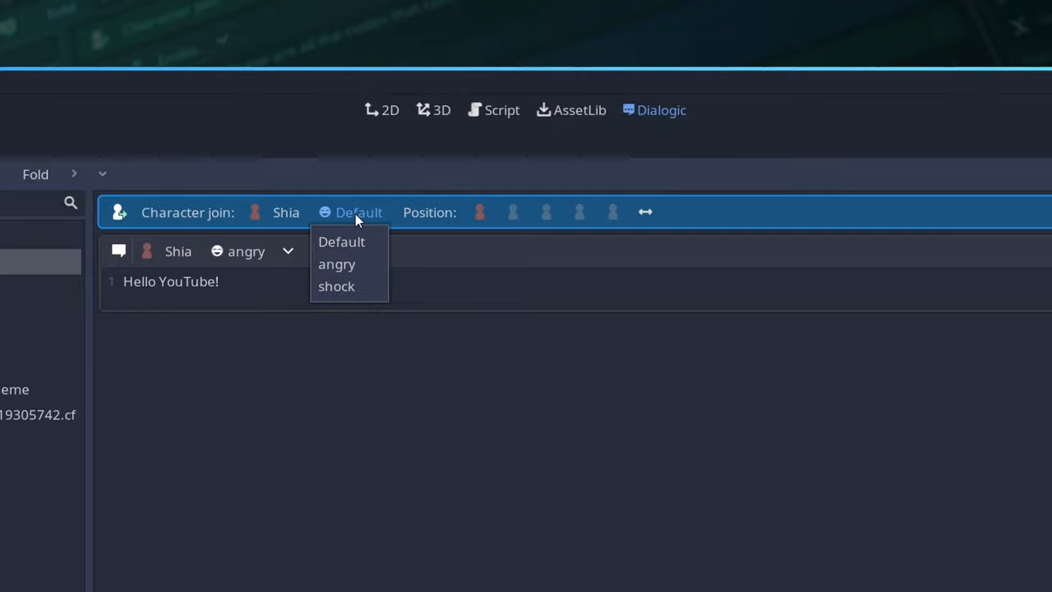
left_click(337, 263)
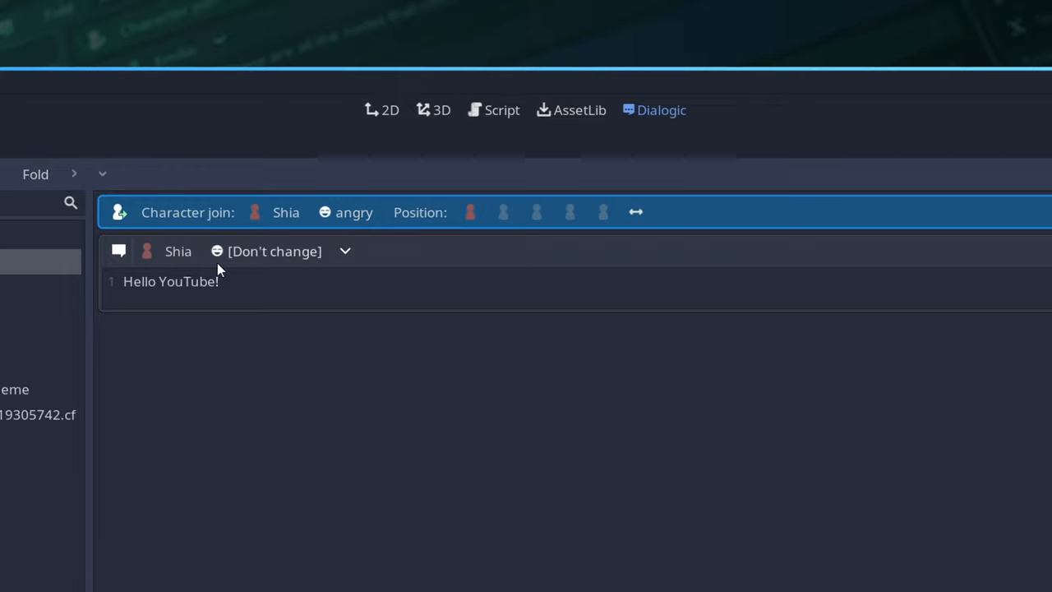
mouse_move(181, 257)
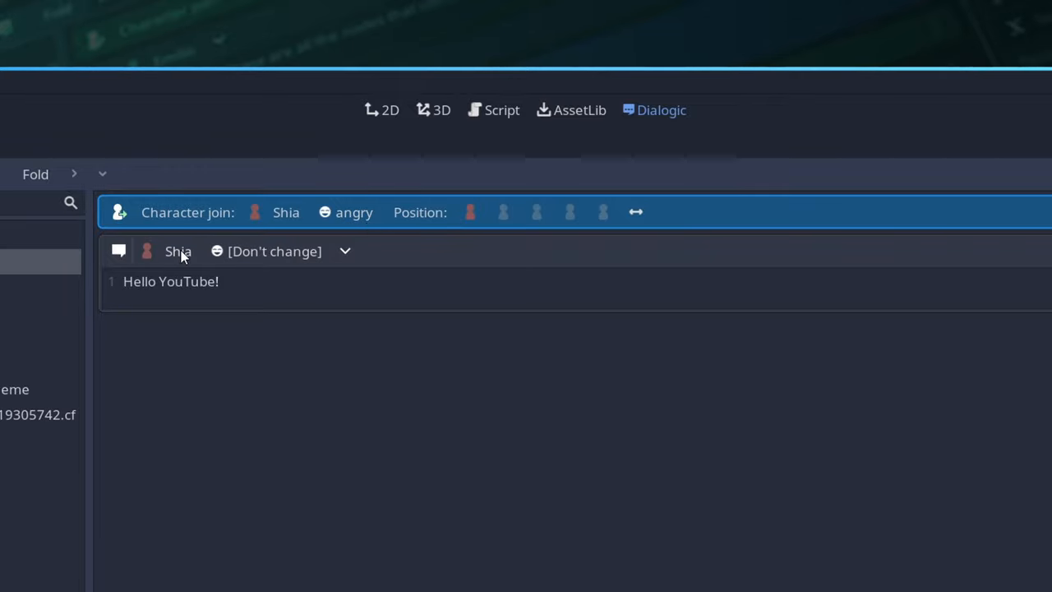
mouse_move(638, 217)
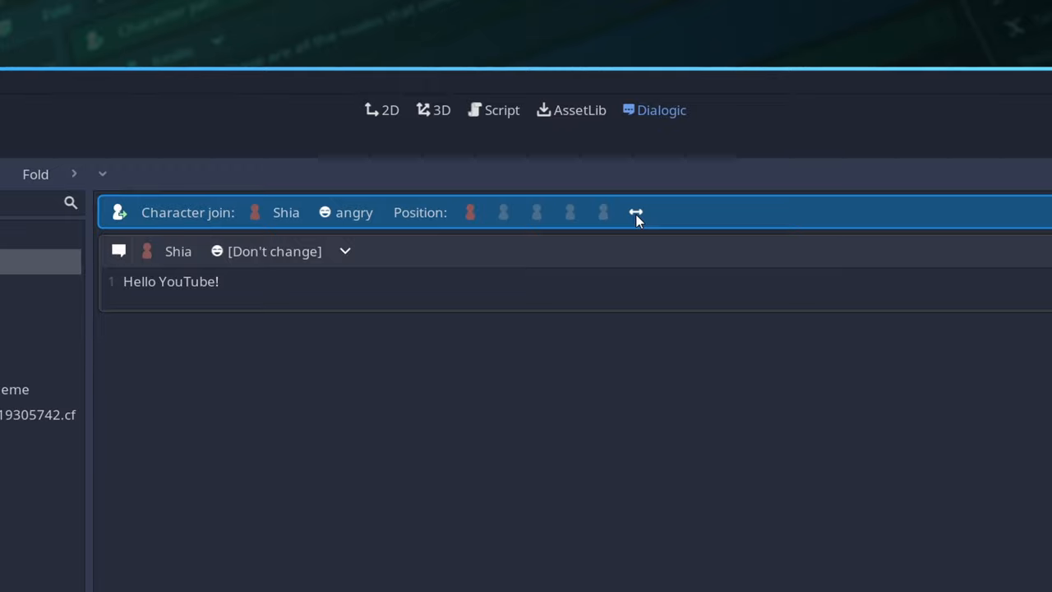
left_click(602, 212)
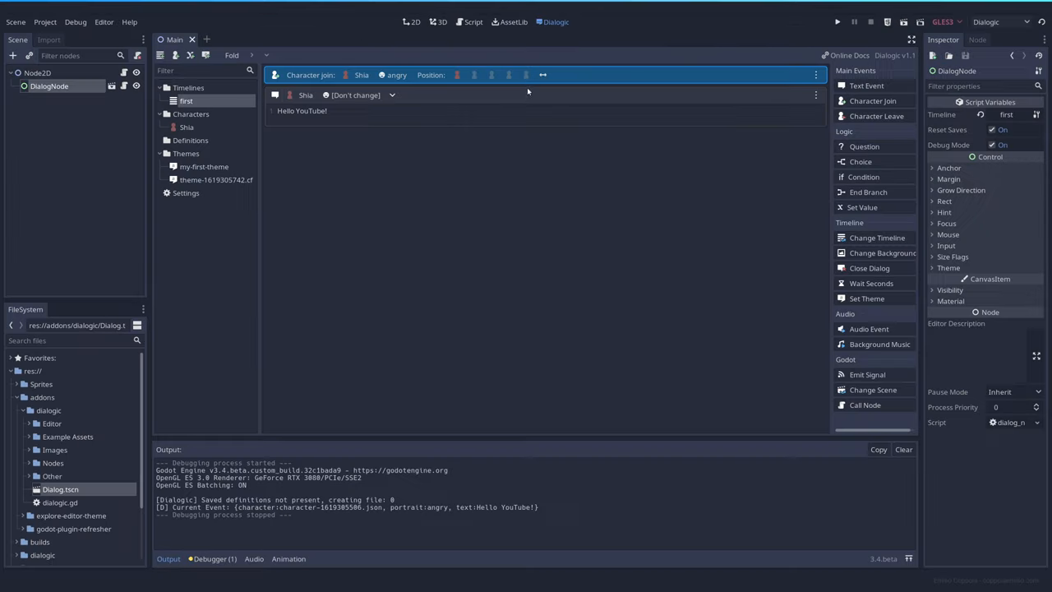
Test the dialog, set Shia's portrait scale to 25%, and rerun to see her full figure.
left_click(839, 23)
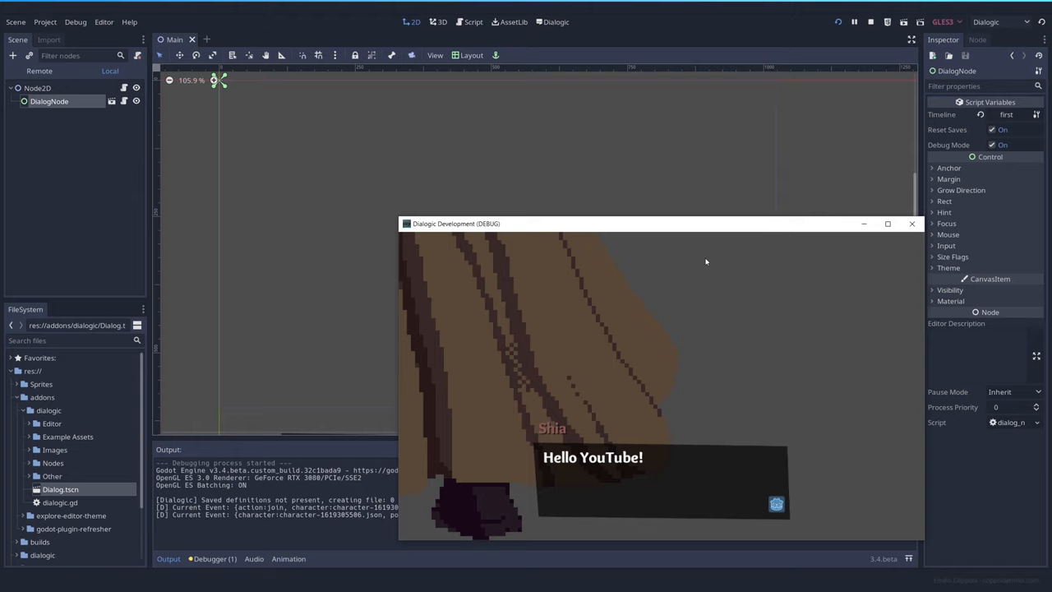
mouse_move(730, 335)
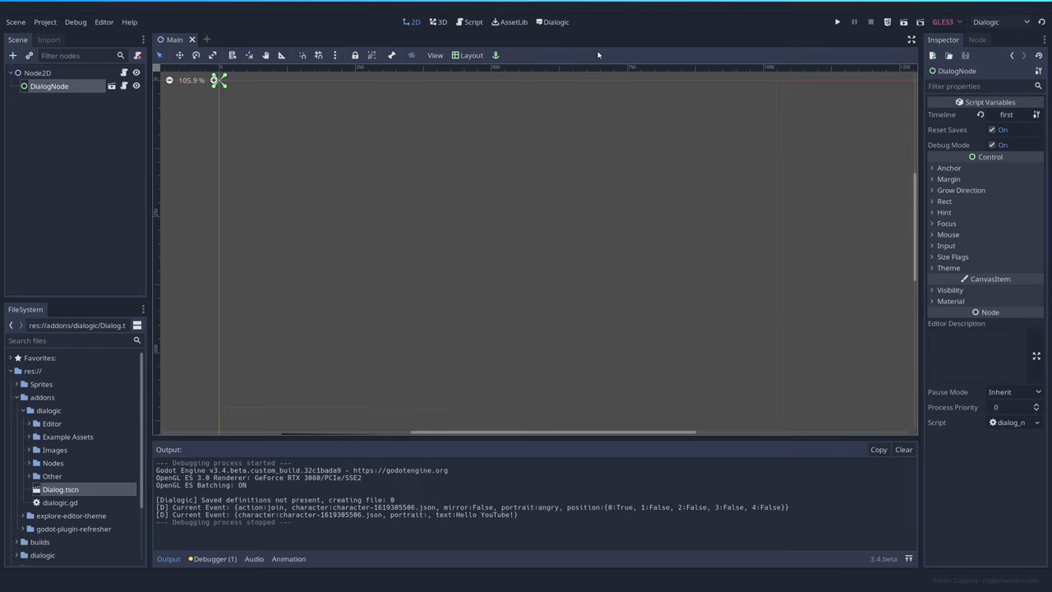
left_click(188, 128)
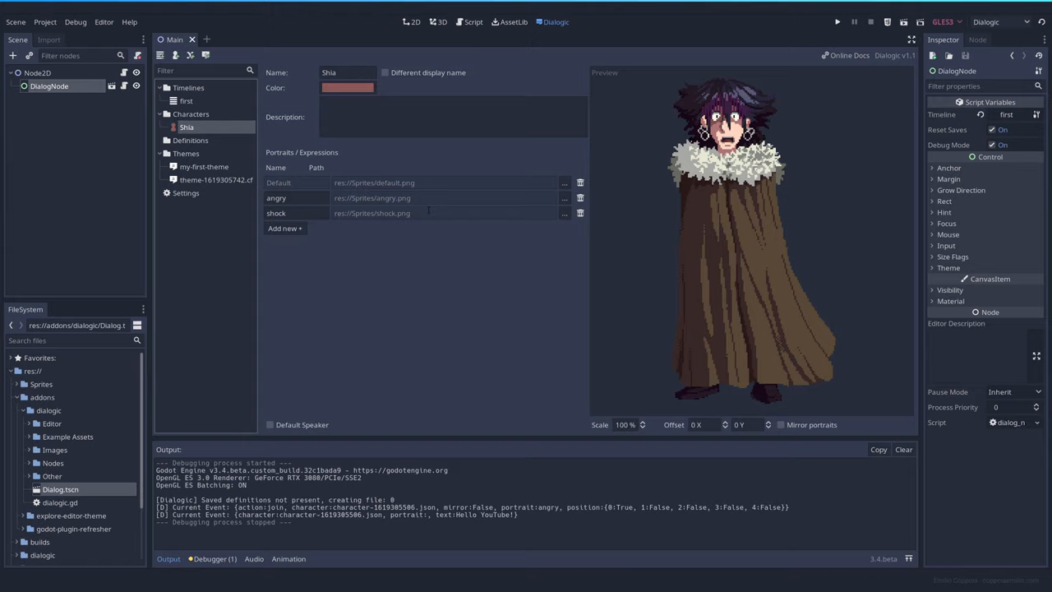
left_click(625, 424)
type("25")
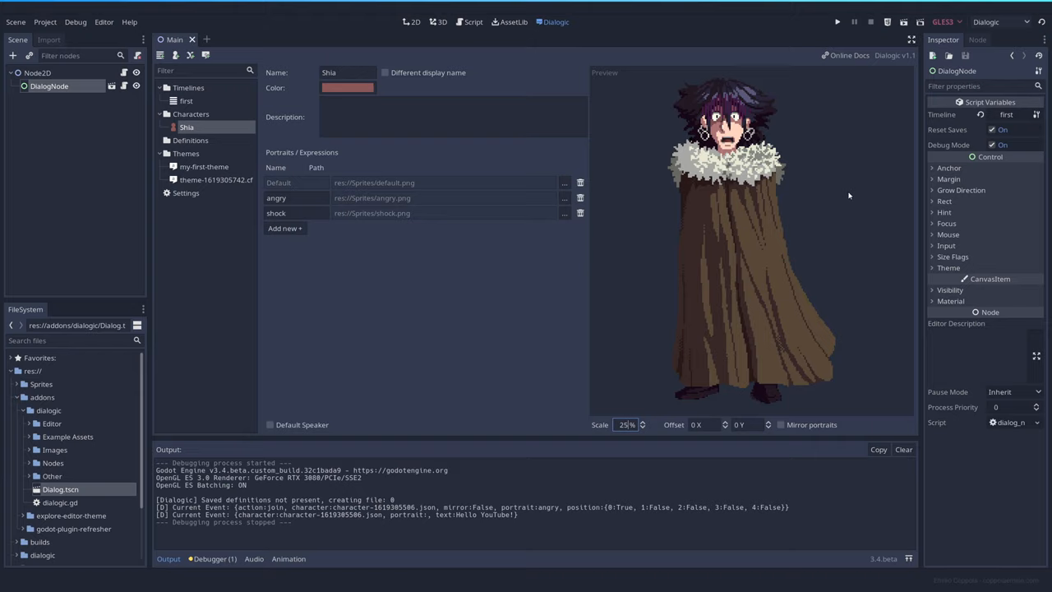
mouse_move(838, 23)
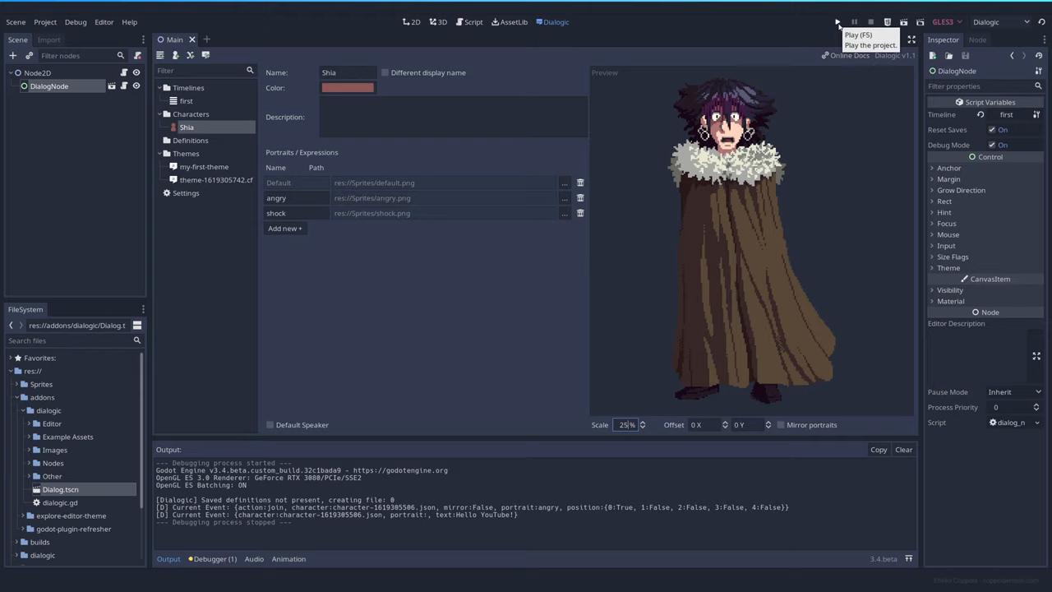
left_click(838, 21)
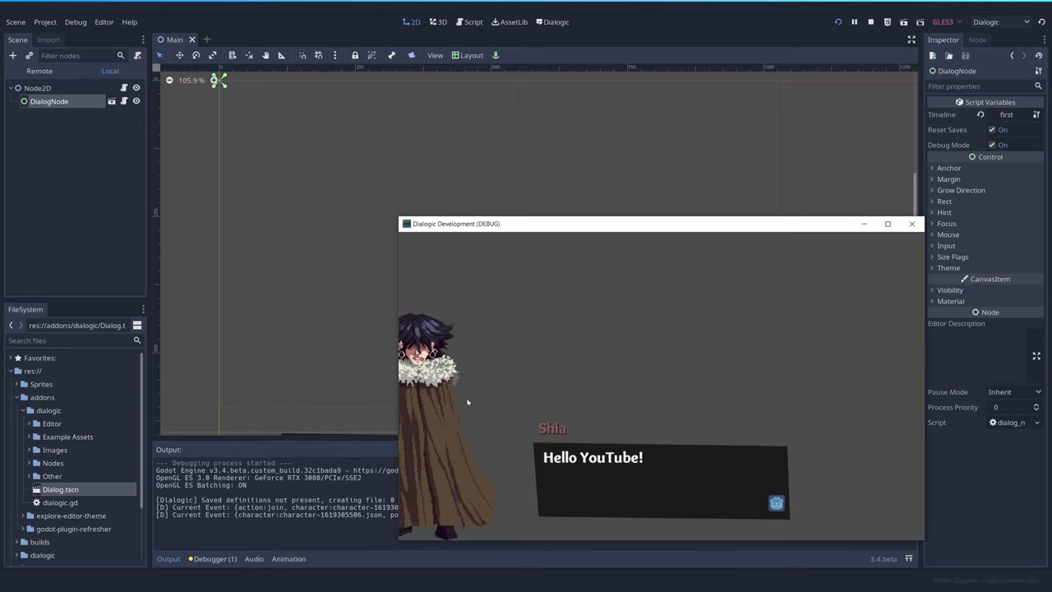
mouse_move(473, 401)
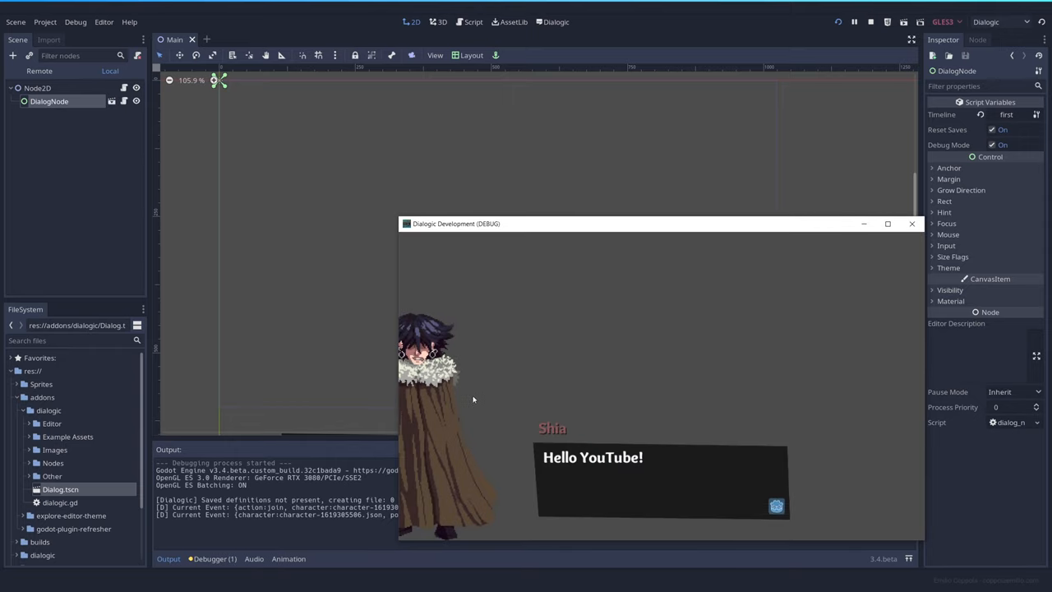
mouse_move(480, 352)
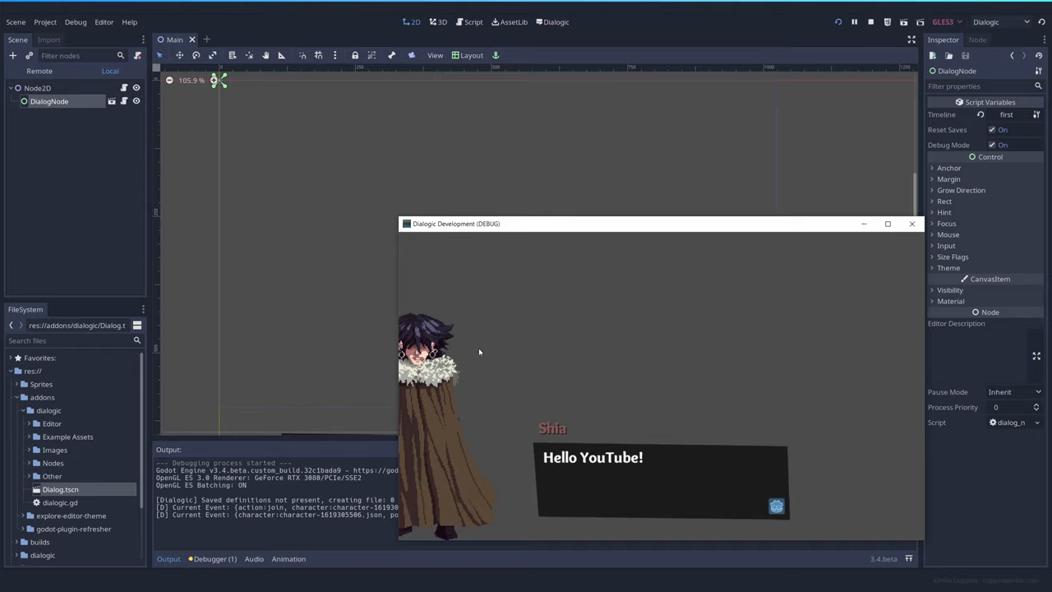
mouse_move(546, 341)
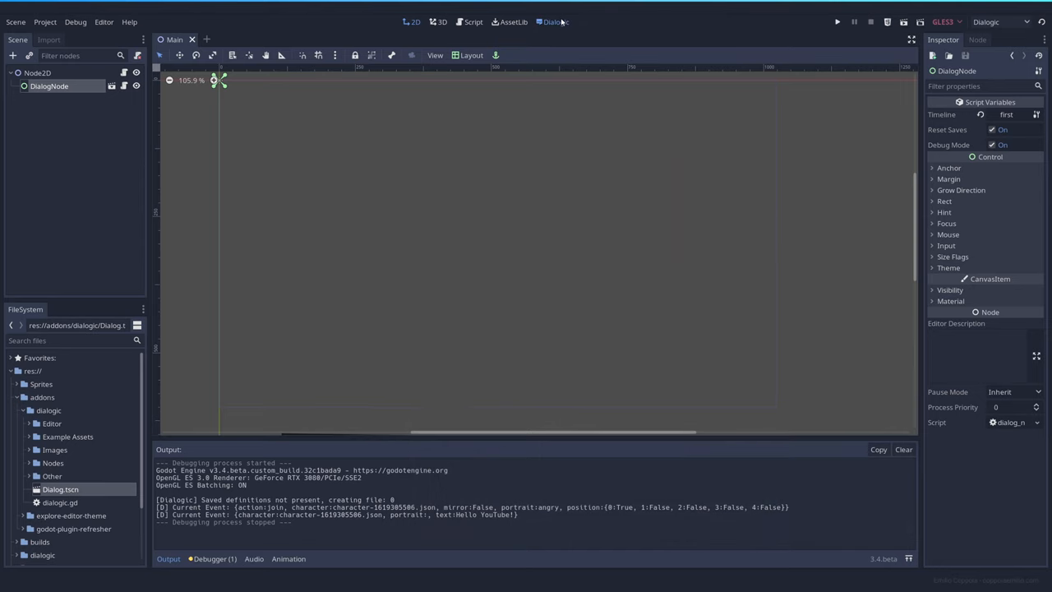
Enter 70 as the horizontal Offset X of Shia's portrait.
left_click(556, 21)
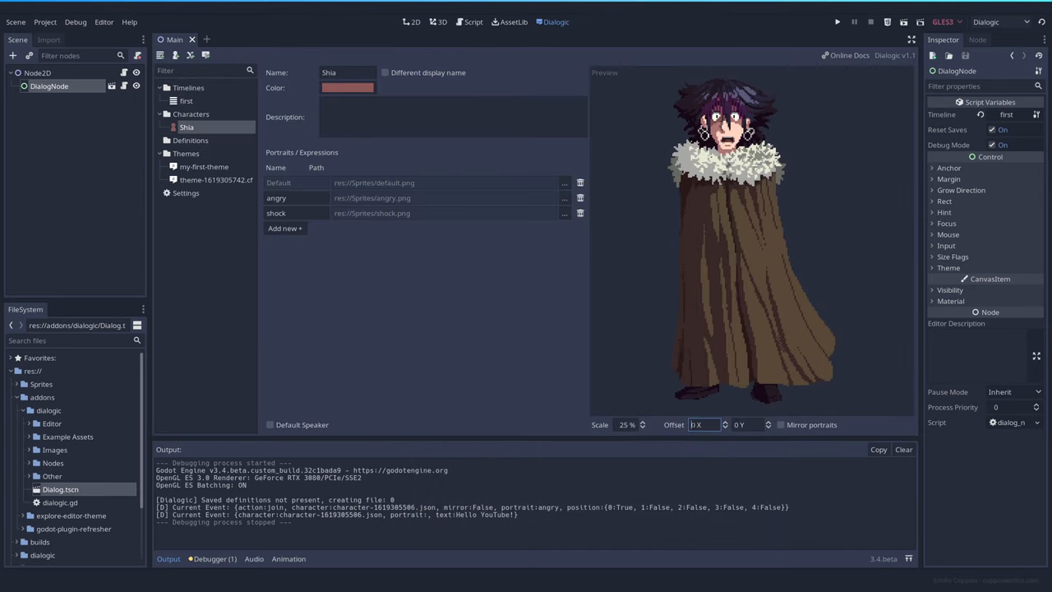
type("70")
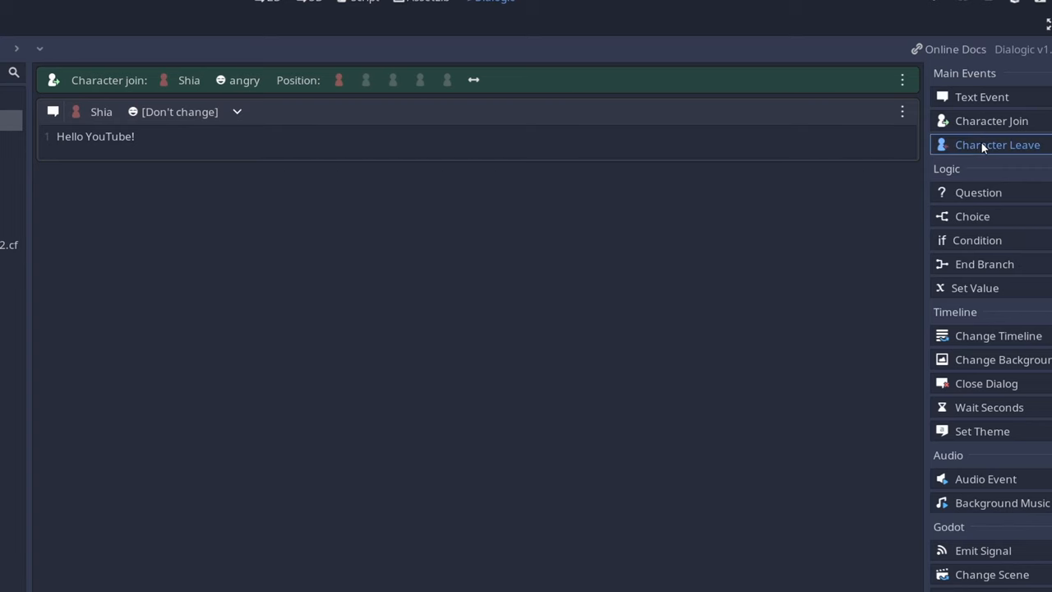
left_click(996, 145)
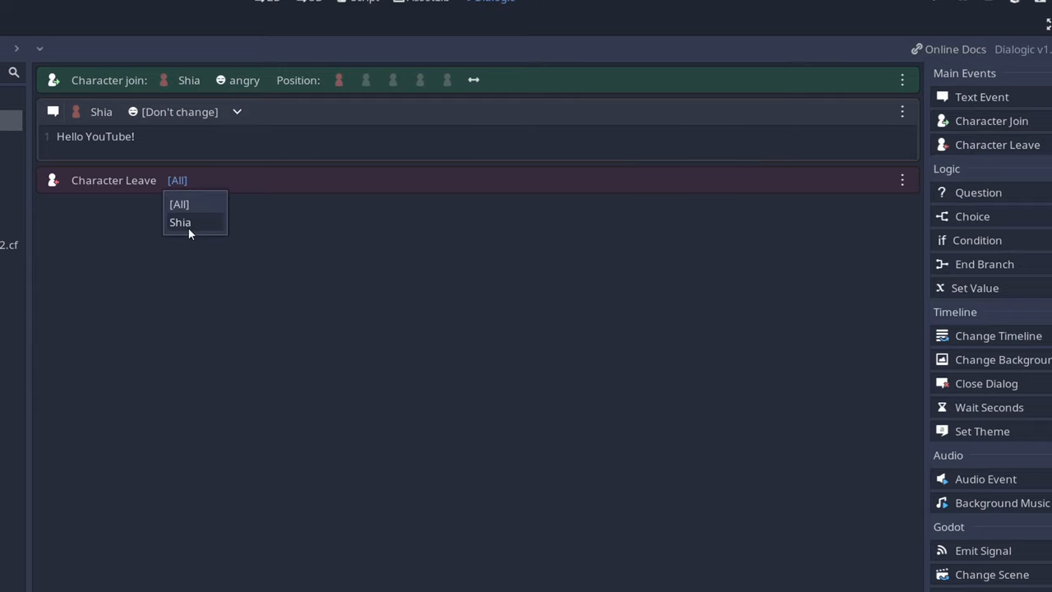
left_click(179, 204)
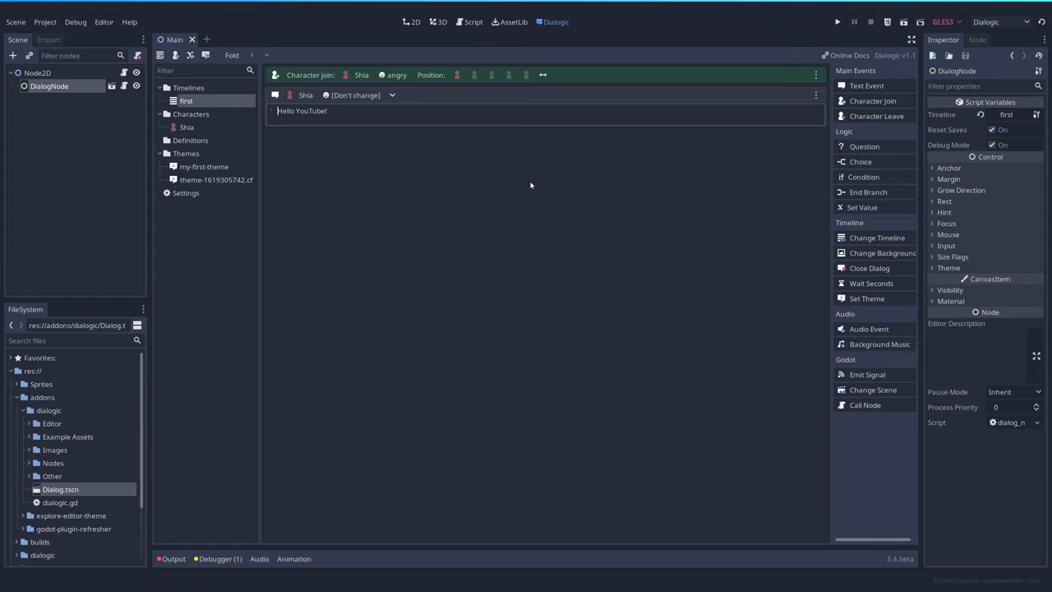
mouse_move(822, 161)
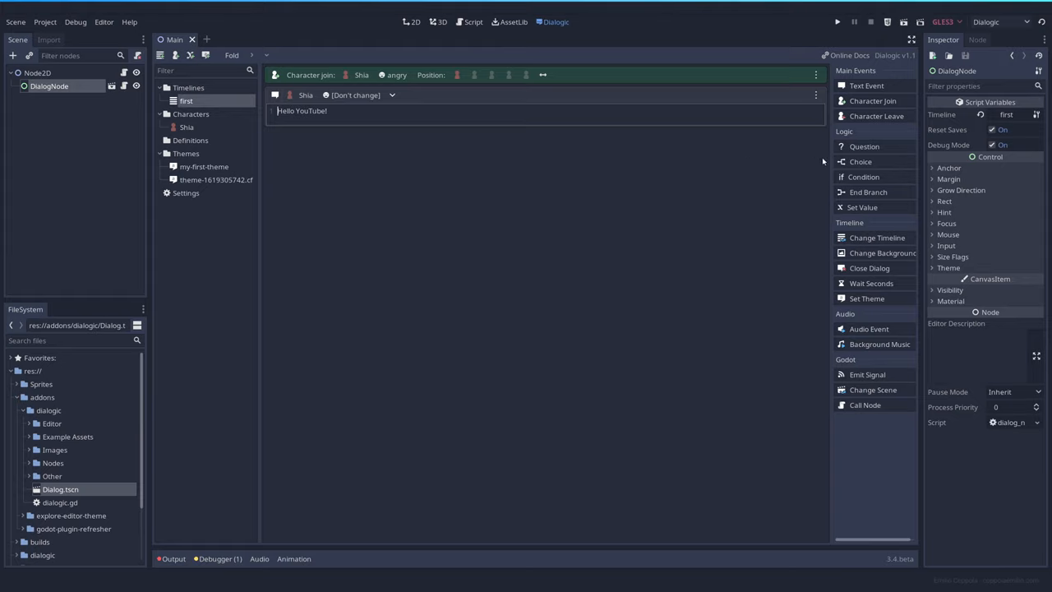
mouse_move(874, 137)
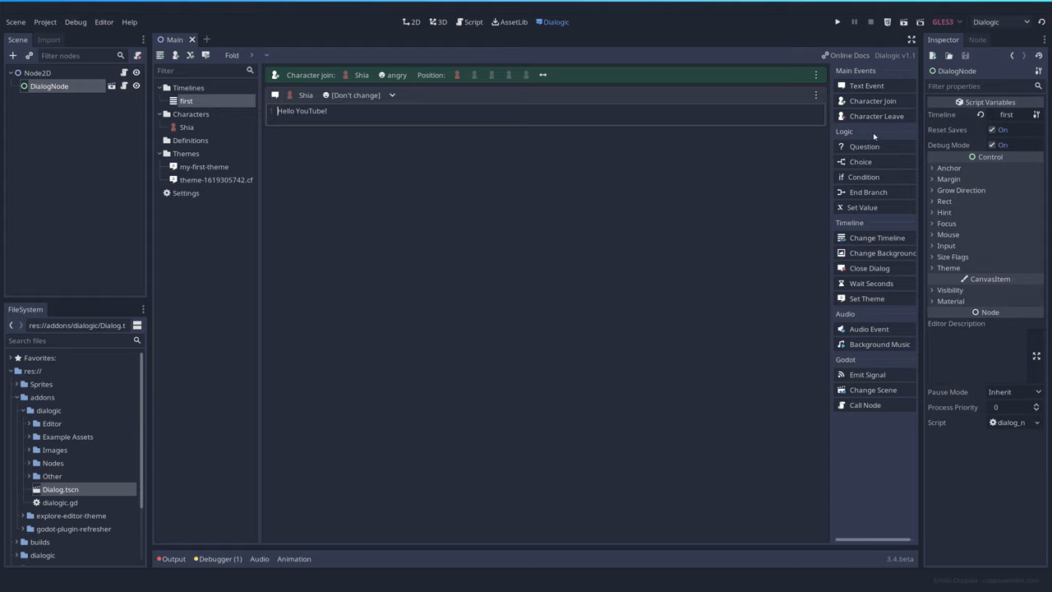
Add a question event asking 'Is Shia okay?'.
left_click(864, 146)
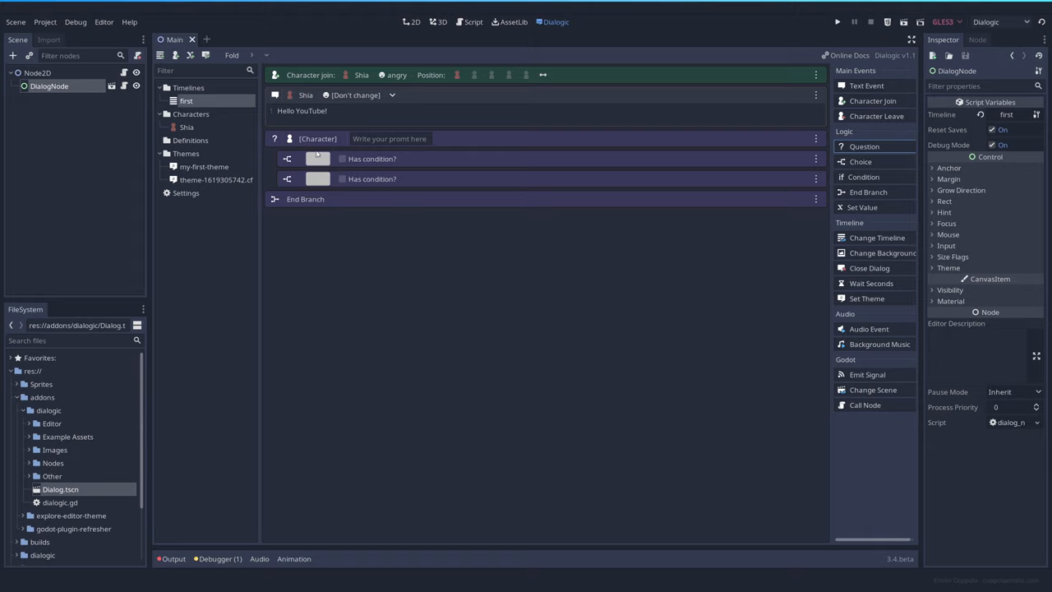
mouse_move(286, 142)
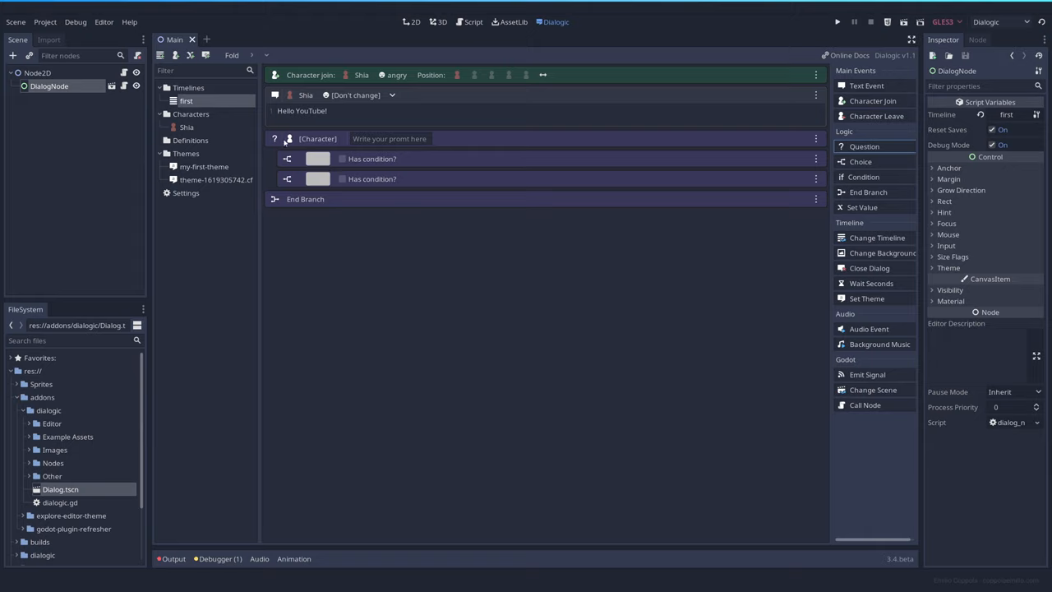
left_click(388, 138)
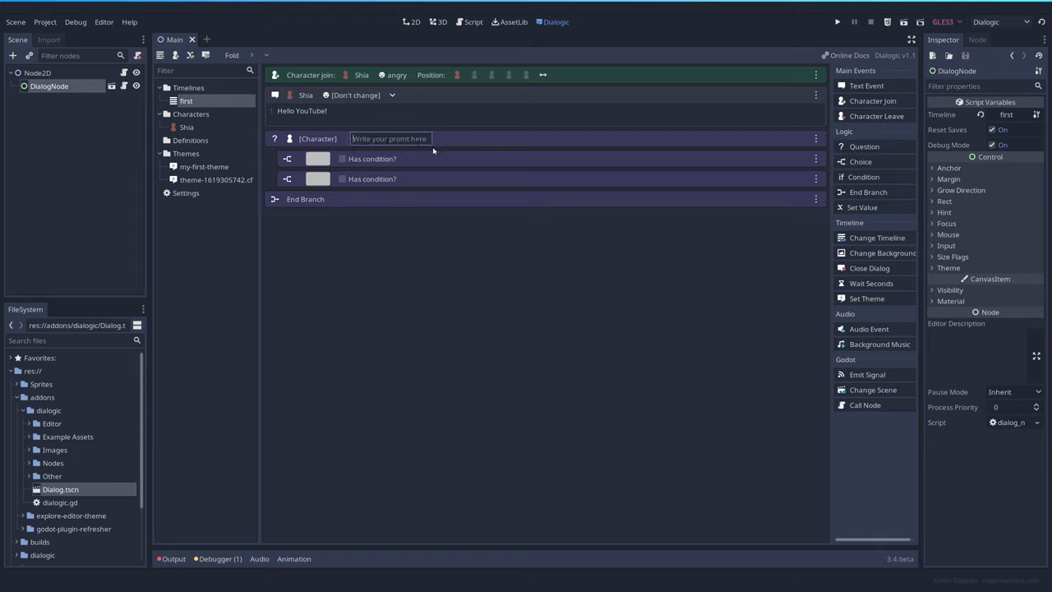
left_click(318, 138)
type("Is Shia")
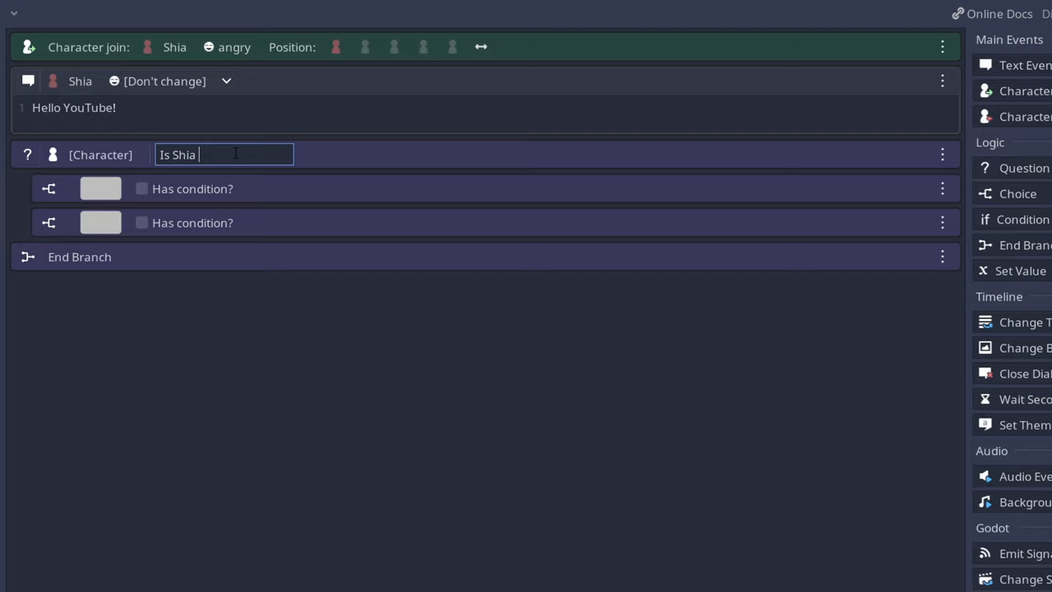
type("okay?")
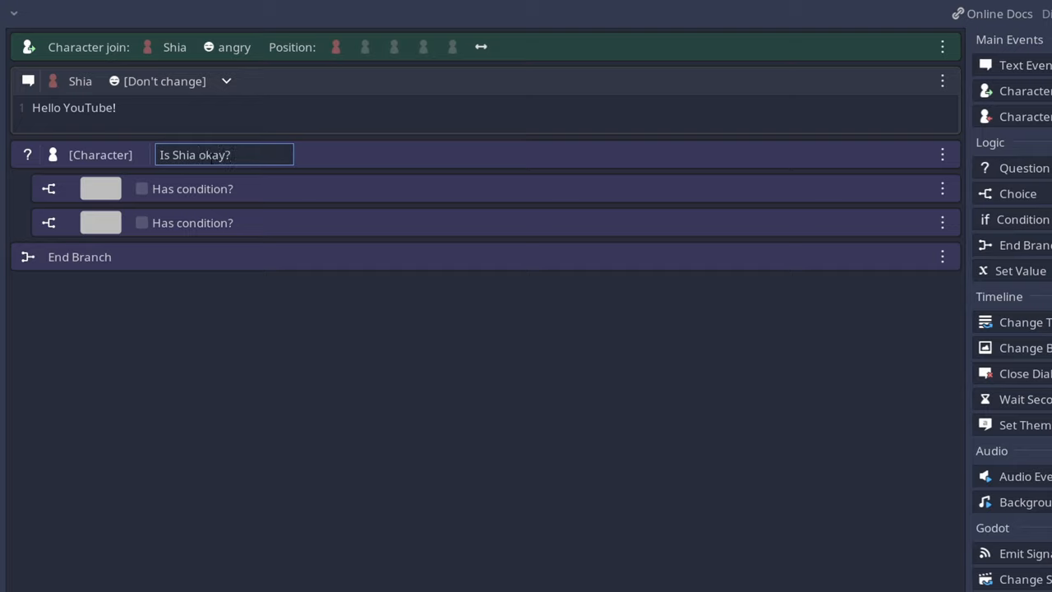
Fill in the answer choices yes, no and a third choice 'Maybe?'.
left_click(99, 187)
type("yes")
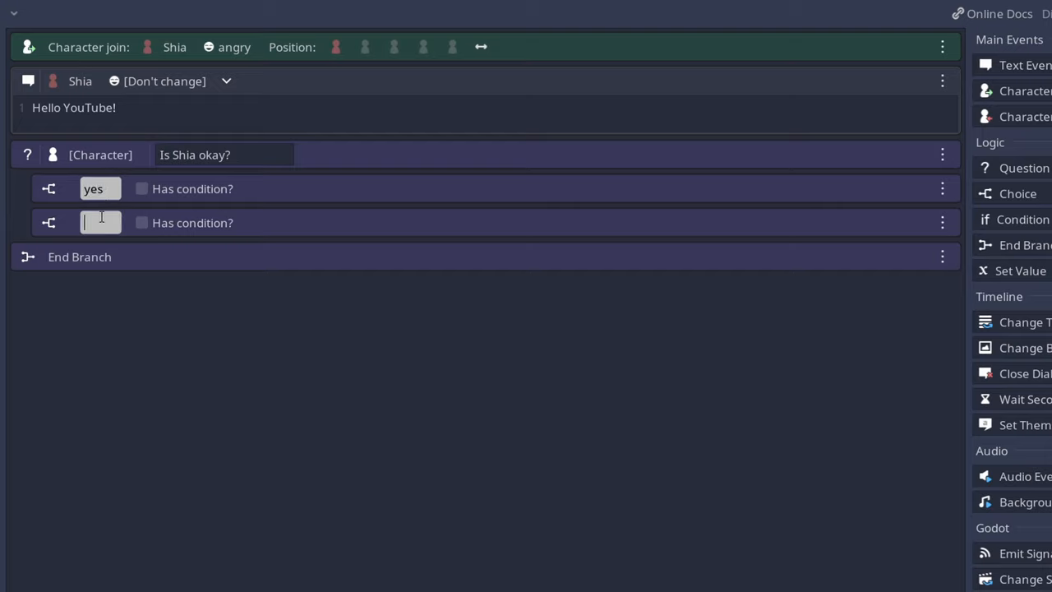
type("no")
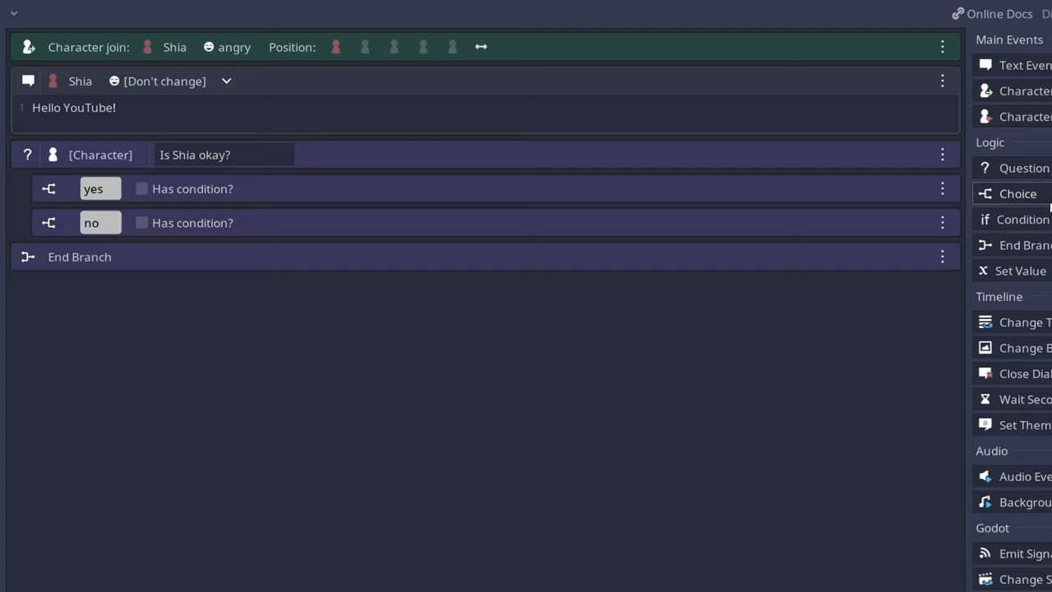
left_click(1018, 194)
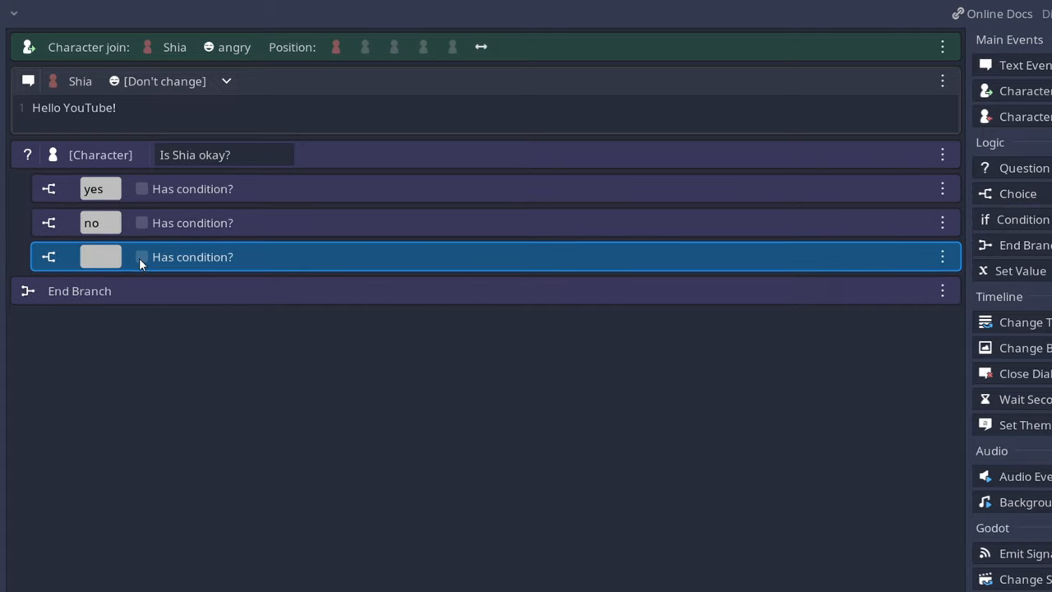
type("Maybe?")
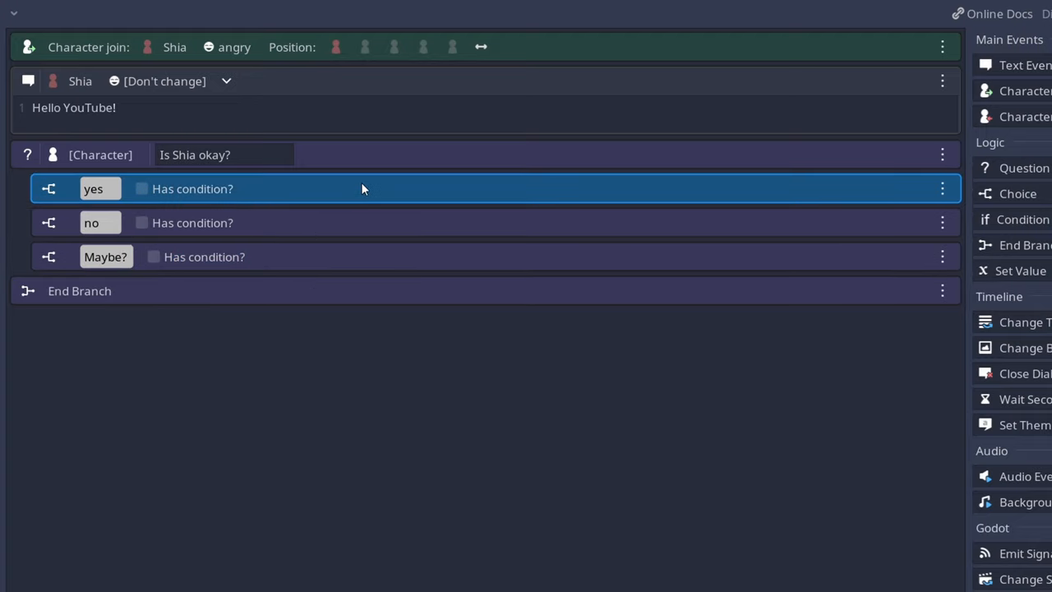
mouse_move(165, 201)
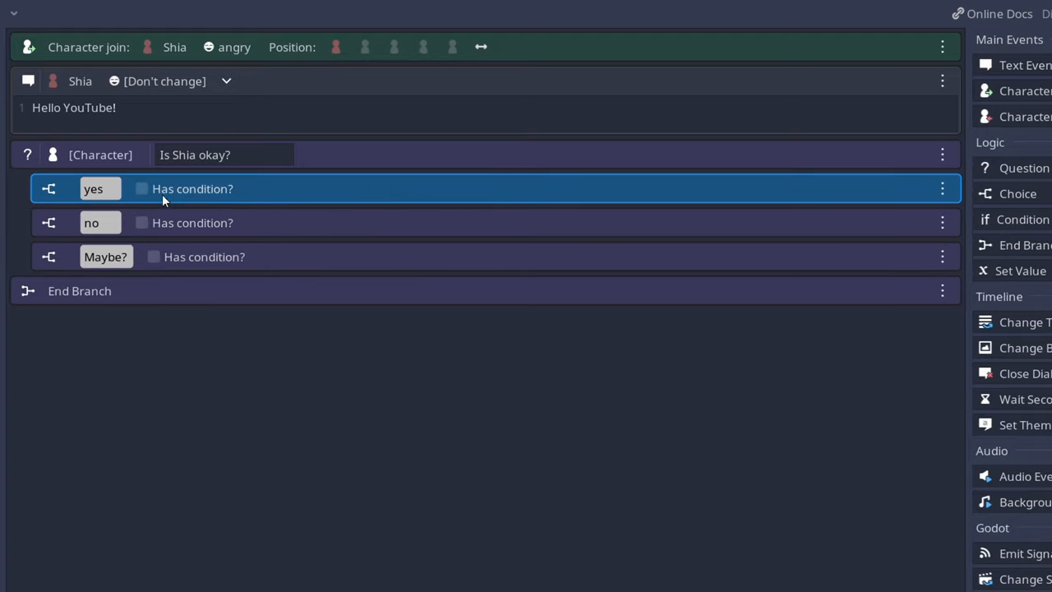
mouse_move(58, 191)
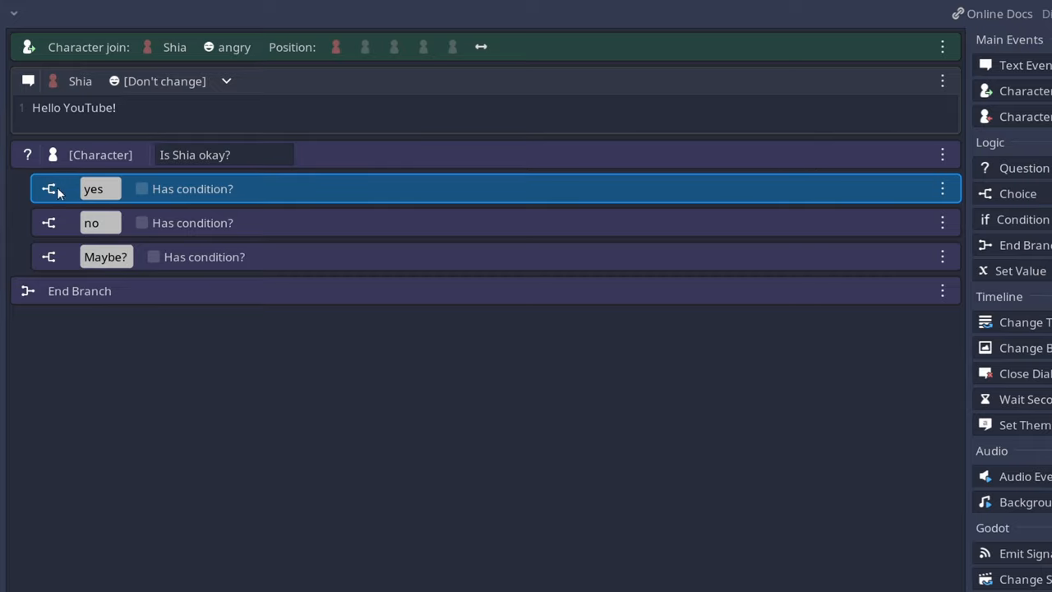
mouse_move(395, 168)
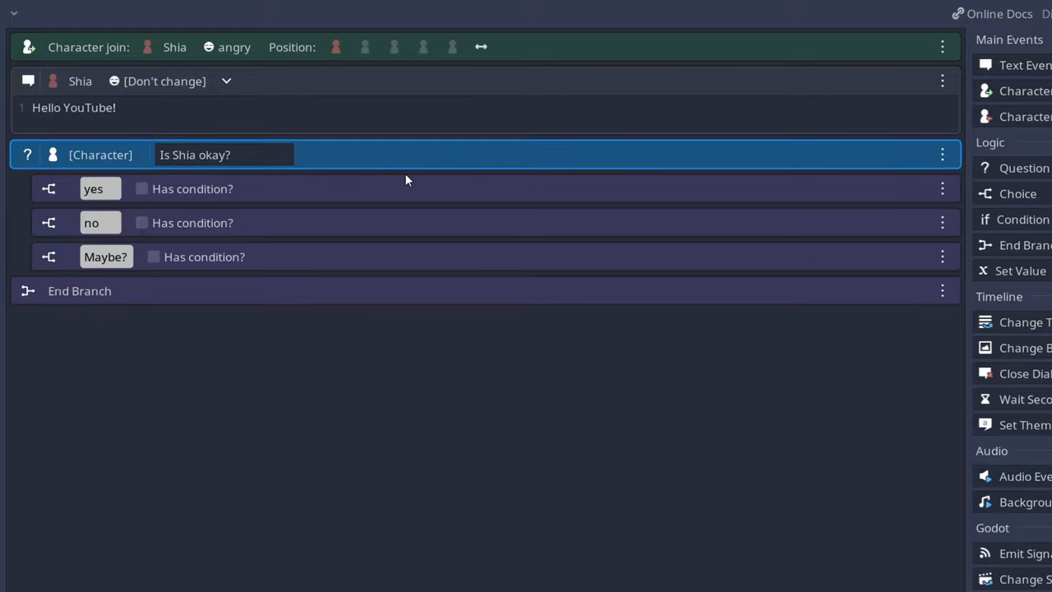
mouse_move(380, 194)
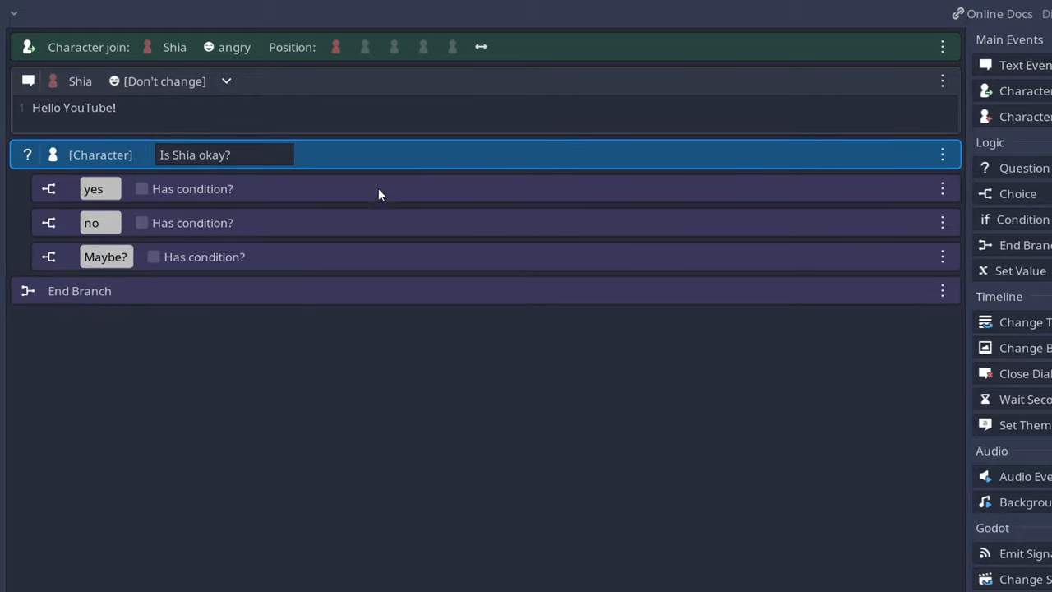
mouse_move(516, 193)
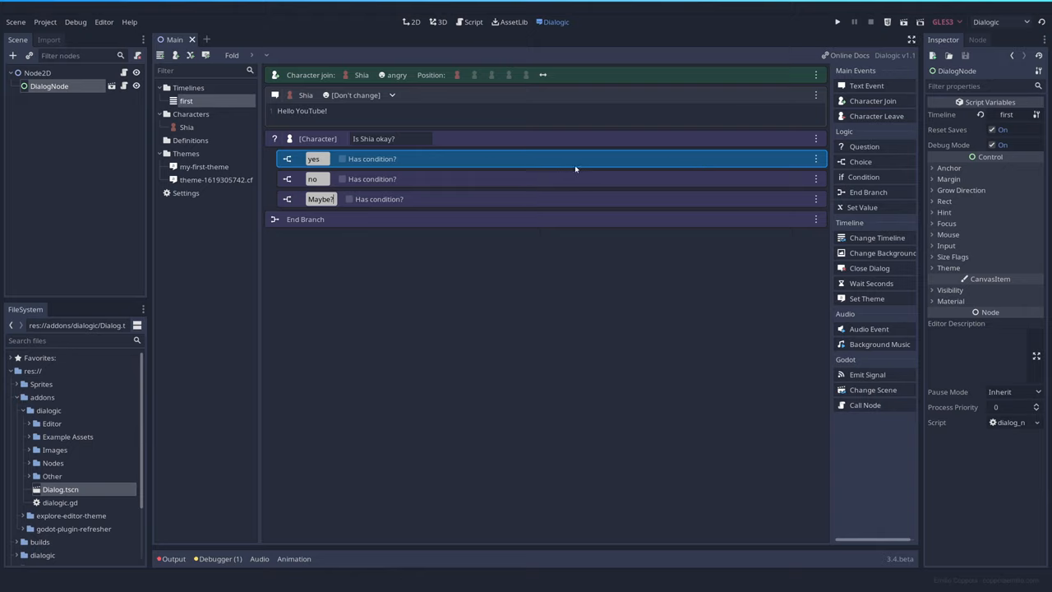
mouse_move(769, 139)
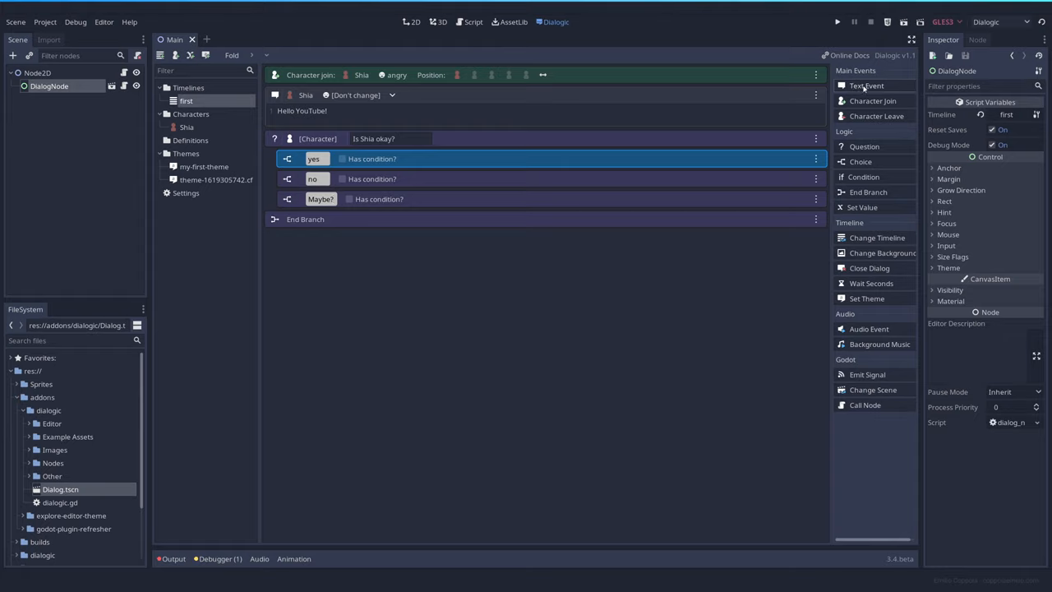
Add Shia text events under the yes and Maybe? choices.
left_click(867, 86)
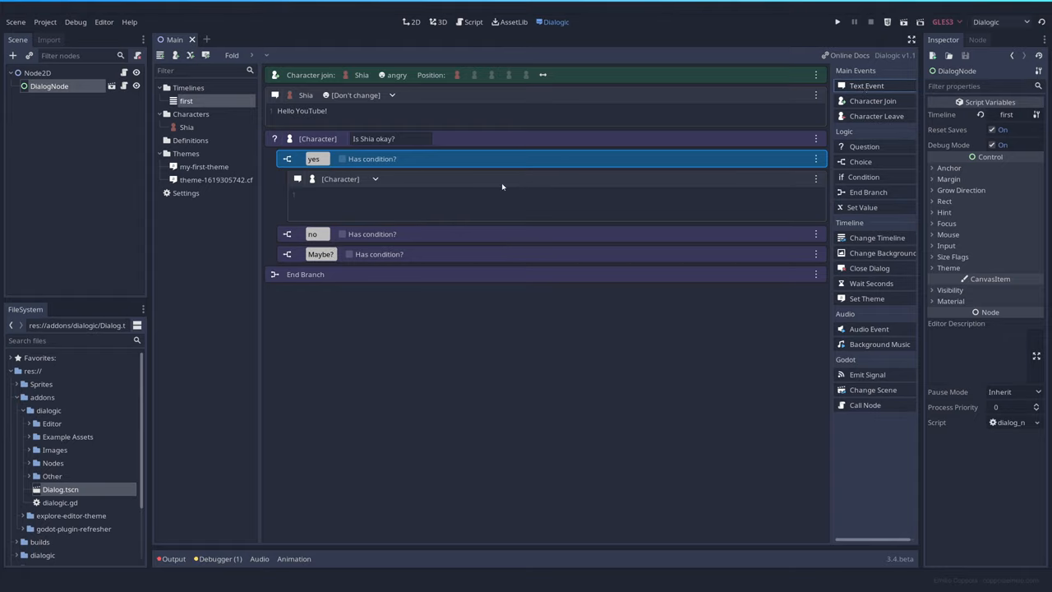
left_click(503, 201)
type("I'm not")
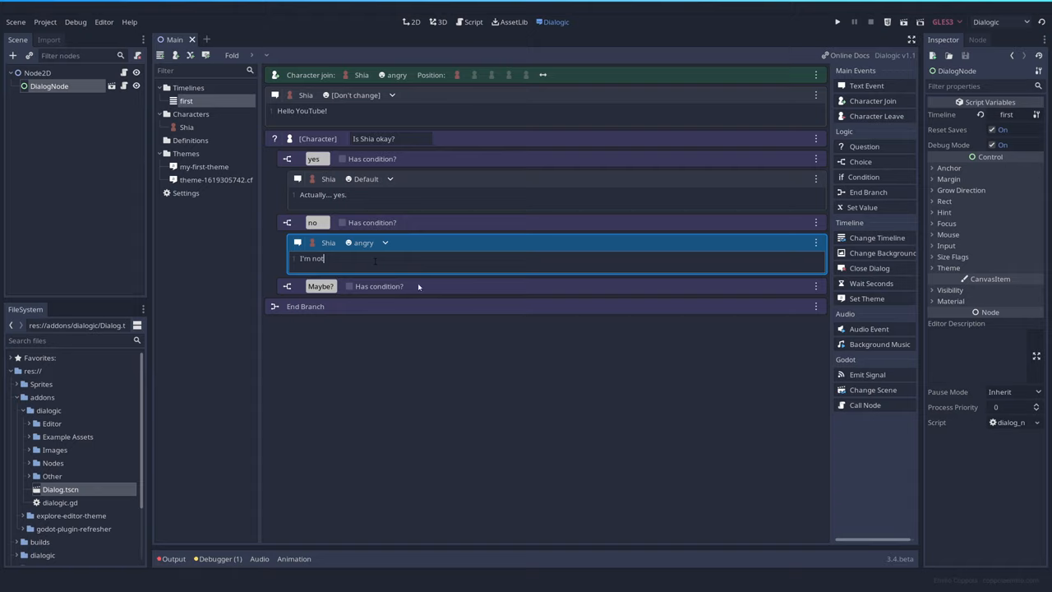
left_click(321, 286)
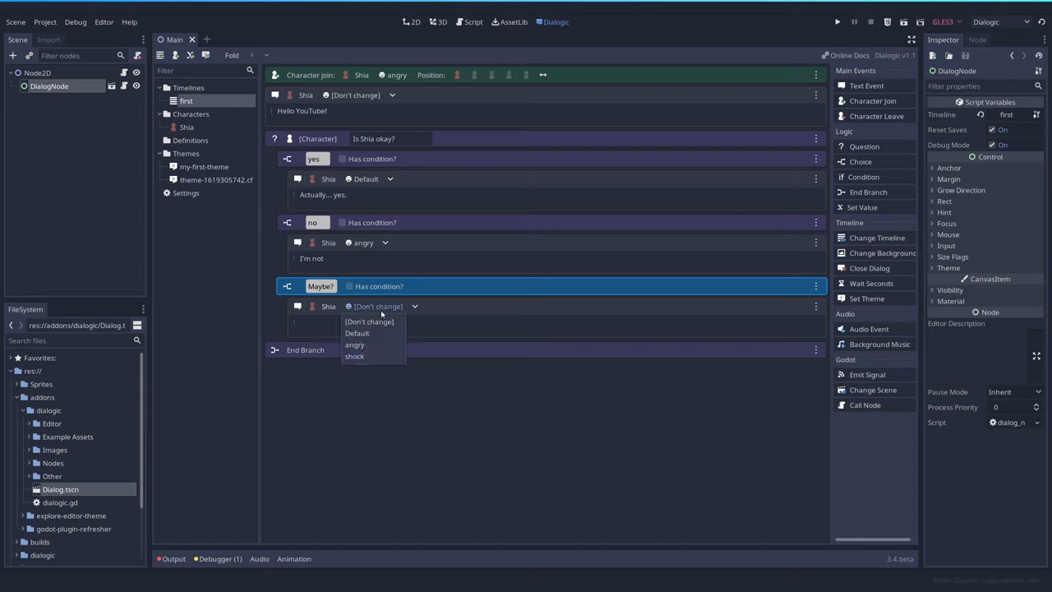
mouse_move(362, 355)
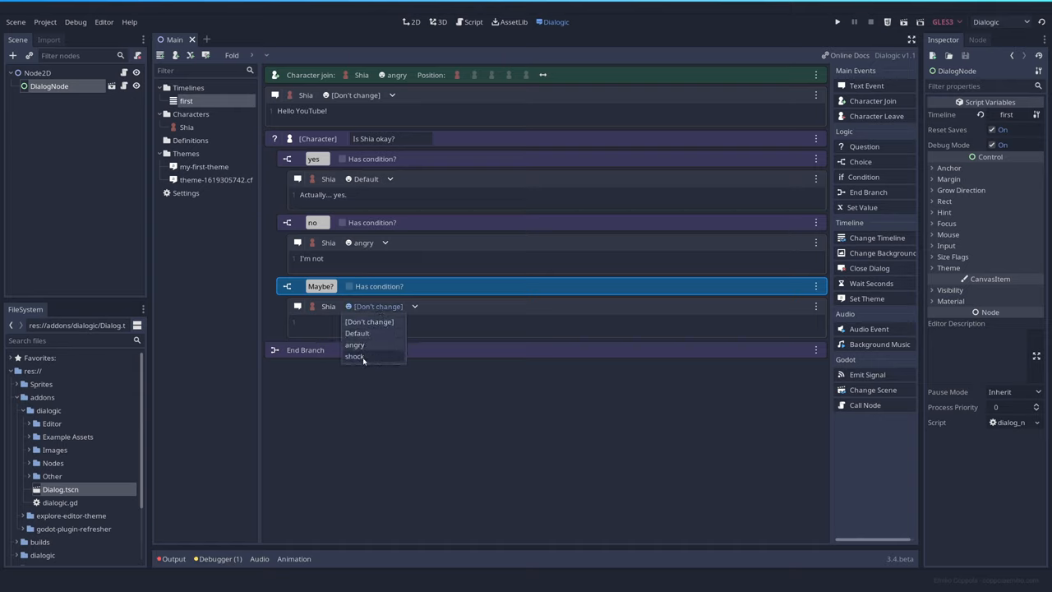
Give the Maybe? line the shock portrait and text 'Okay?', then run the scene.
left_click(356, 355)
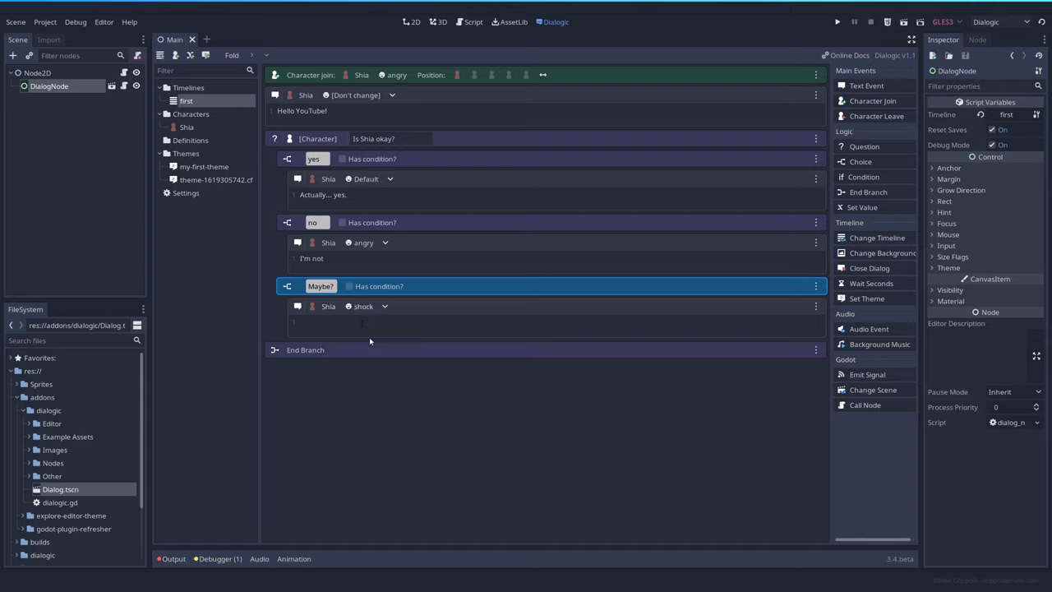
left_click(369, 329)
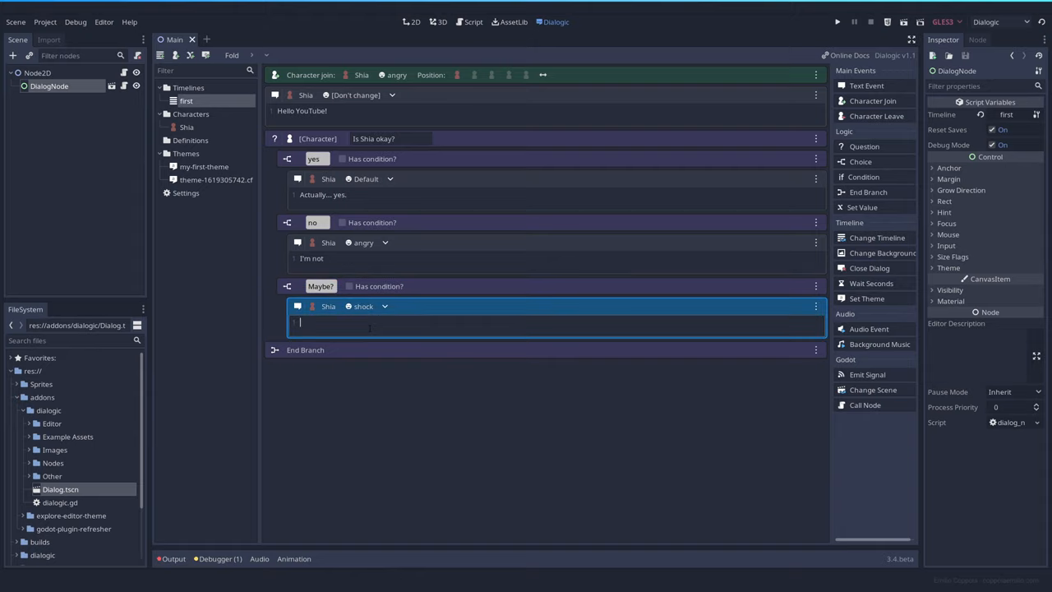
type("Okay?")
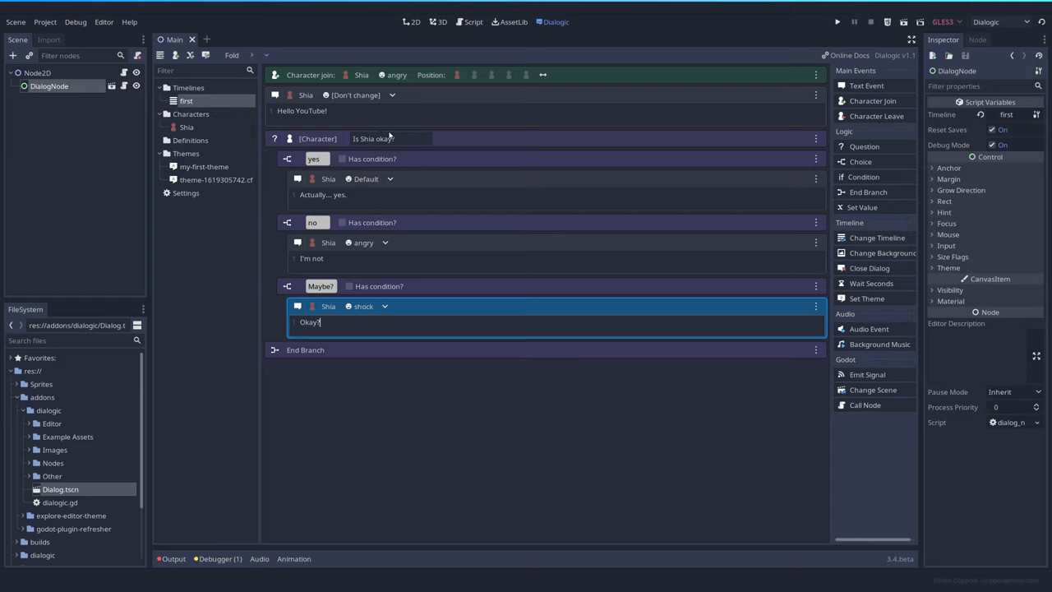
mouse_move(415, 163)
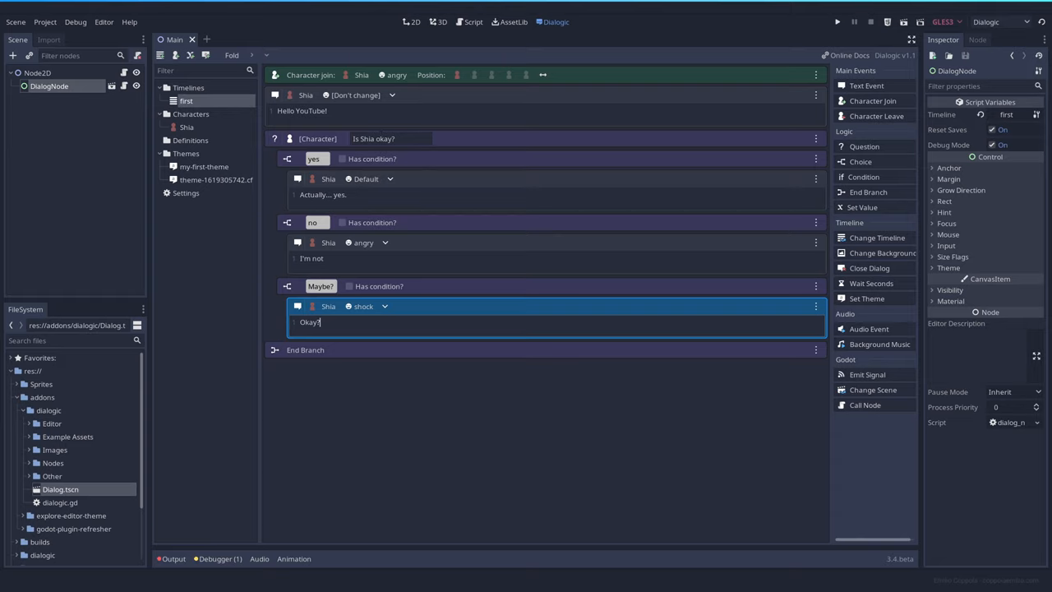
left_click(837, 23)
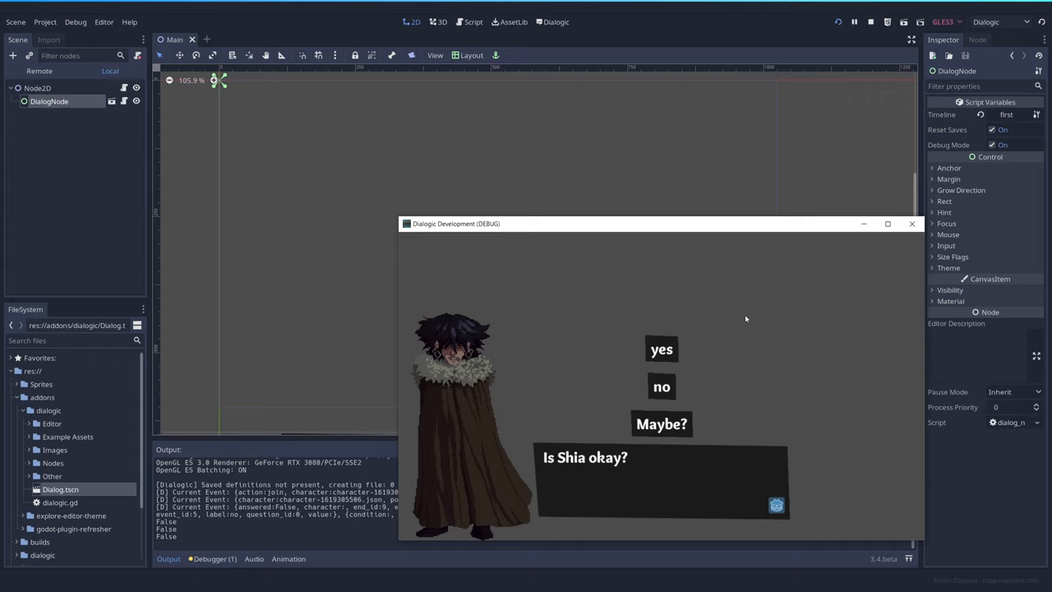
mouse_move(668, 438)
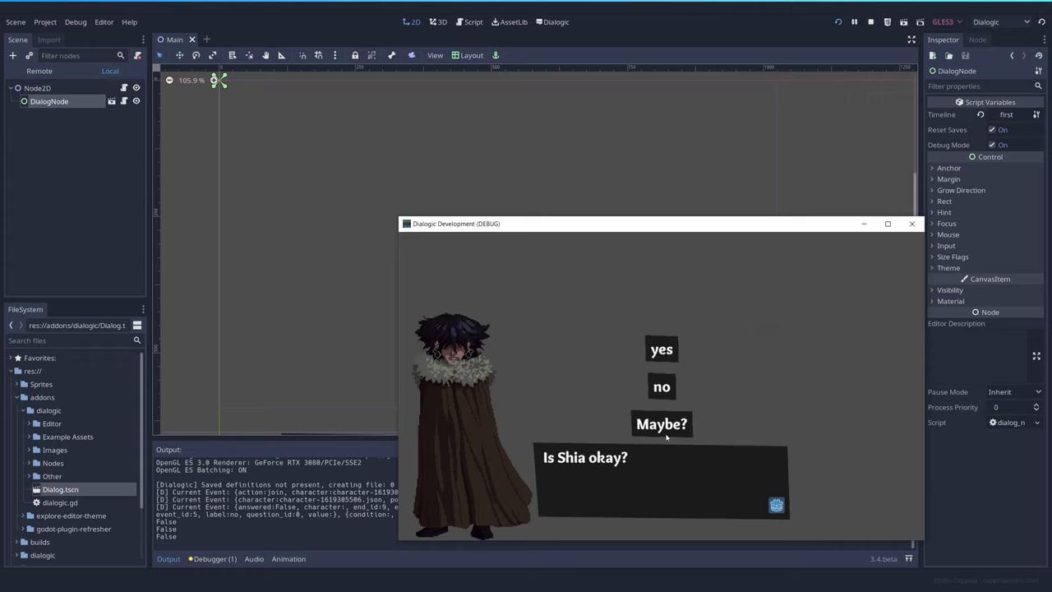
Answer 'Maybe?' in the running game and let the dialog reach Timeline End.
left_click(660, 424)
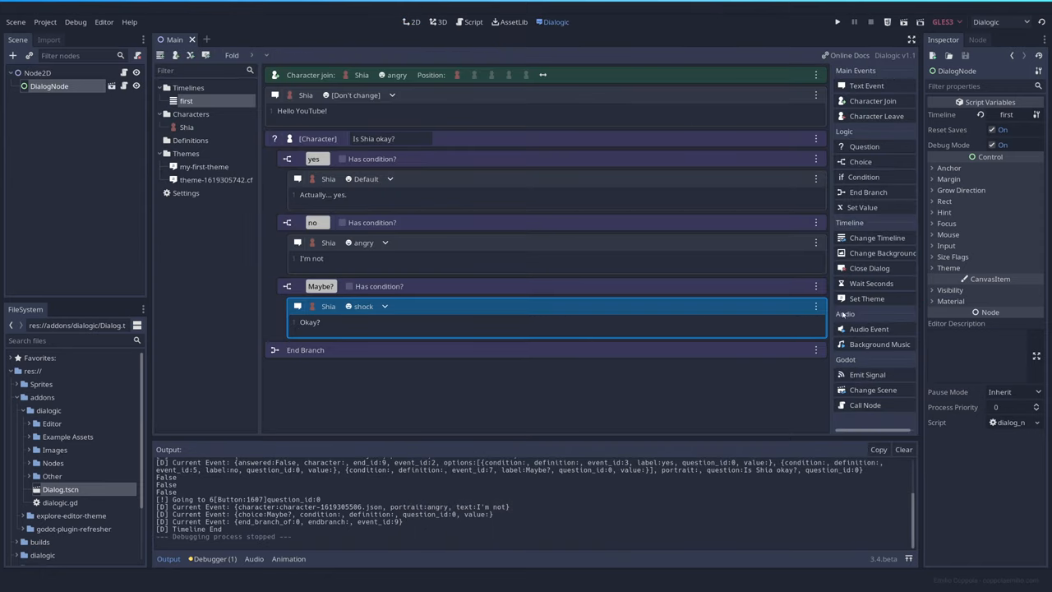
left_click(868, 268)
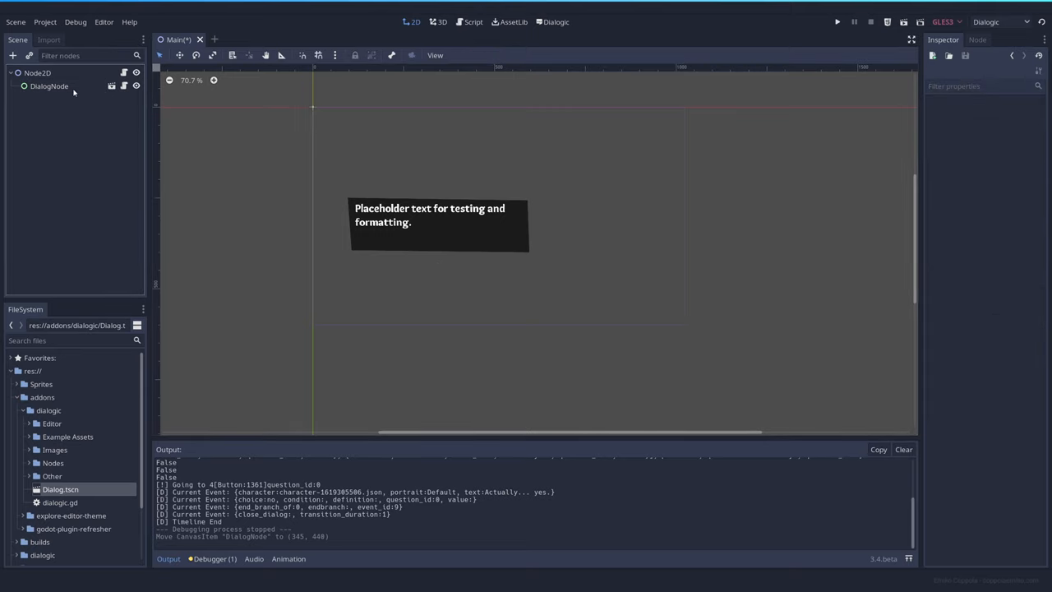
Delete the DialogNode from the scene and open Main.gd on the root Node2D.
right_click(50, 86)
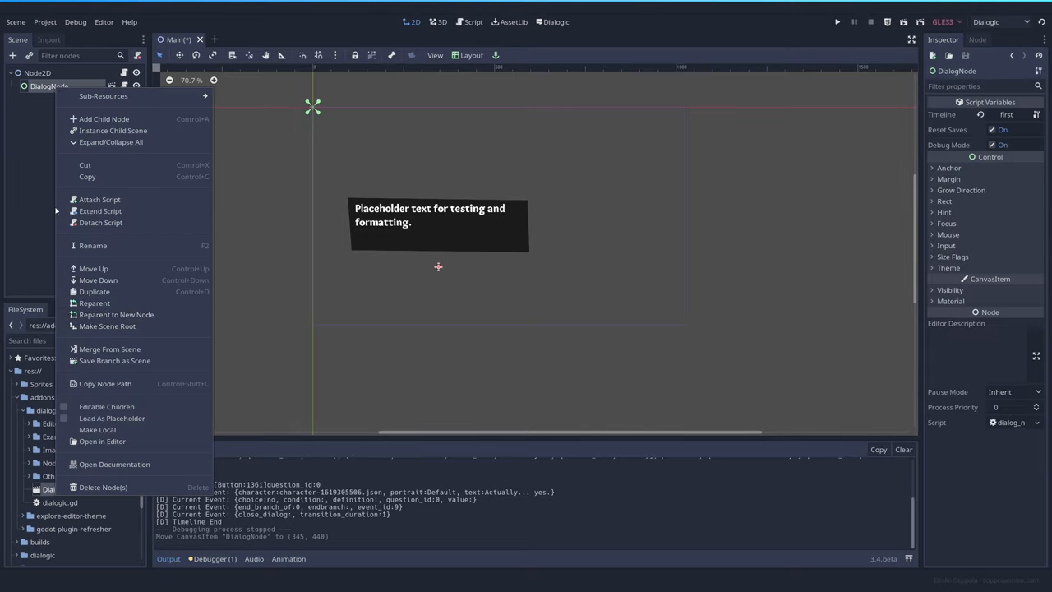
left_click(101, 486)
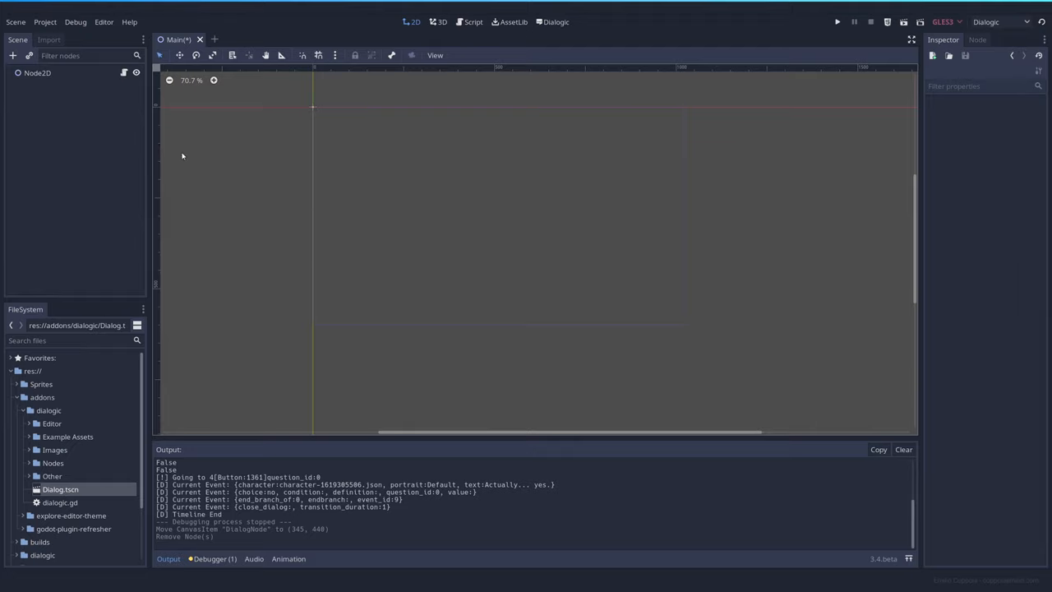
mouse_move(115, 75)
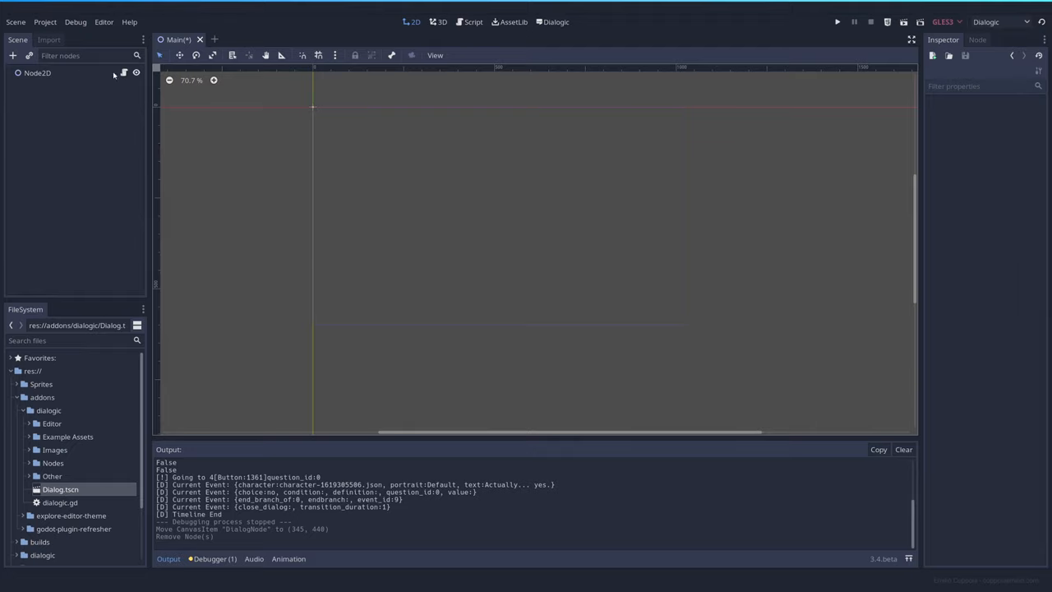
left_click(37, 72)
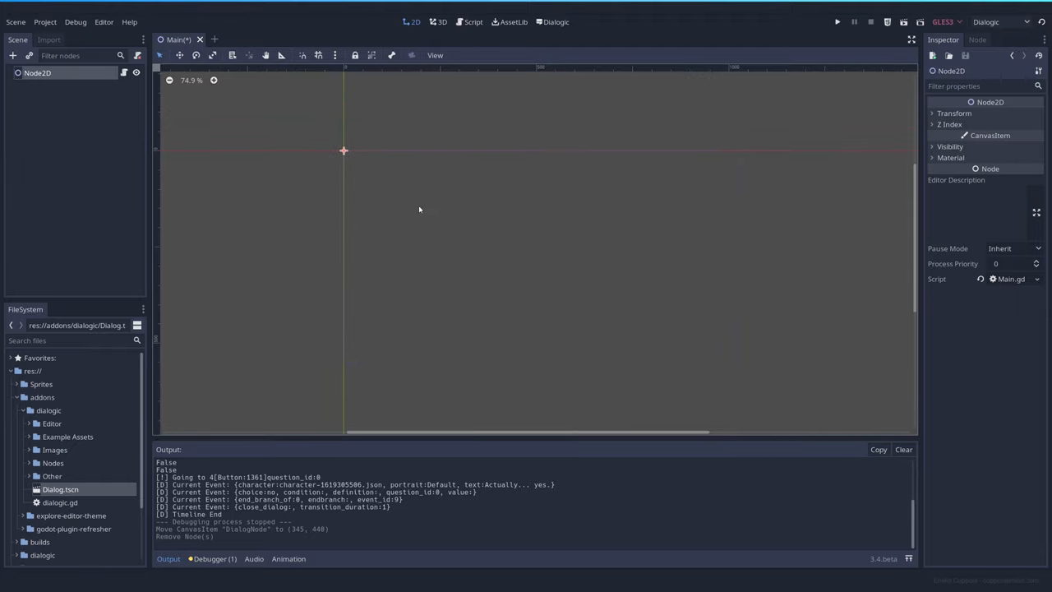
left_click(468, 23)
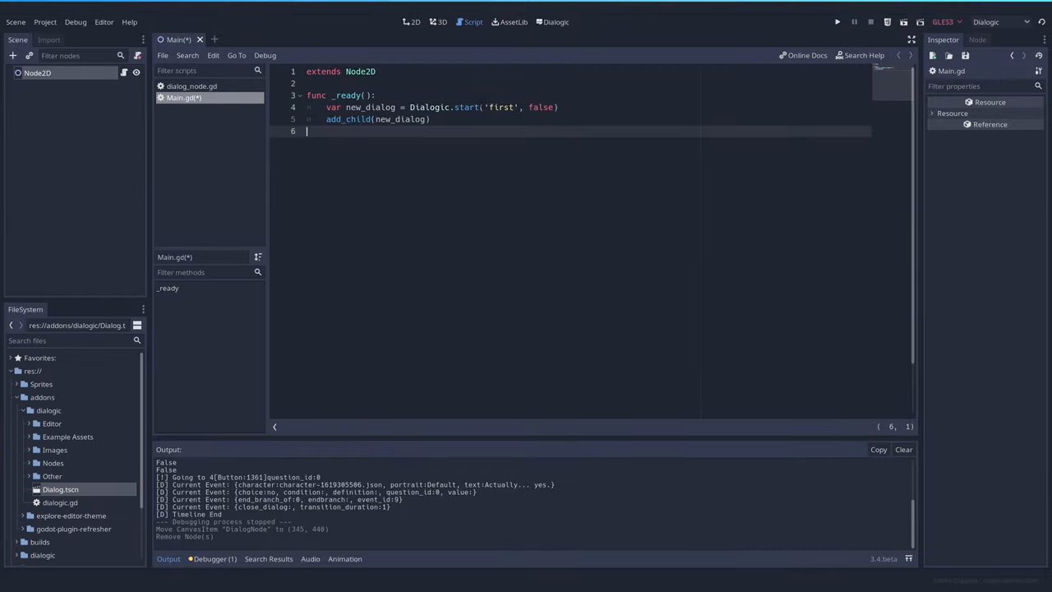
Copy the name of the 'first' timeline from the Dialogic editor.
left_click(556, 23)
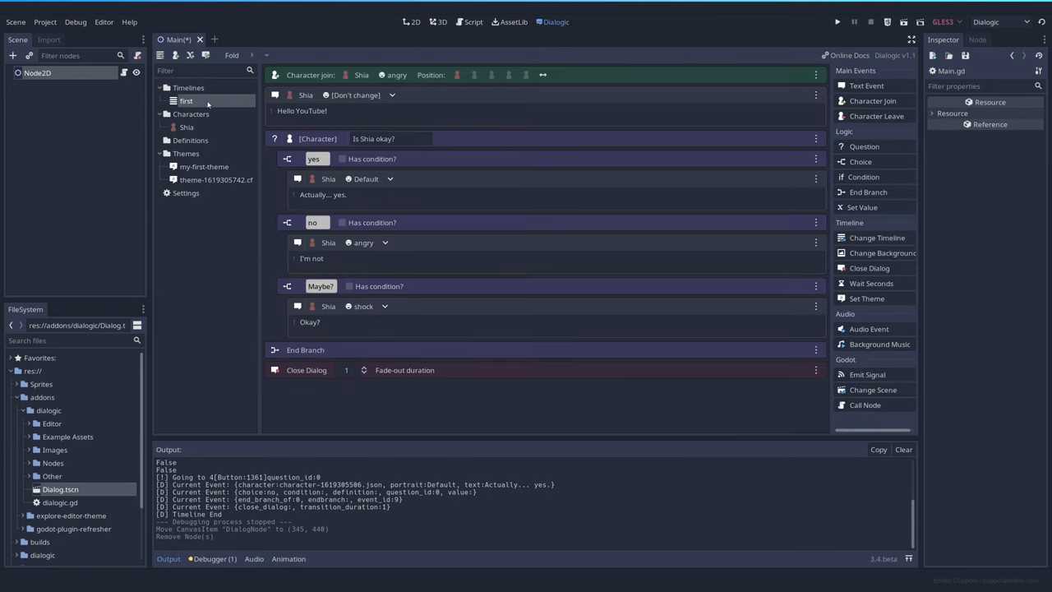
right_click(187, 101)
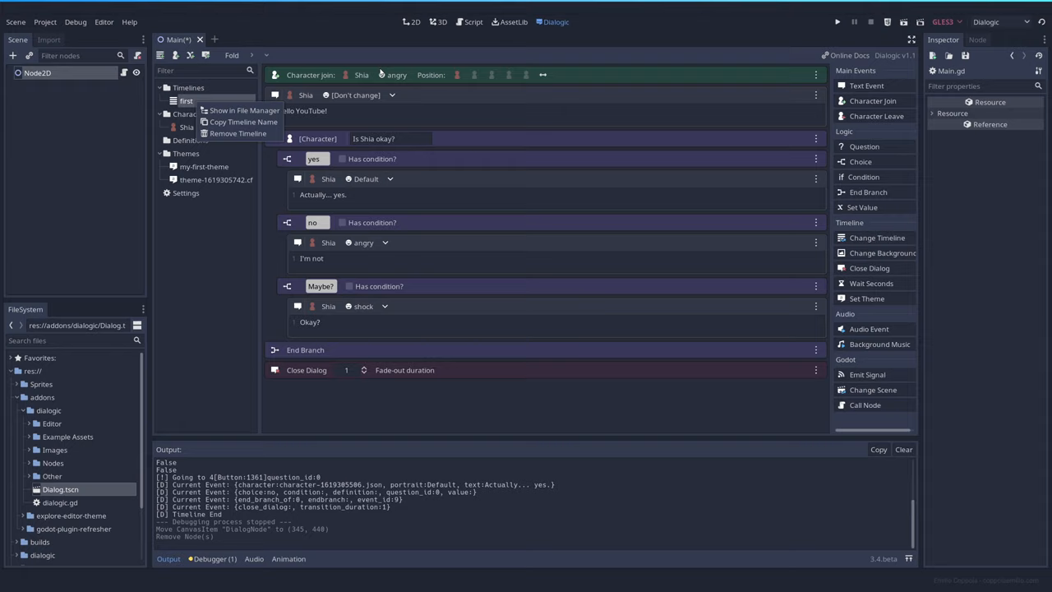
left_click(473, 23)
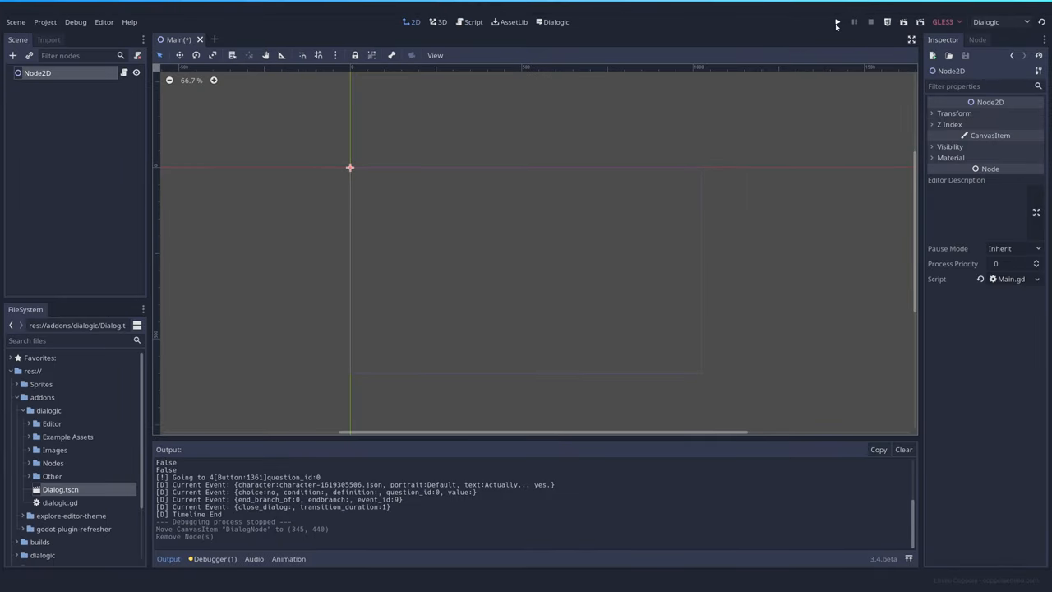
Run the game to test the scripted dialog start and the timeline_end connection.
left_click(839, 23)
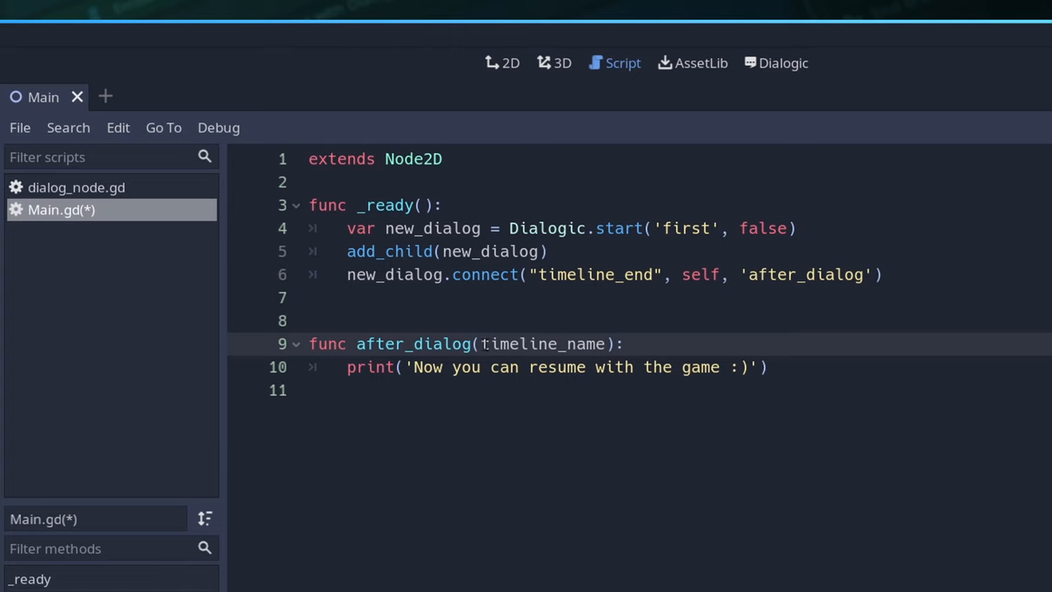
double_click(543, 343)
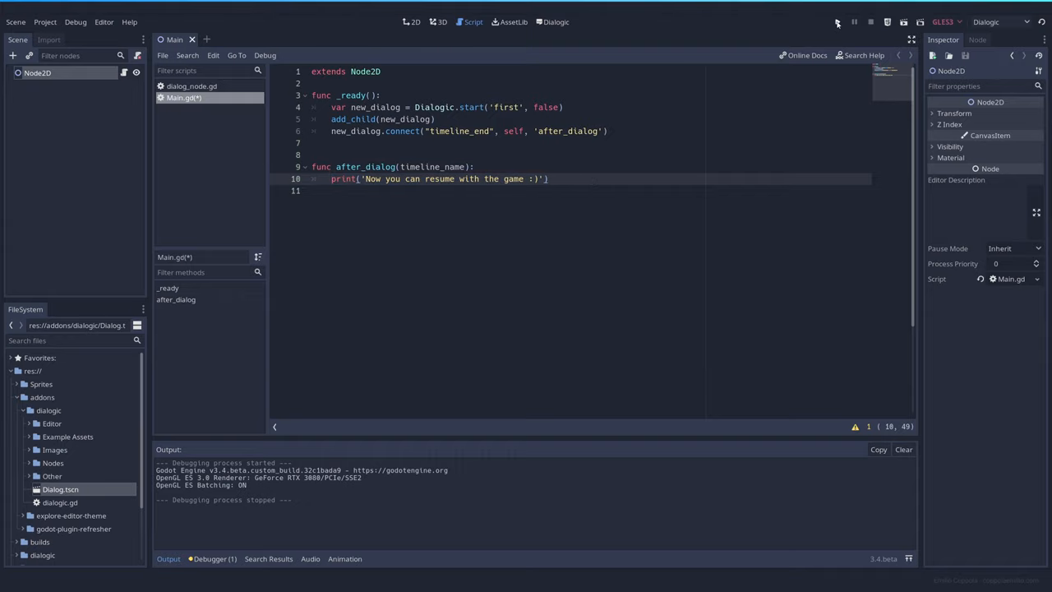
Run the project, answer the question, and point out the new_dialog variable on line 6.
left_click(837, 23)
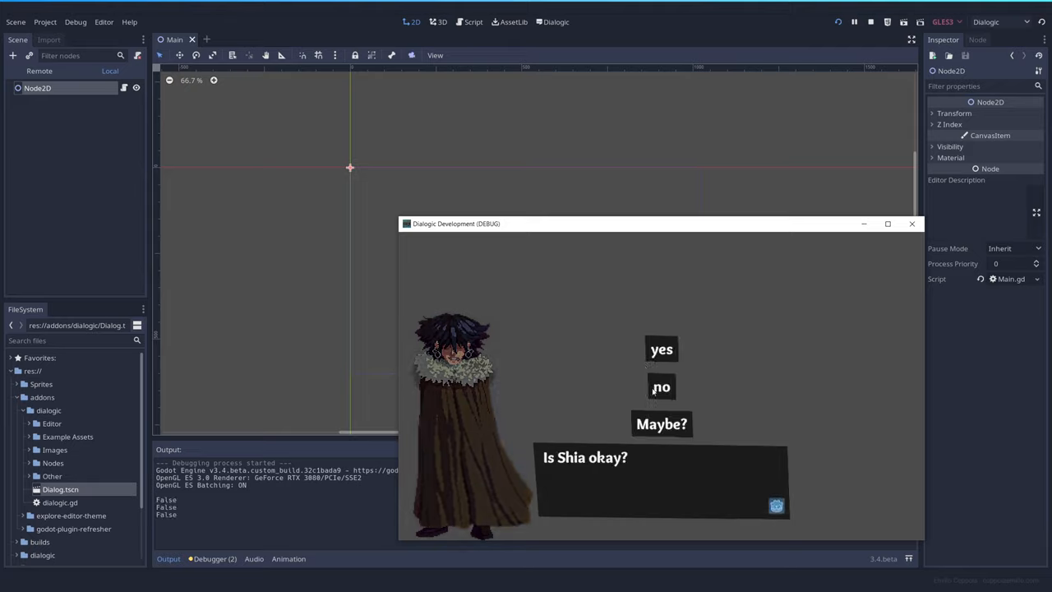
left_click(661, 386)
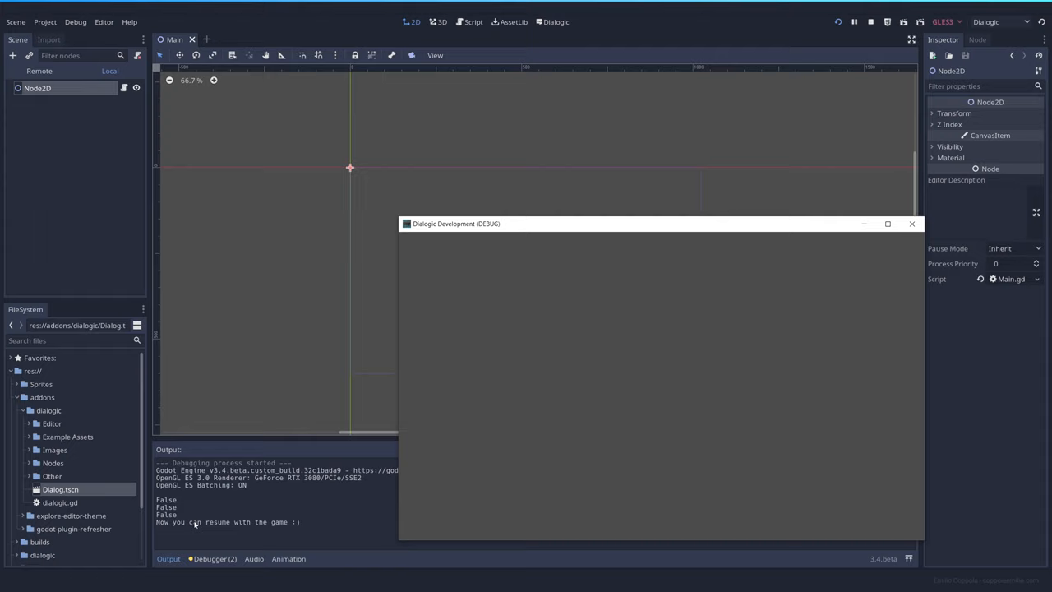
mouse_move(888, 268)
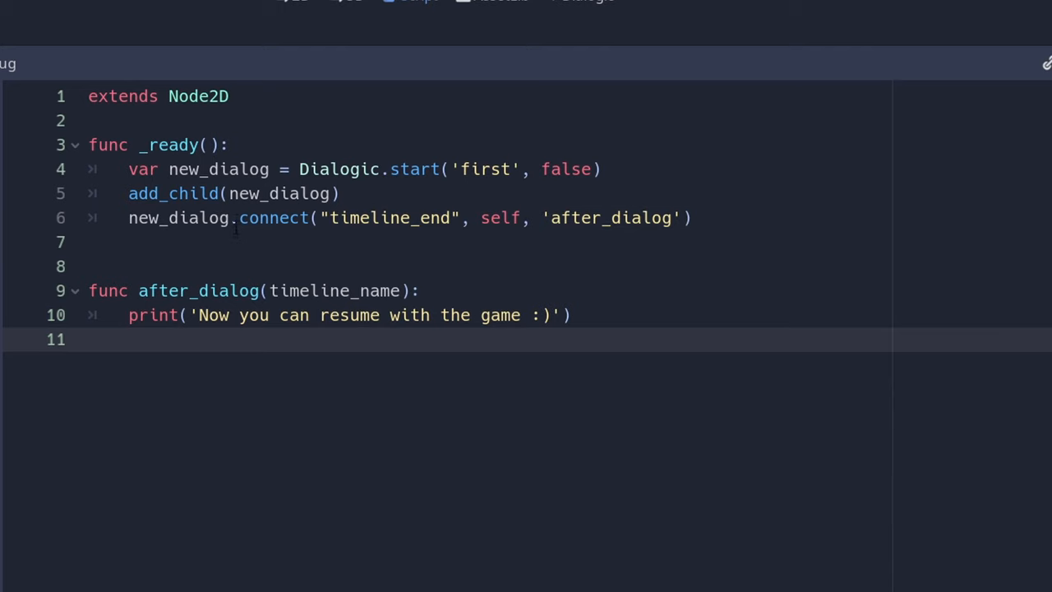
double_click(179, 217)
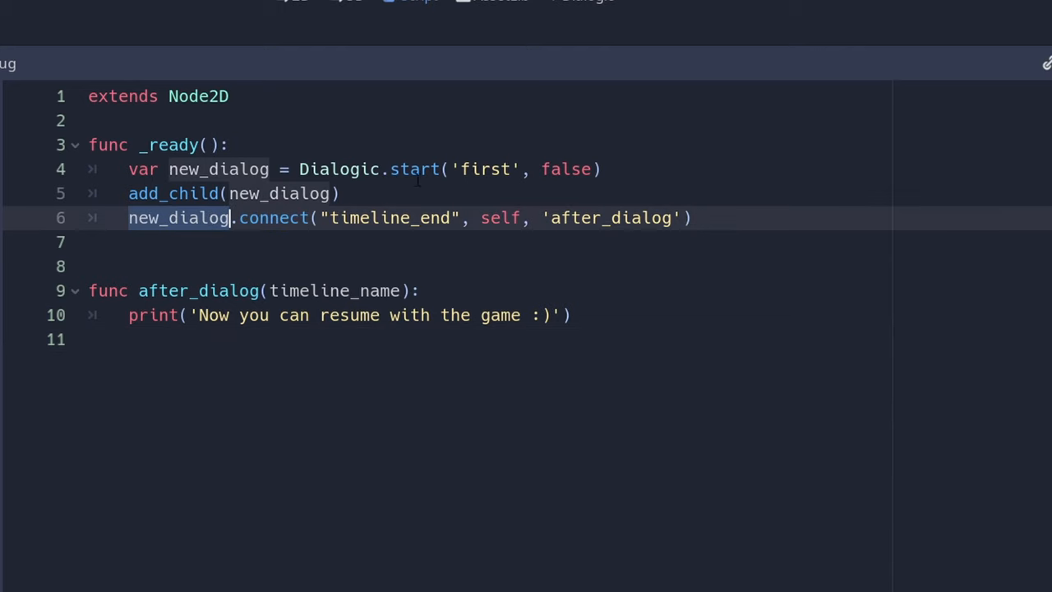
mouse_move(383, 191)
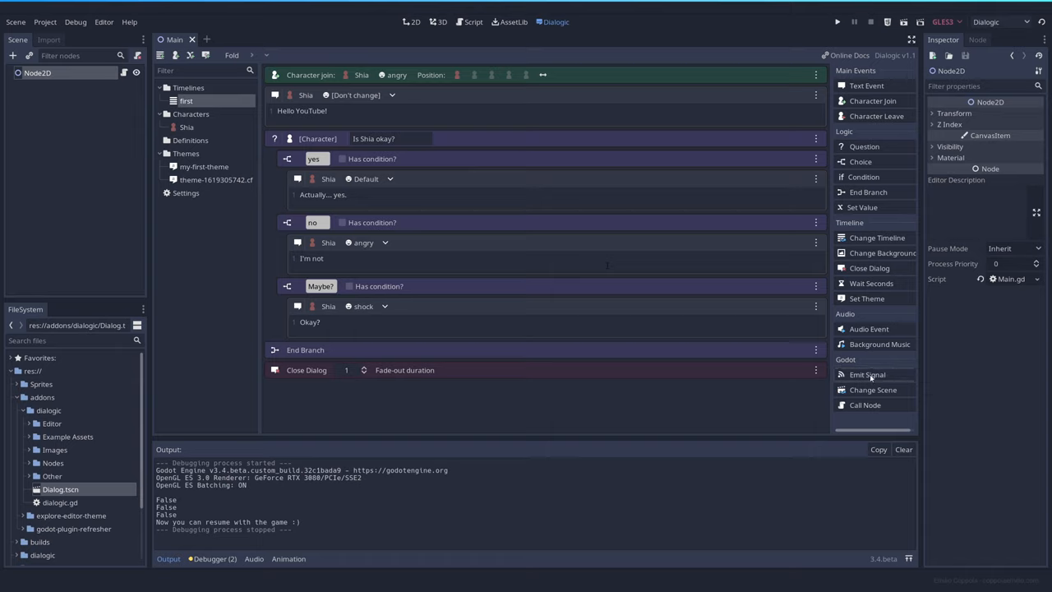
mouse_move(903, 379)
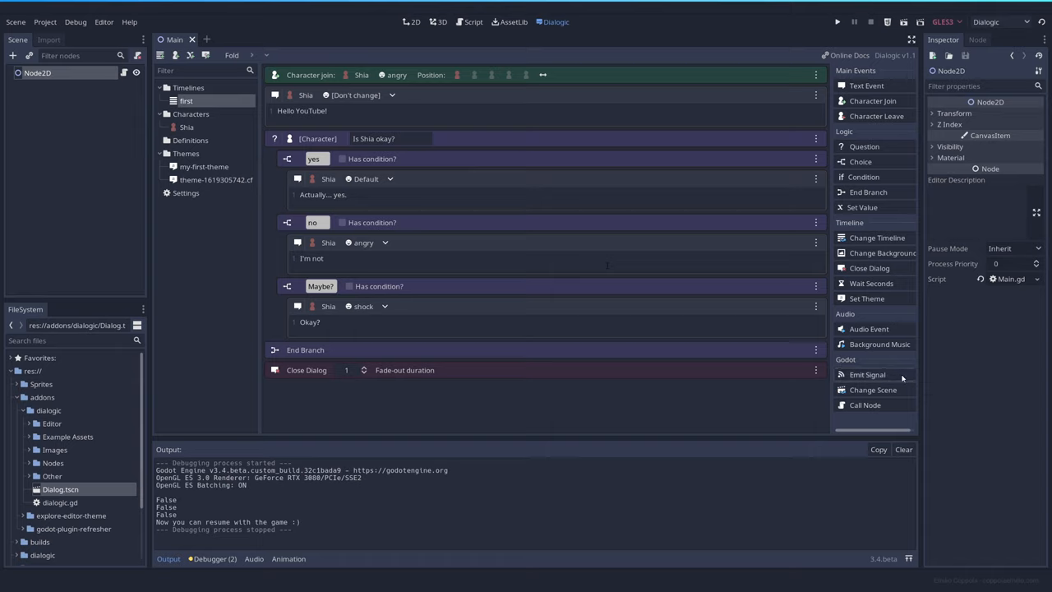
Add an Emit Signal event 'user_clicked_no' under the no branch before Shia's reply.
left_click(868, 375)
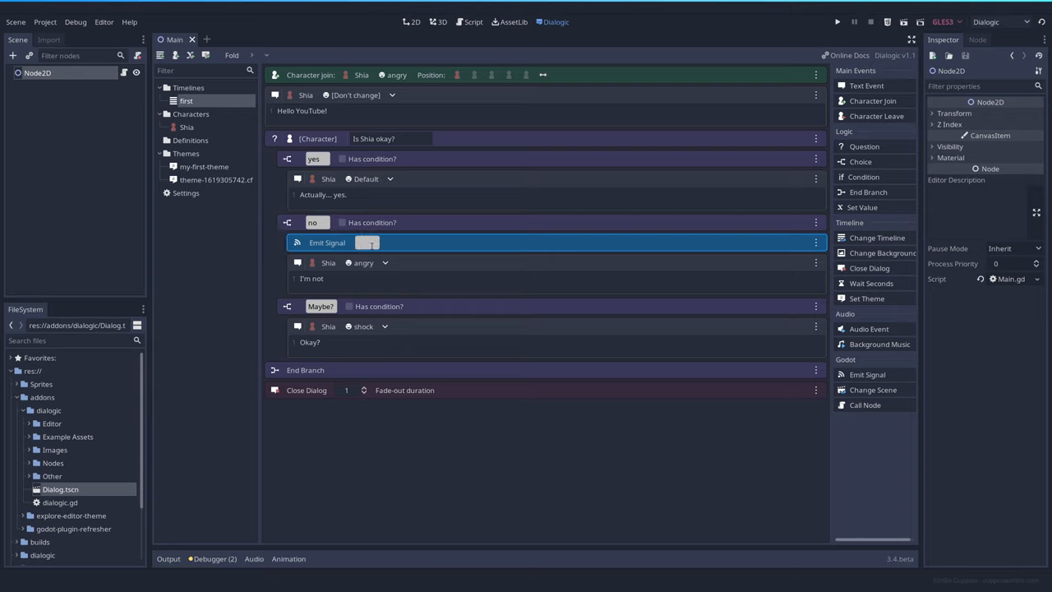
type("user_clicked_no")
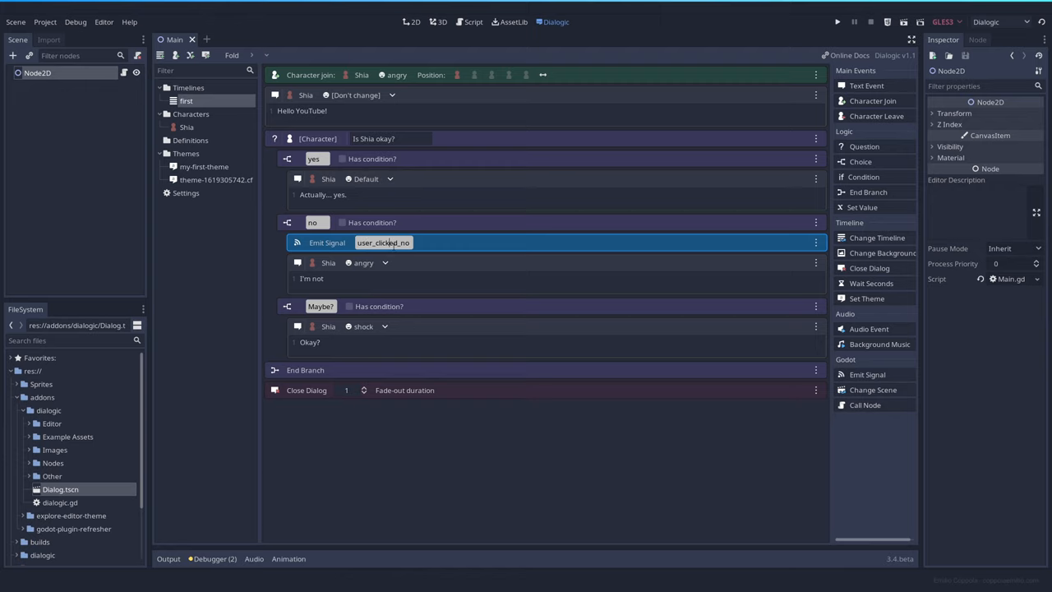
left_click(470, 23)
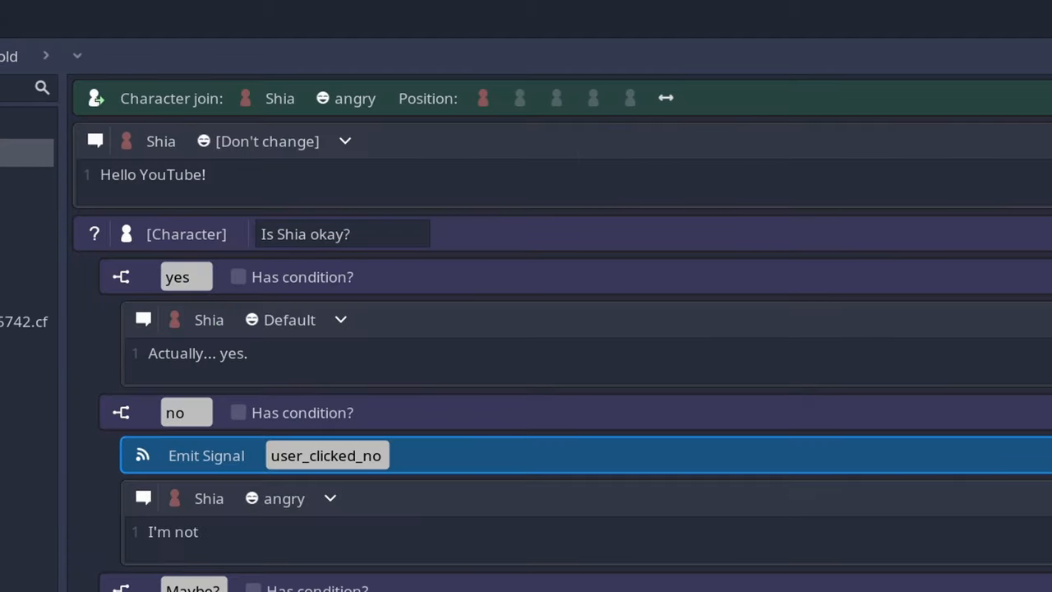
Connect dialogic_signal in Main.gd to print 'nope!' and test by answering no.
left_click(325, 456)
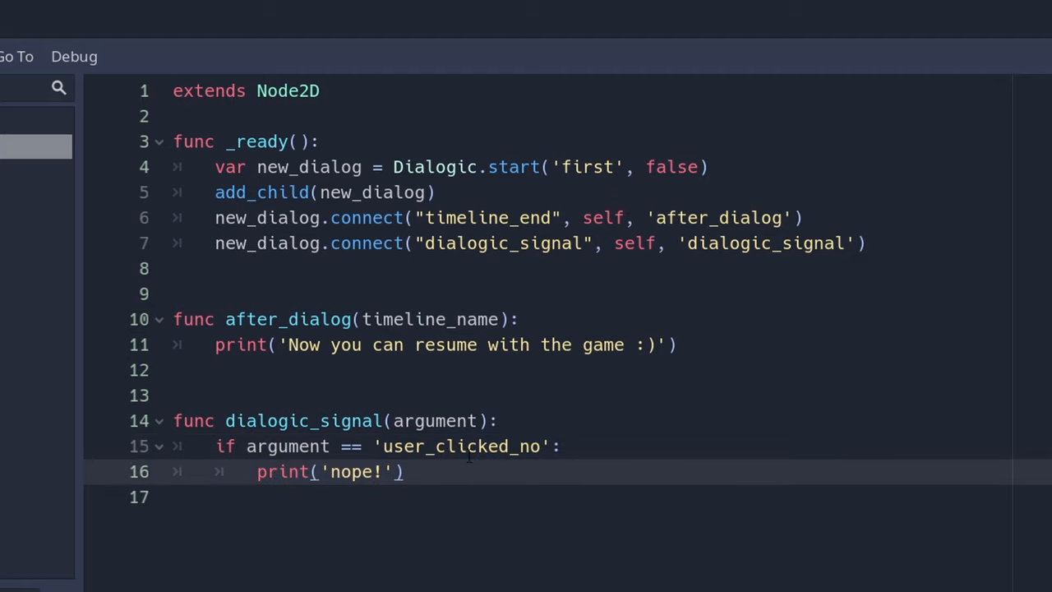
left_click(855, 21)
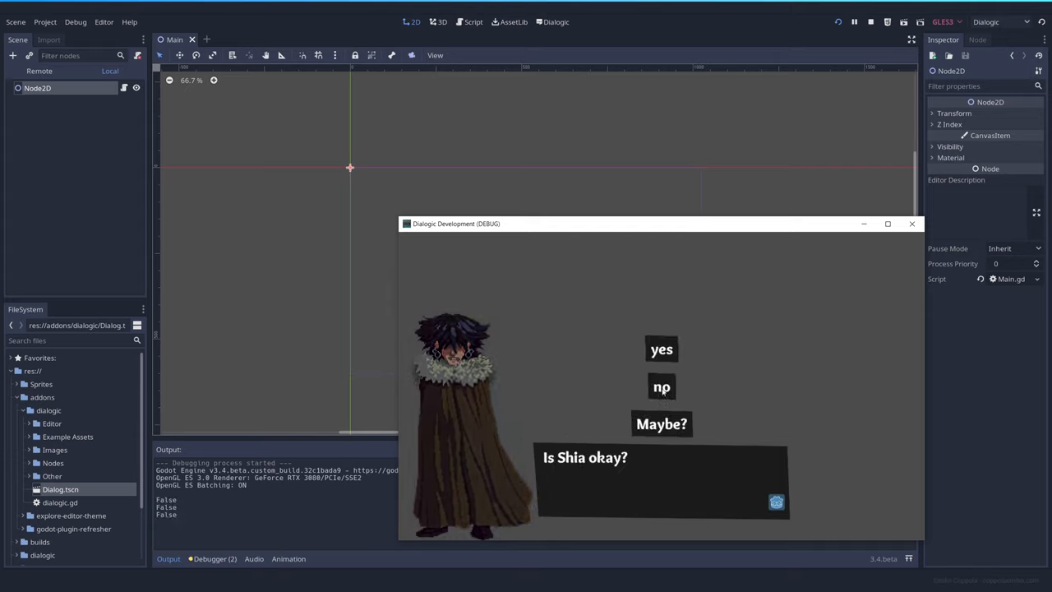
left_click(661, 387)
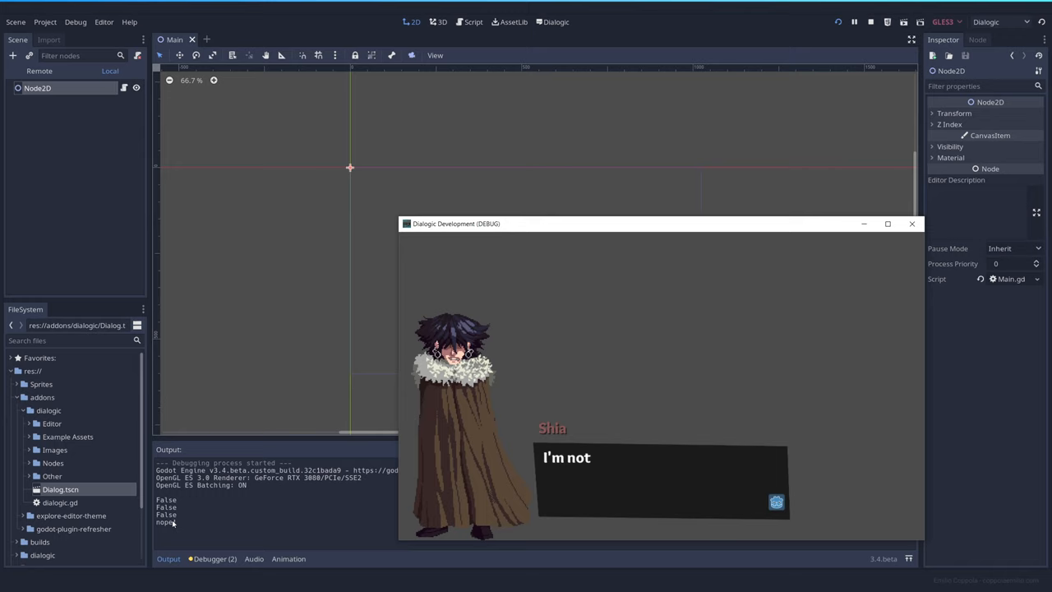
left_click(870, 21)
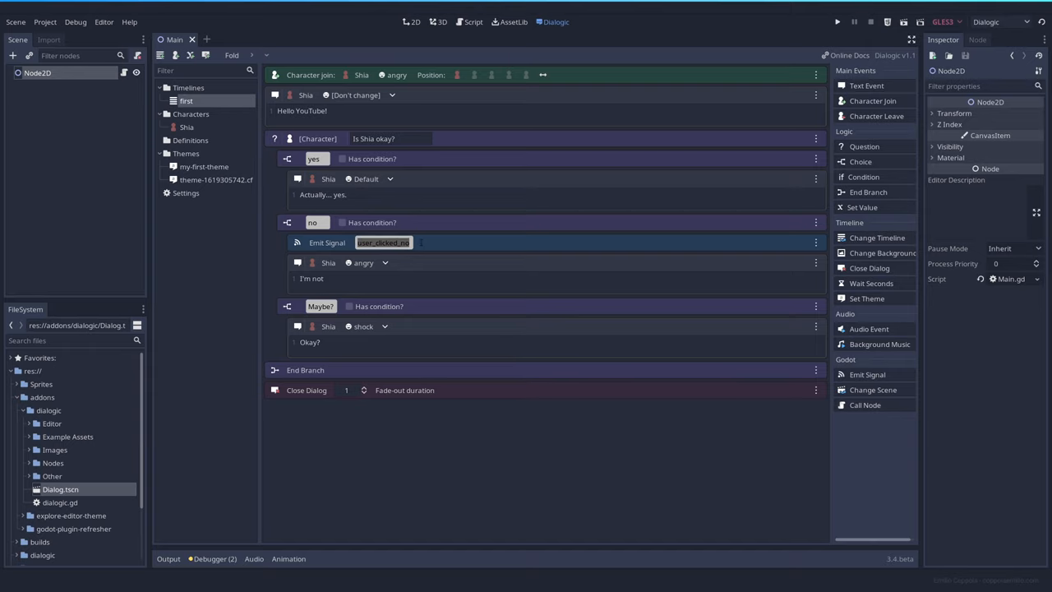
Return from the test run to the Main.gd script and the Dialogic timeline.
left_click(468, 23)
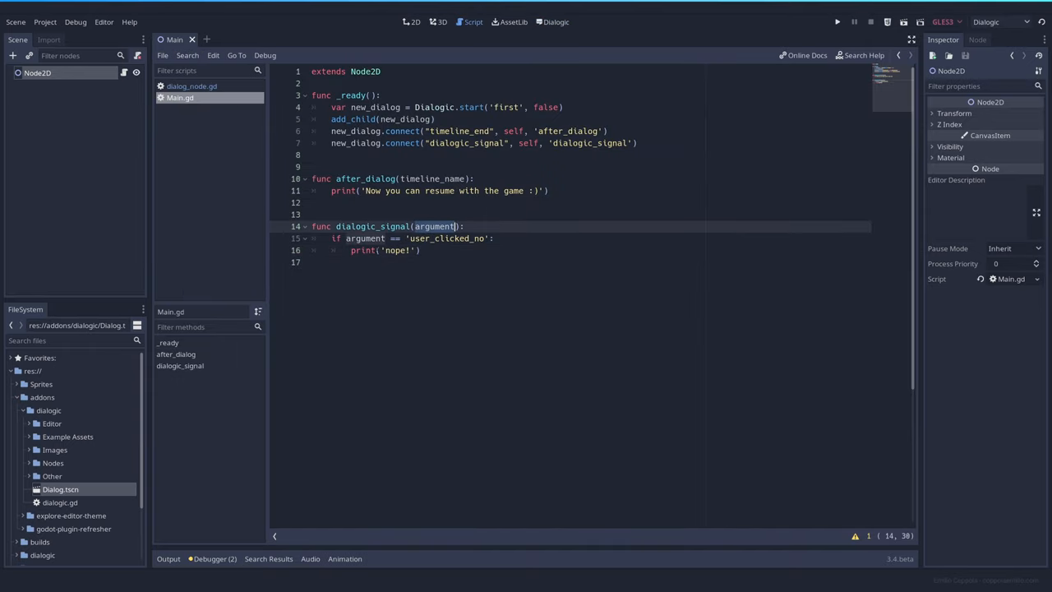
left_click(556, 23)
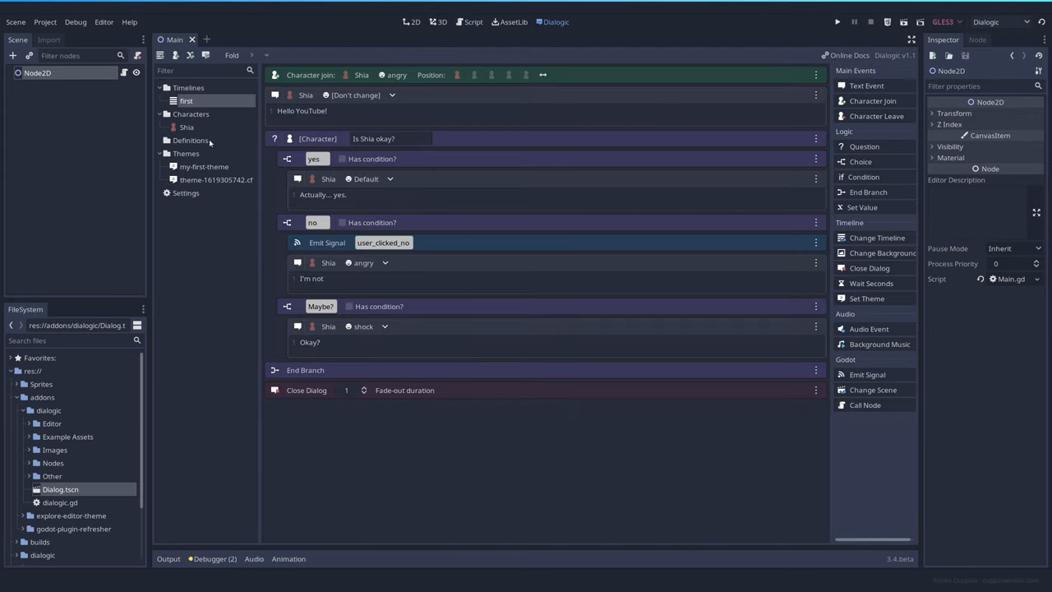
mouse_move(190, 140)
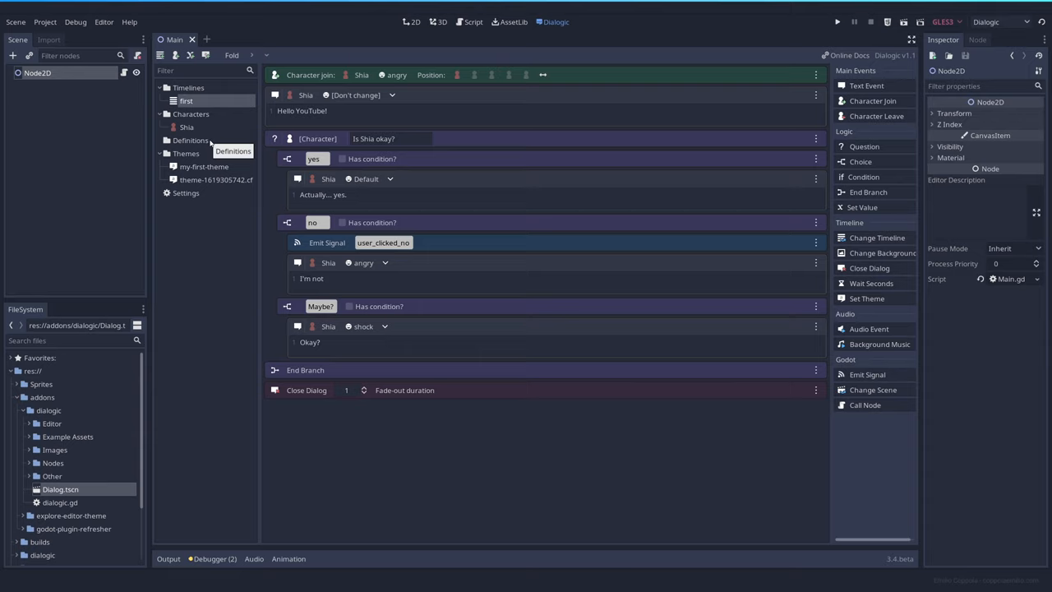
mouse_move(268, 164)
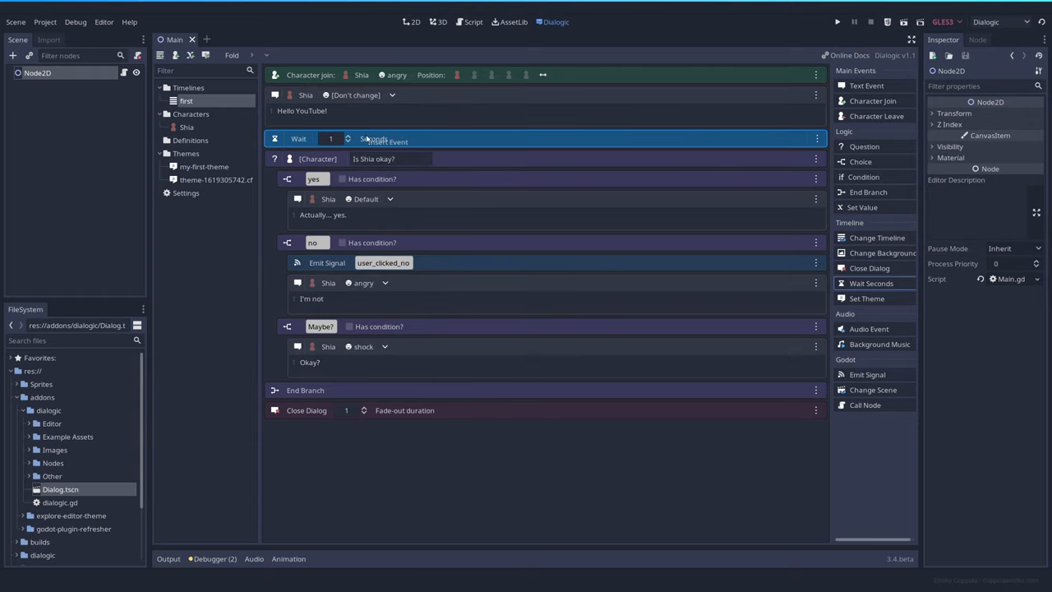
left_click(815, 138)
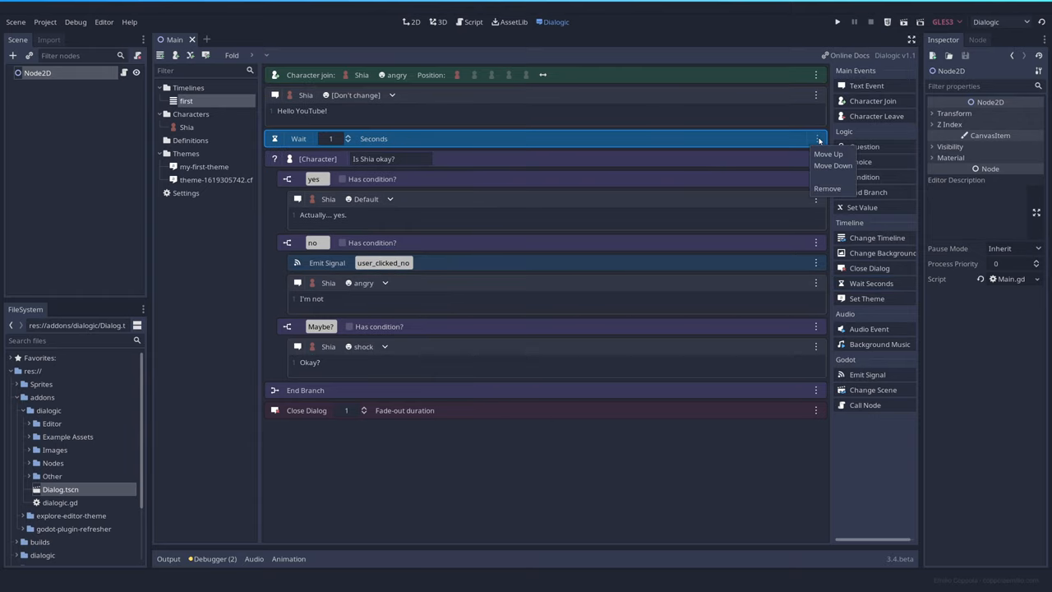
left_click(827, 187)
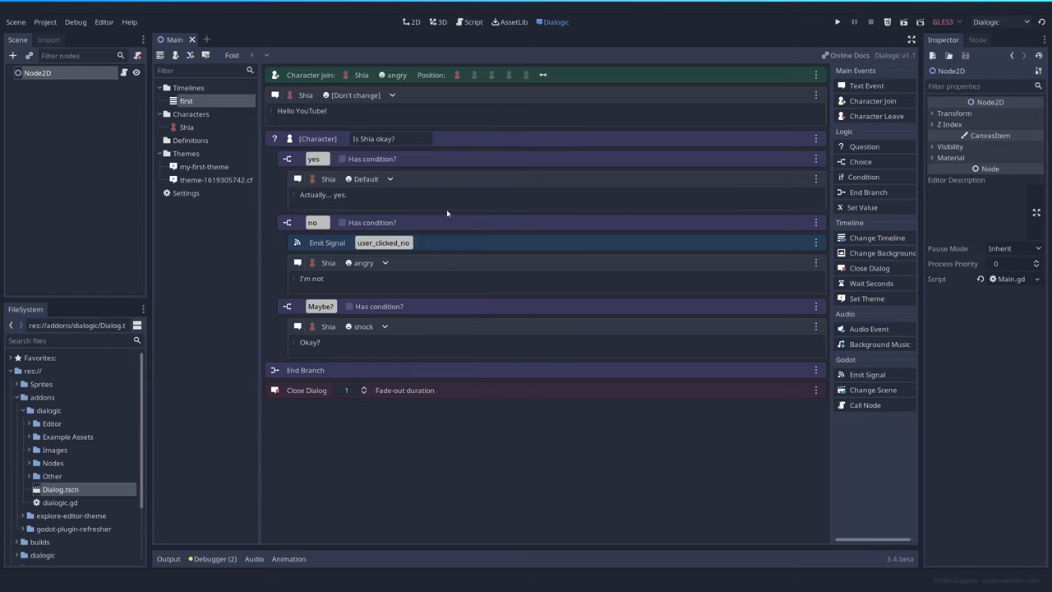
mouse_move(885, 444)
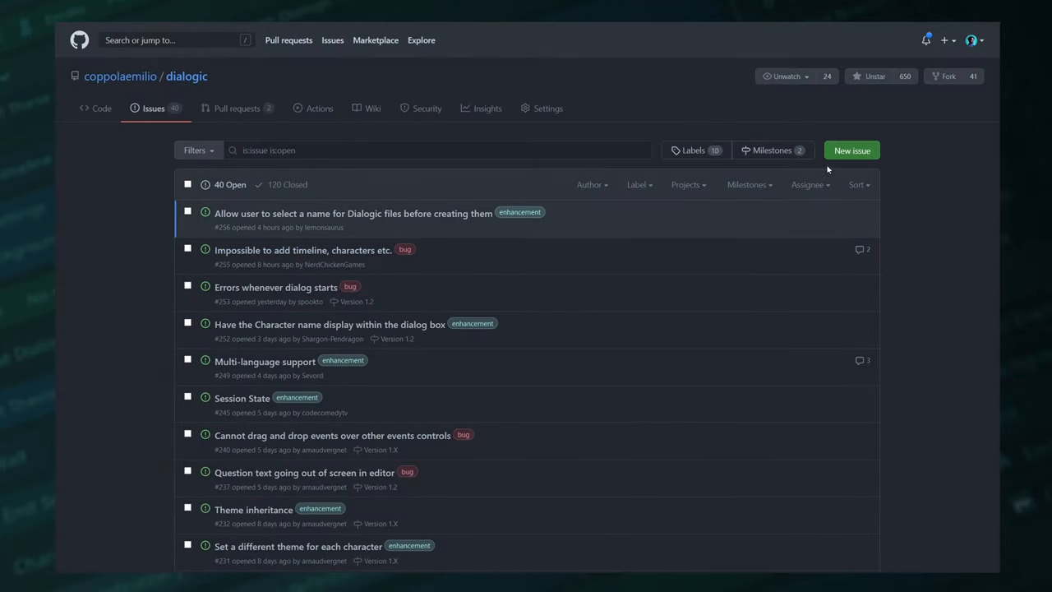
Draft a new Bug report issue titled 'Why is Dialogic so broken?'.
left_click(851, 151)
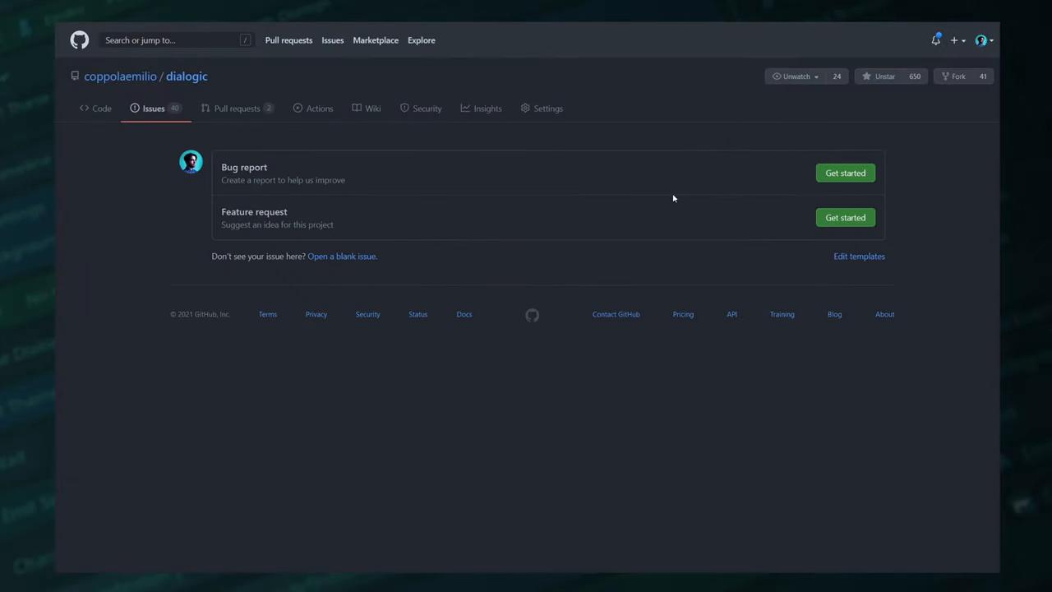
left_click(845, 173)
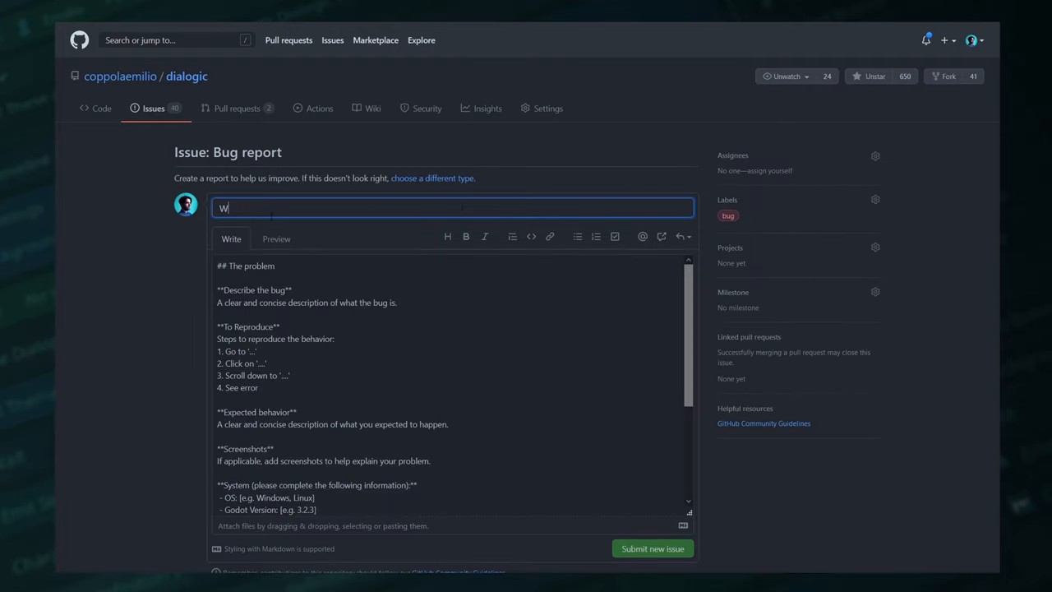
type("hy is")
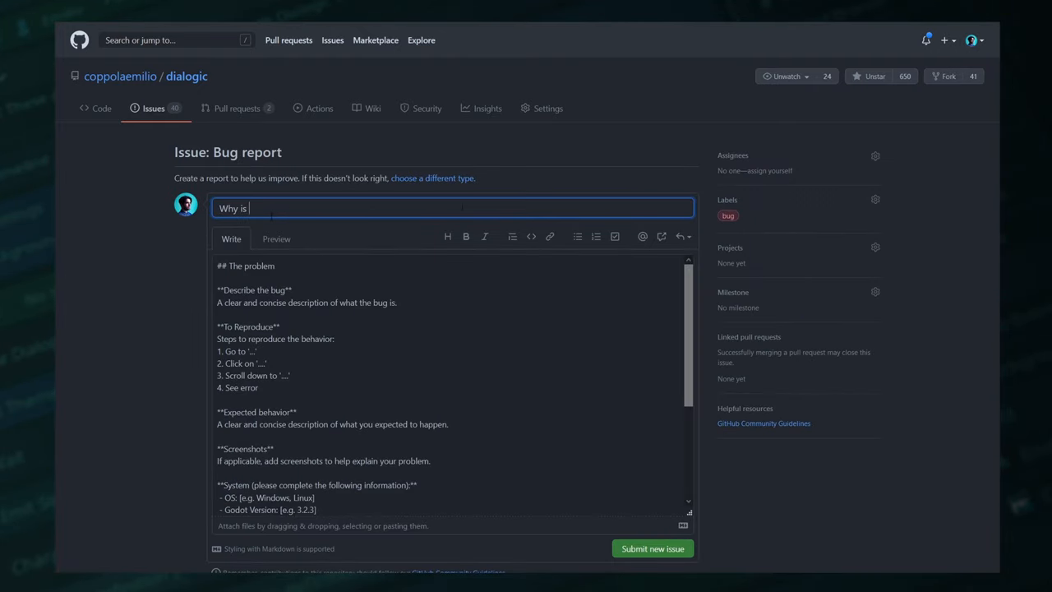
type("Dialogic so")
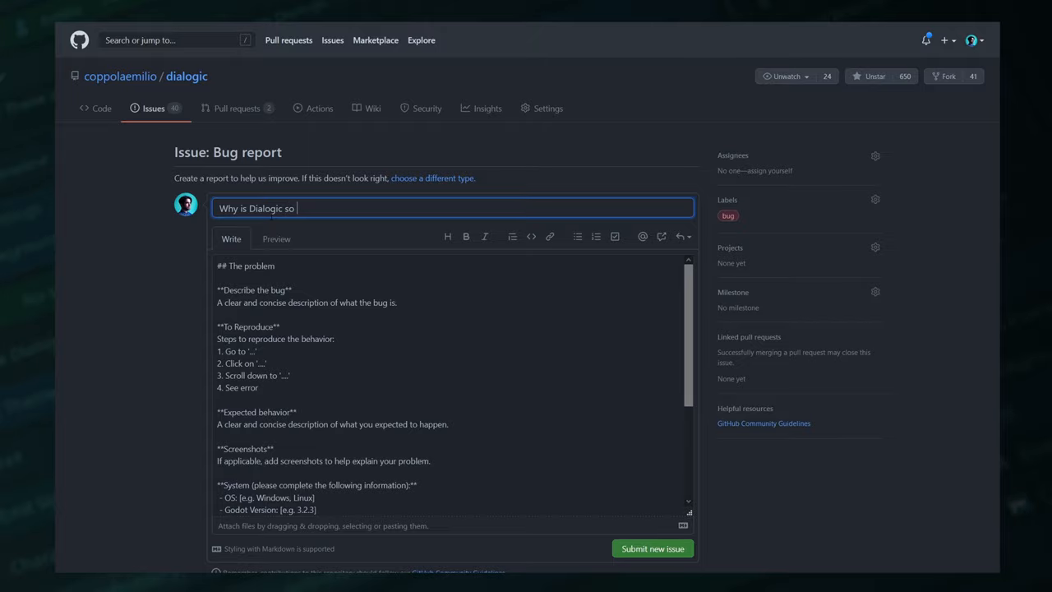
type("broken?")
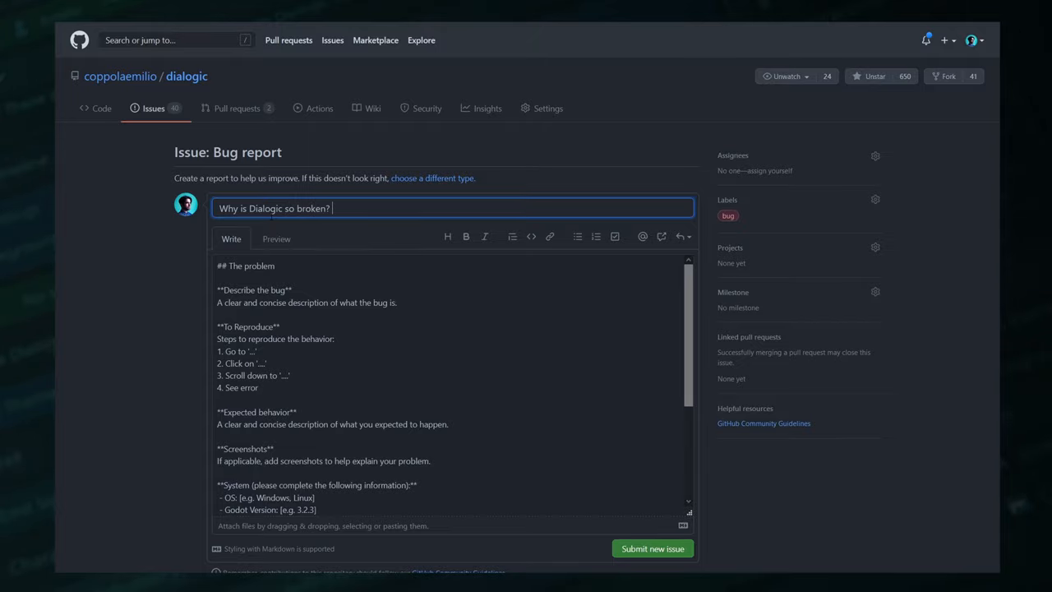